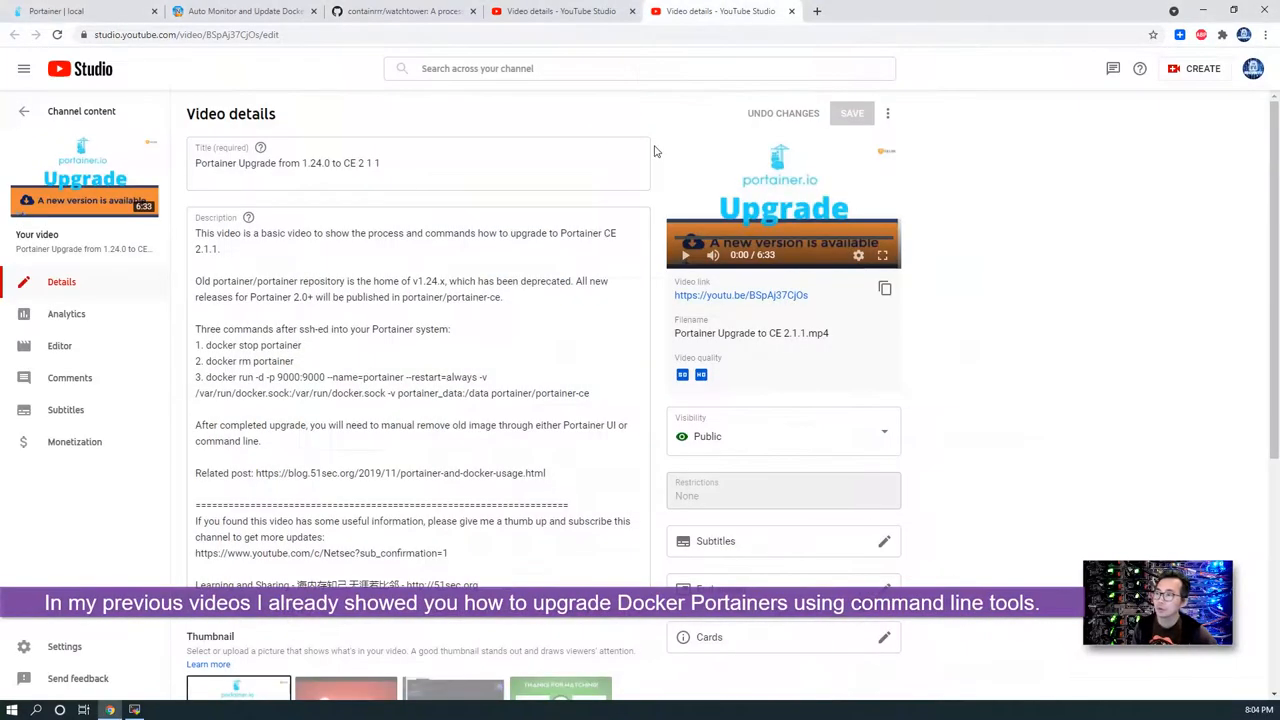
# Review the Upgrade Portainer video's description and highlight its five manual upgrade steps.
pyautogui.click(376, 164)
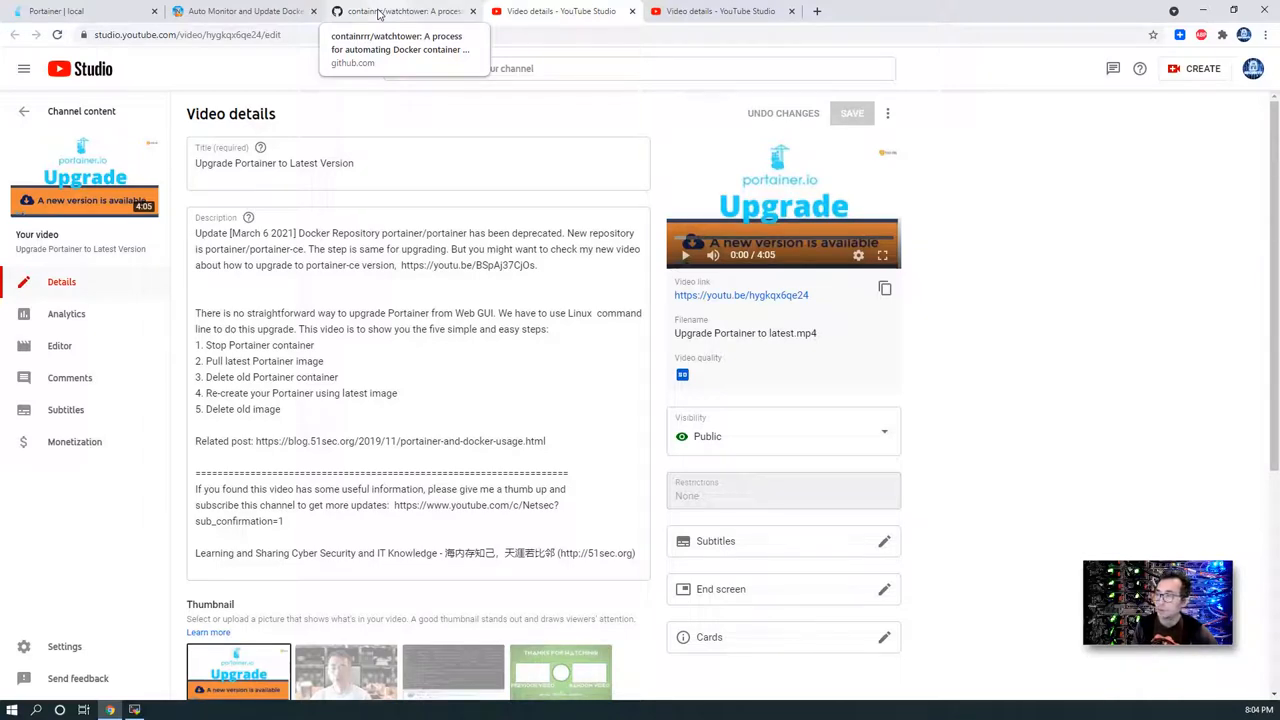
pyautogui.moveTo(246, 360); pyautogui.dragTo(284, 410)
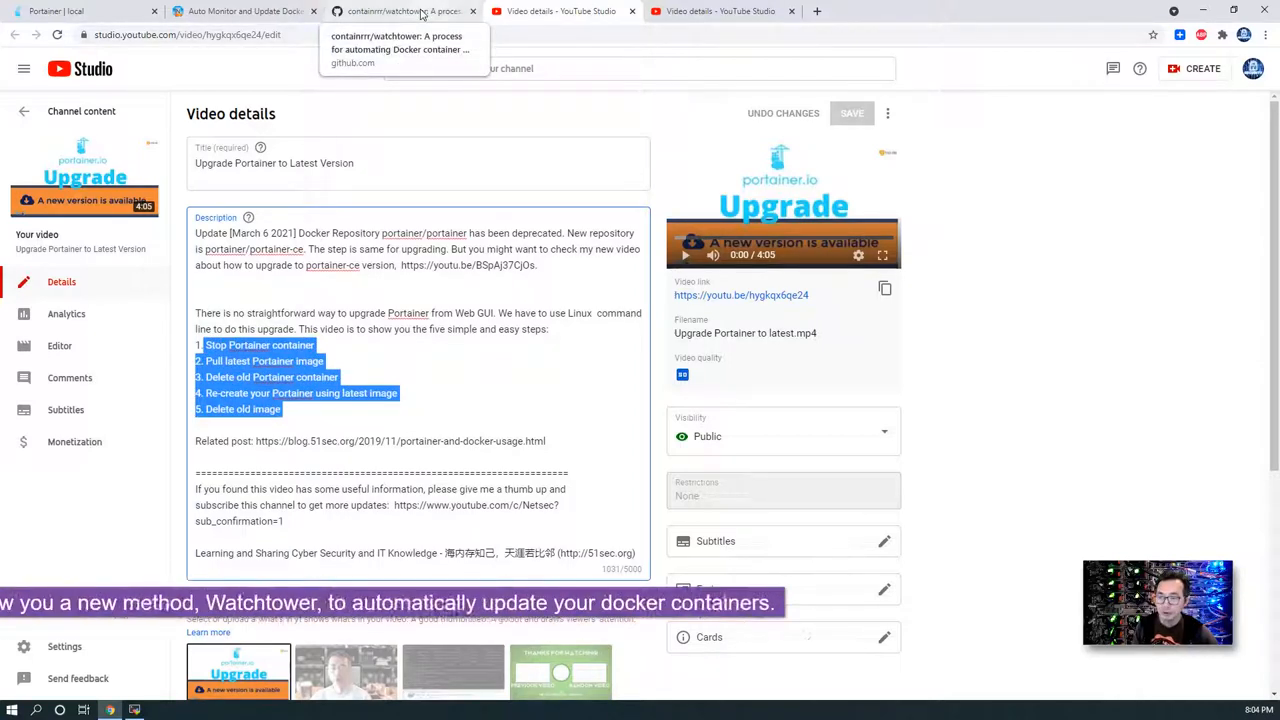
pyautogui.click(400, 12)
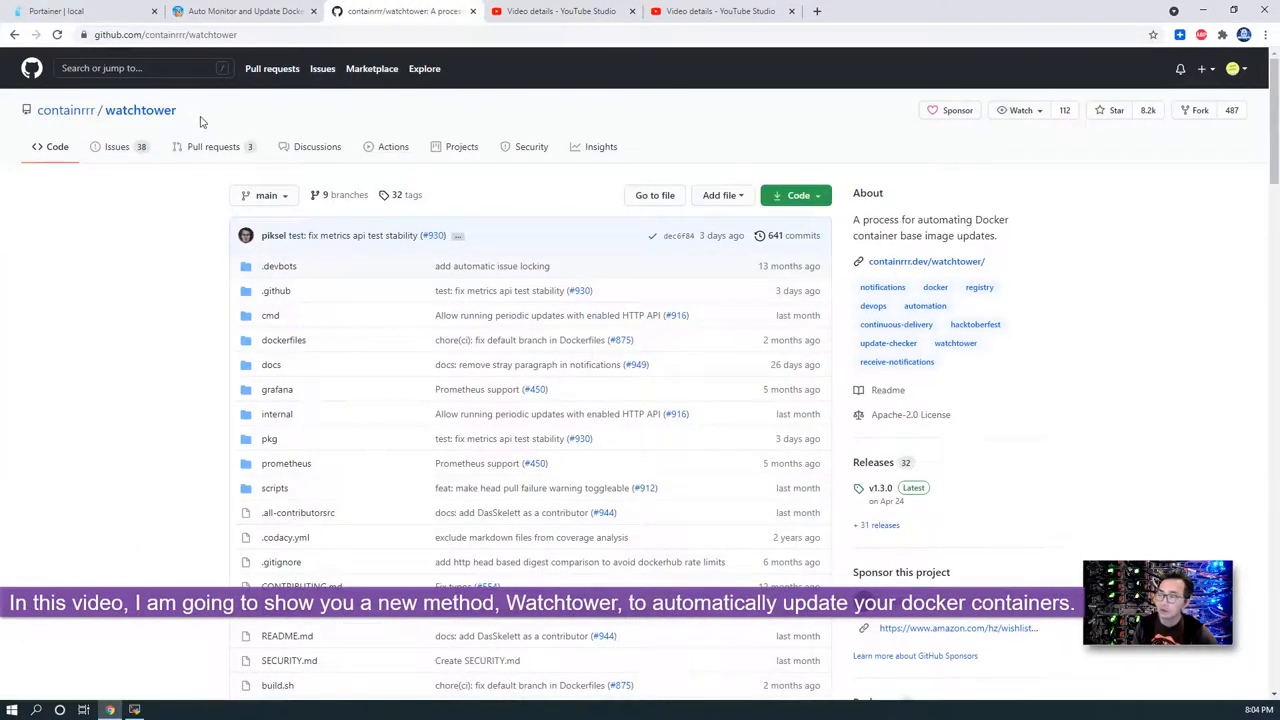
# Read the watchtower README down to the Quick Start docker run command.
pyautogui.scroll(-3)
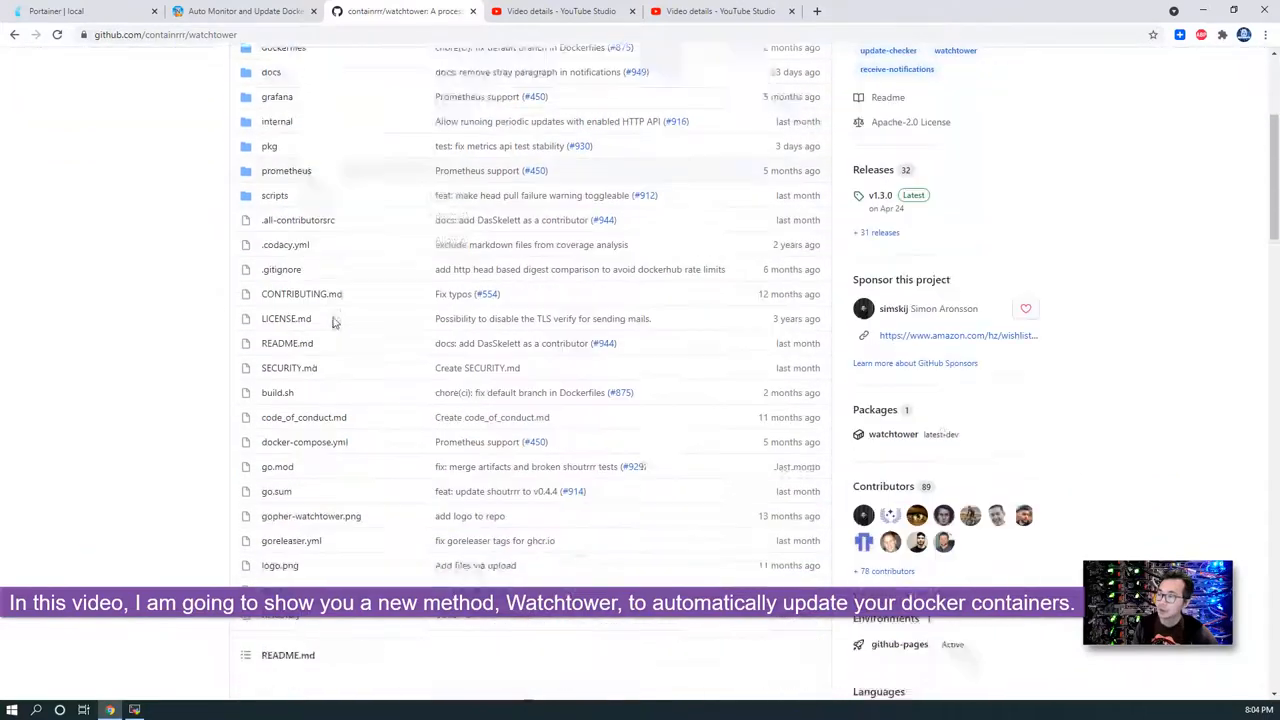
pyautogui.scroll(-3)
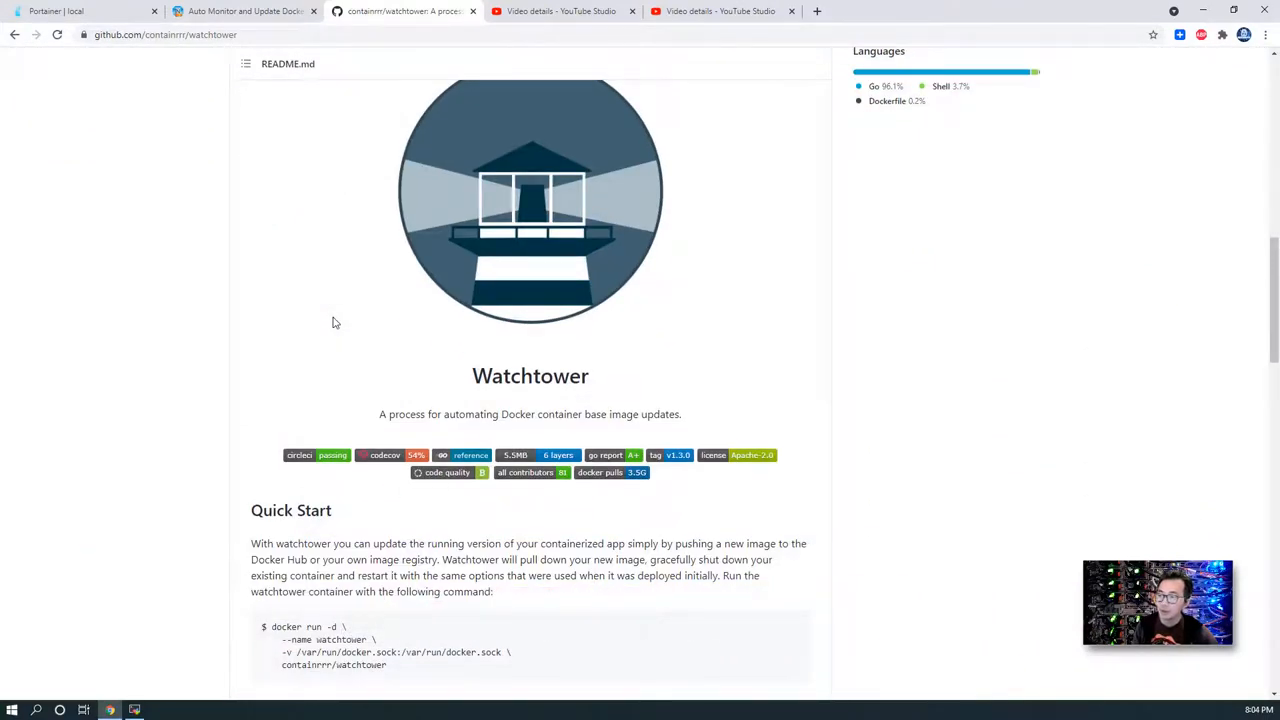
pyautogui.scroll(-3)
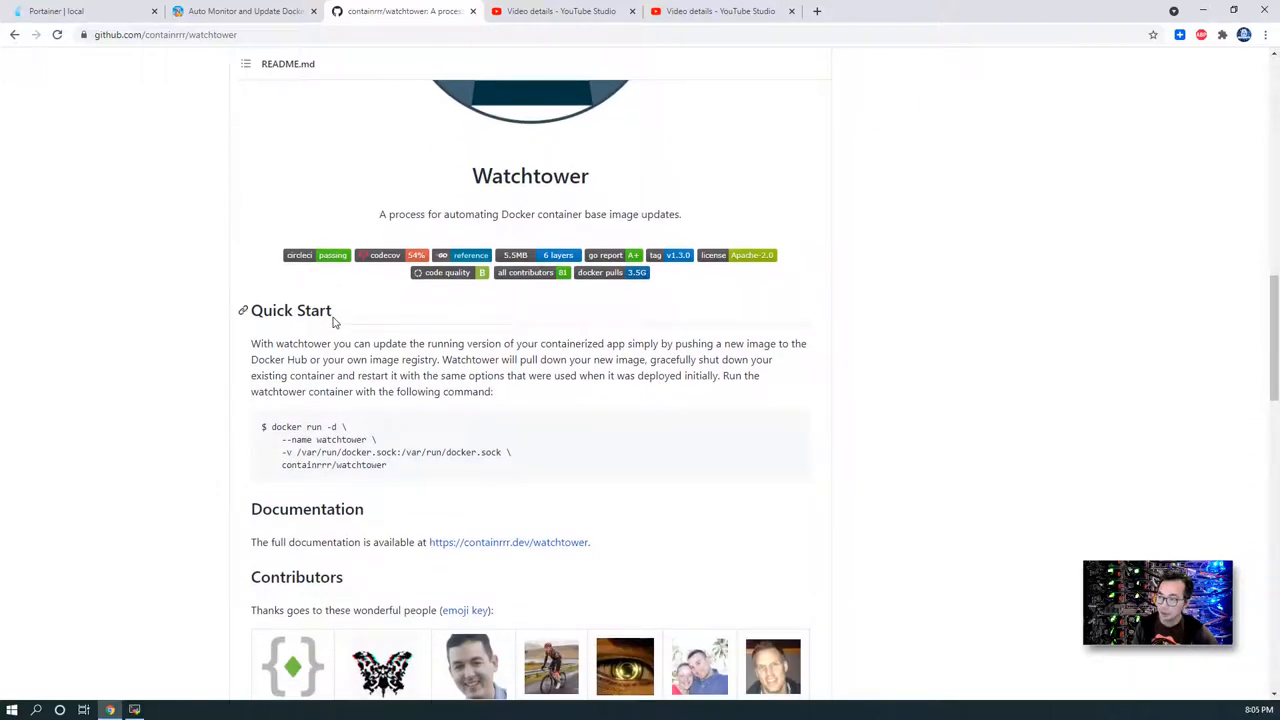
pyautogui.scroll(-3)
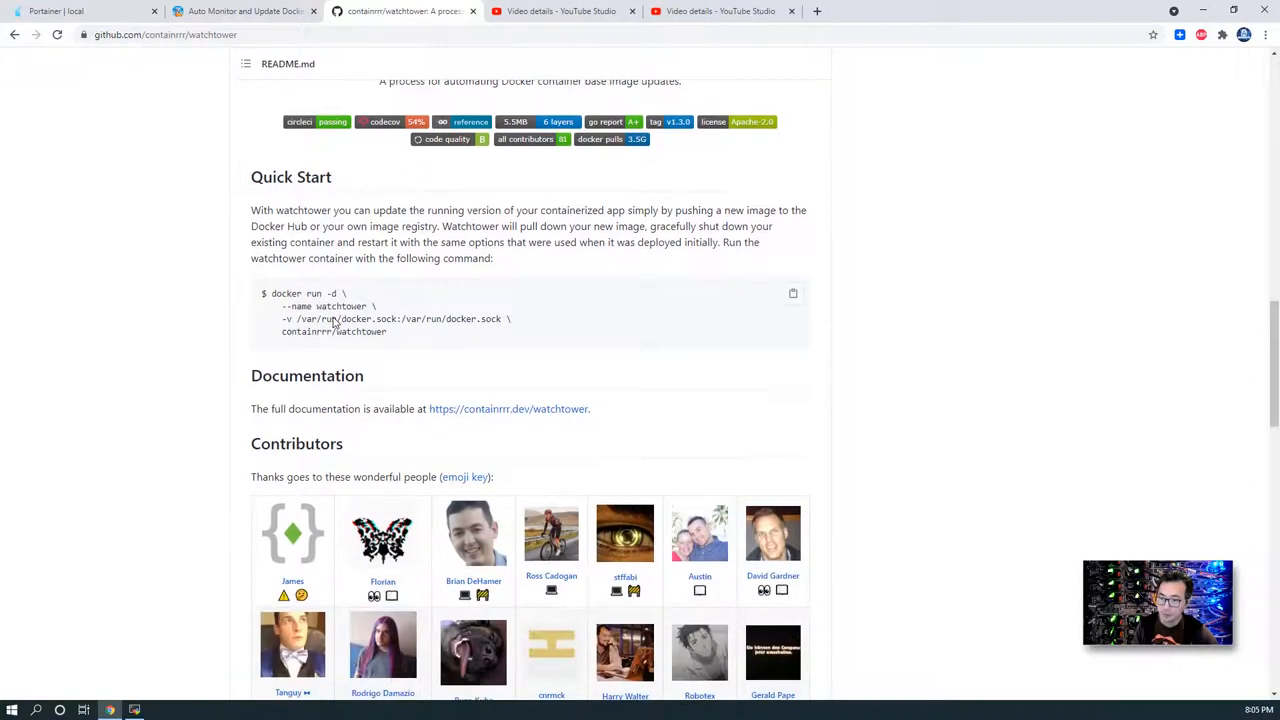
pyautogui.scroll(3)
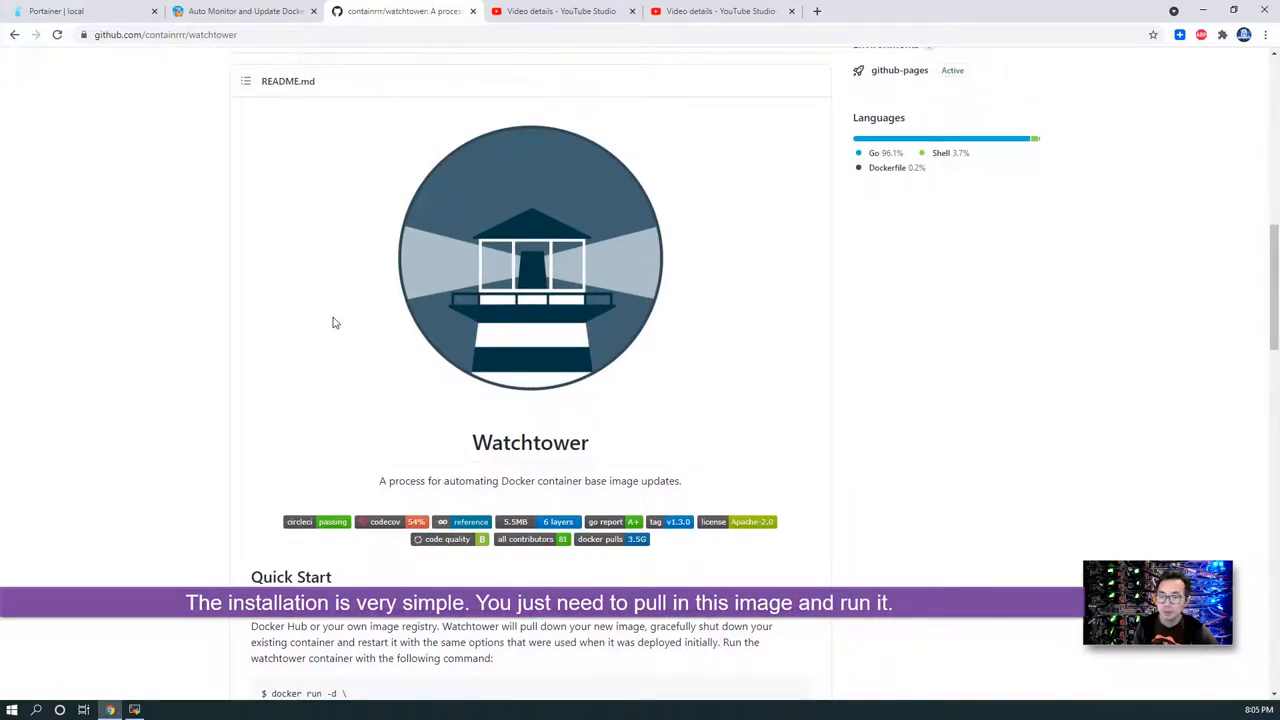
pyautogui.scroll(-3)
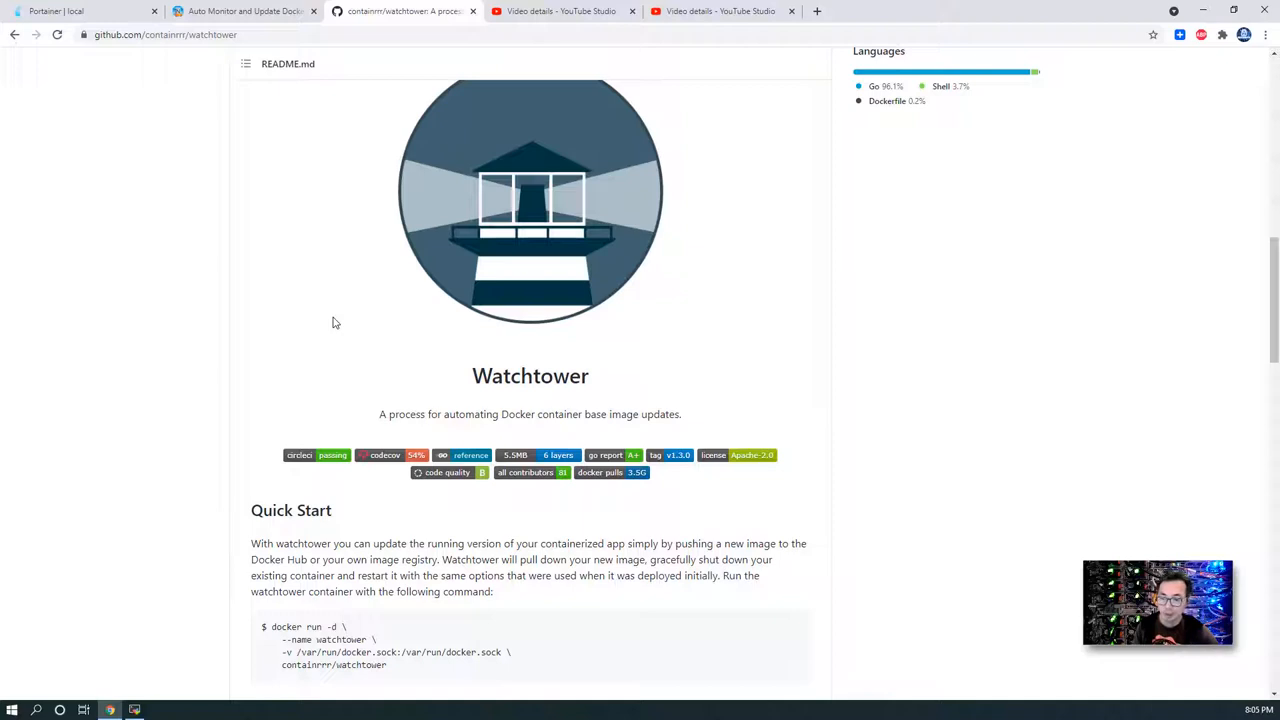
pyautogui.moveTo(686, 332)
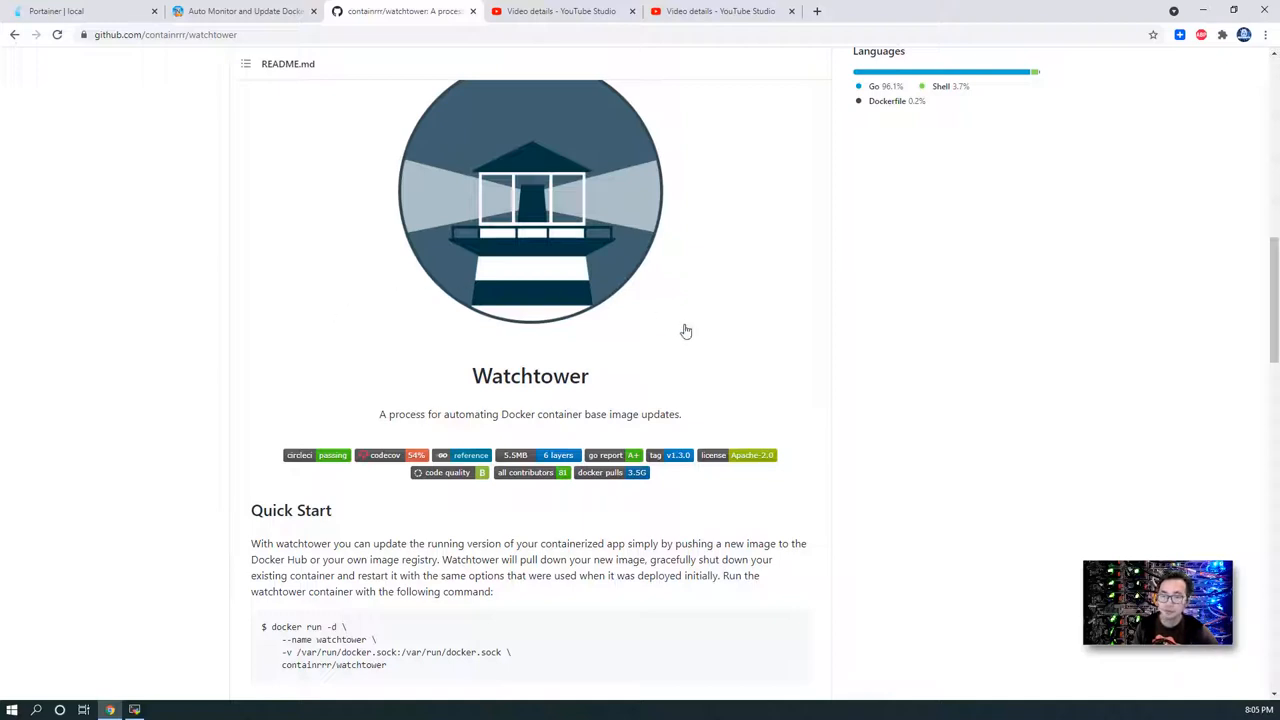
pyautogui.click(240, 12)
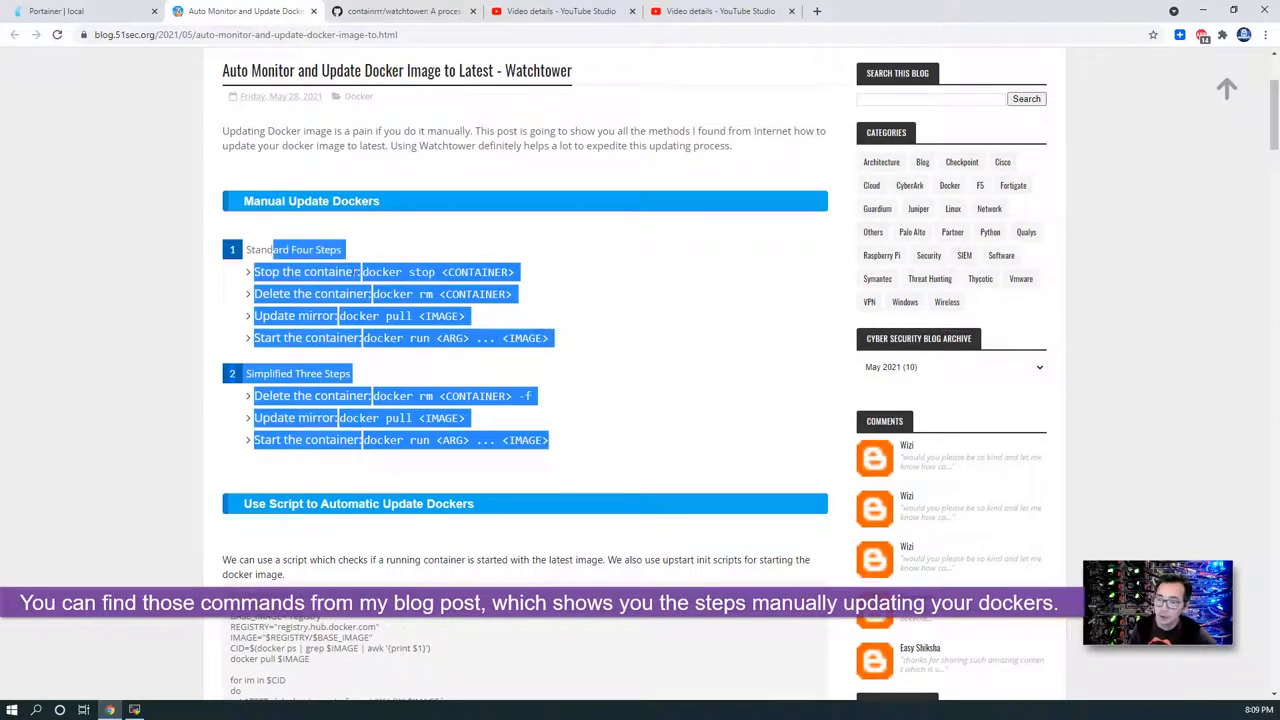
pyautogui.click(560, 12)
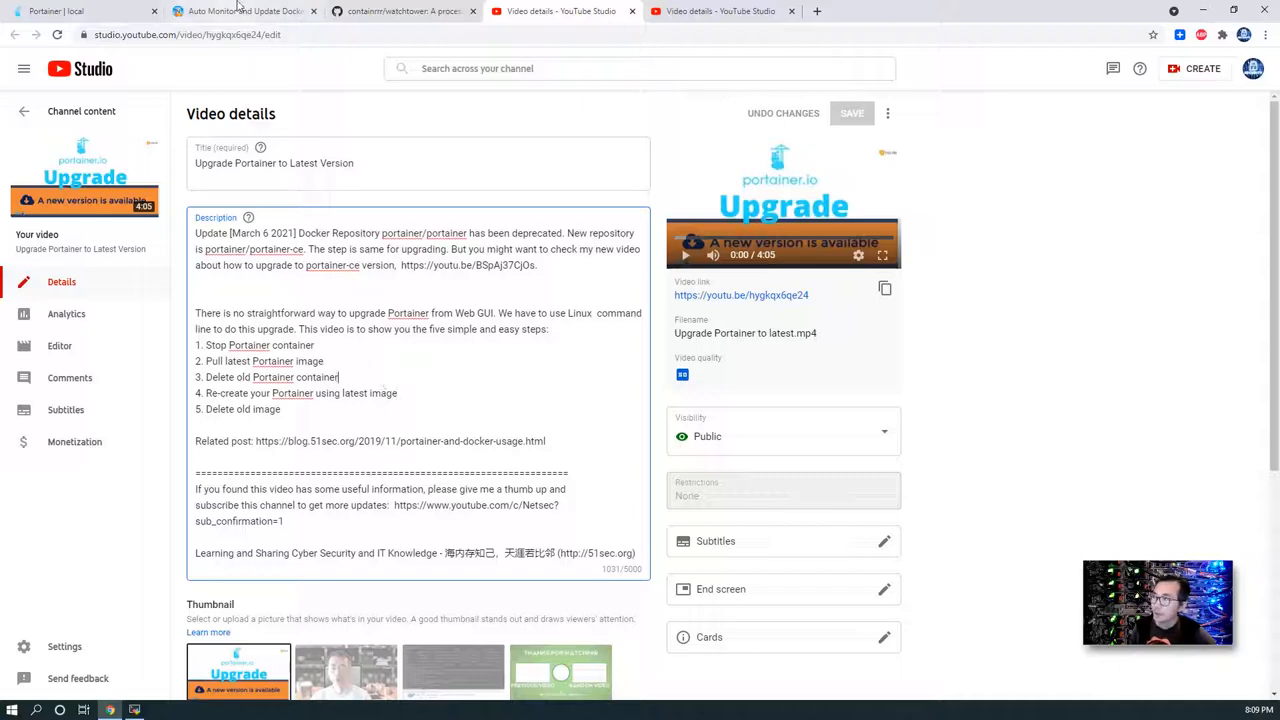
pyautogui.click(244, 12)
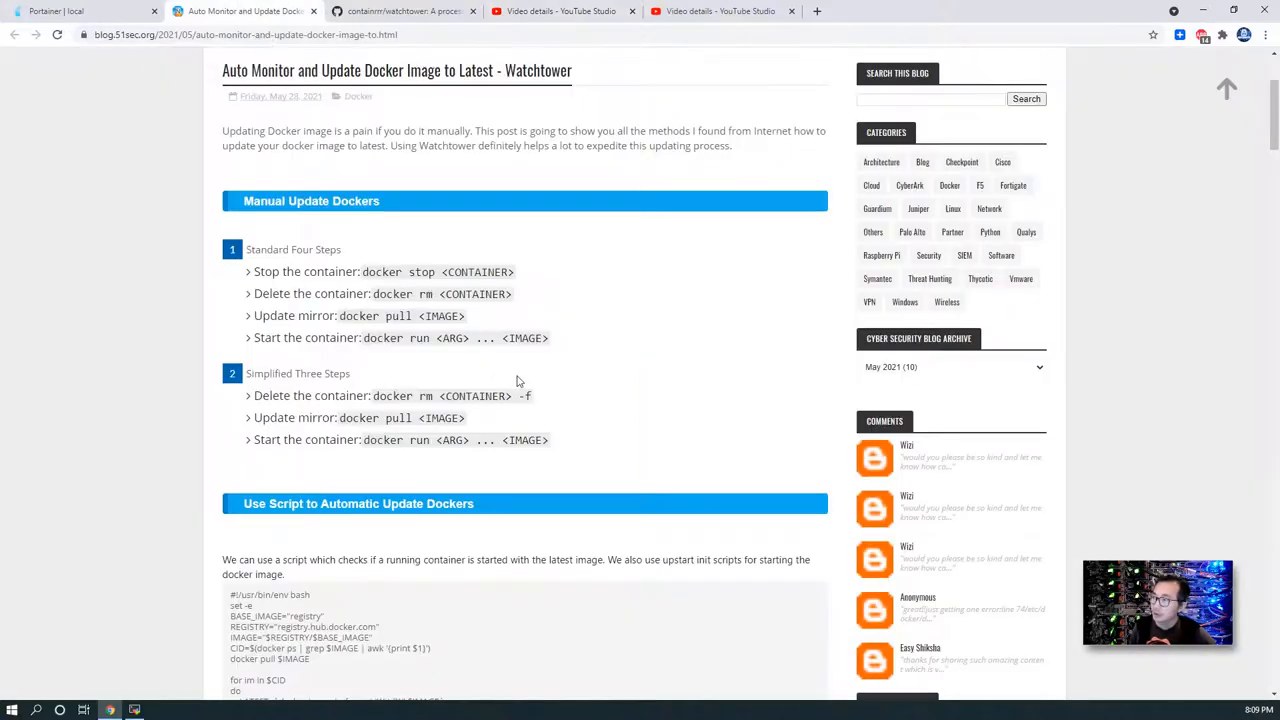
pyautogui.doubleClick(524, 336)
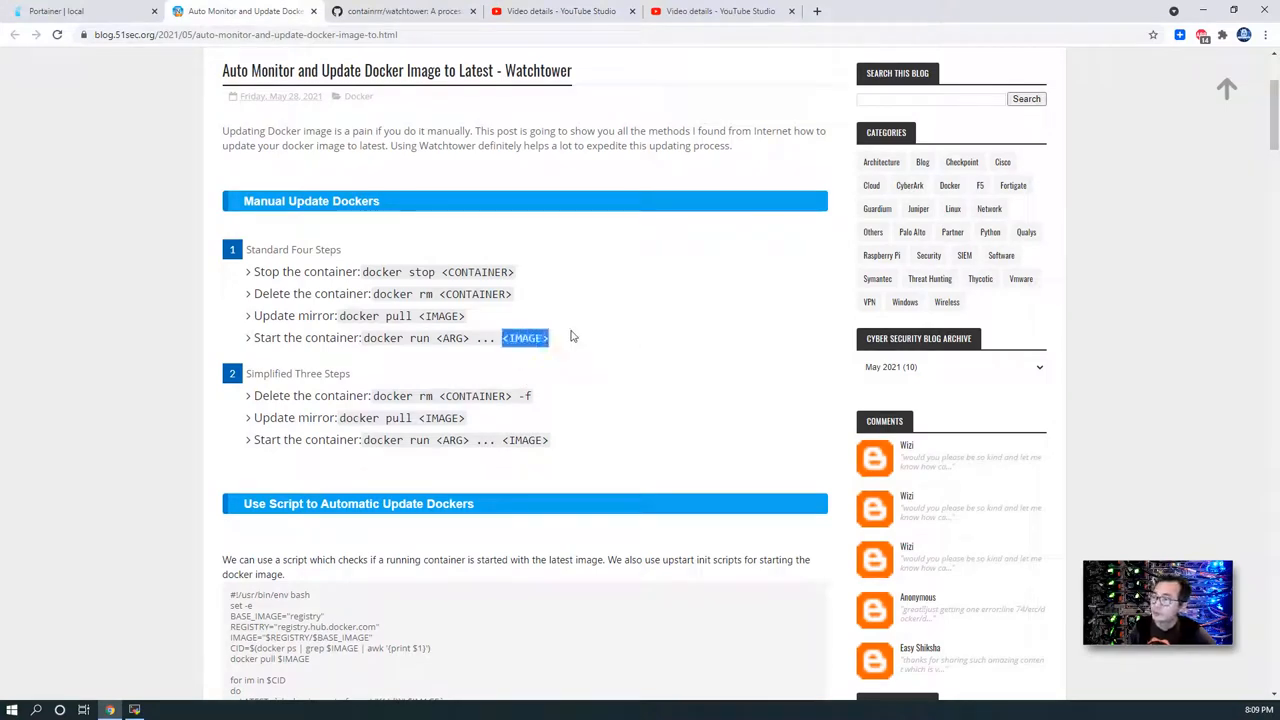
pyautogui.moveTo(524, 336); pyautogui.dragTo(430, 316)
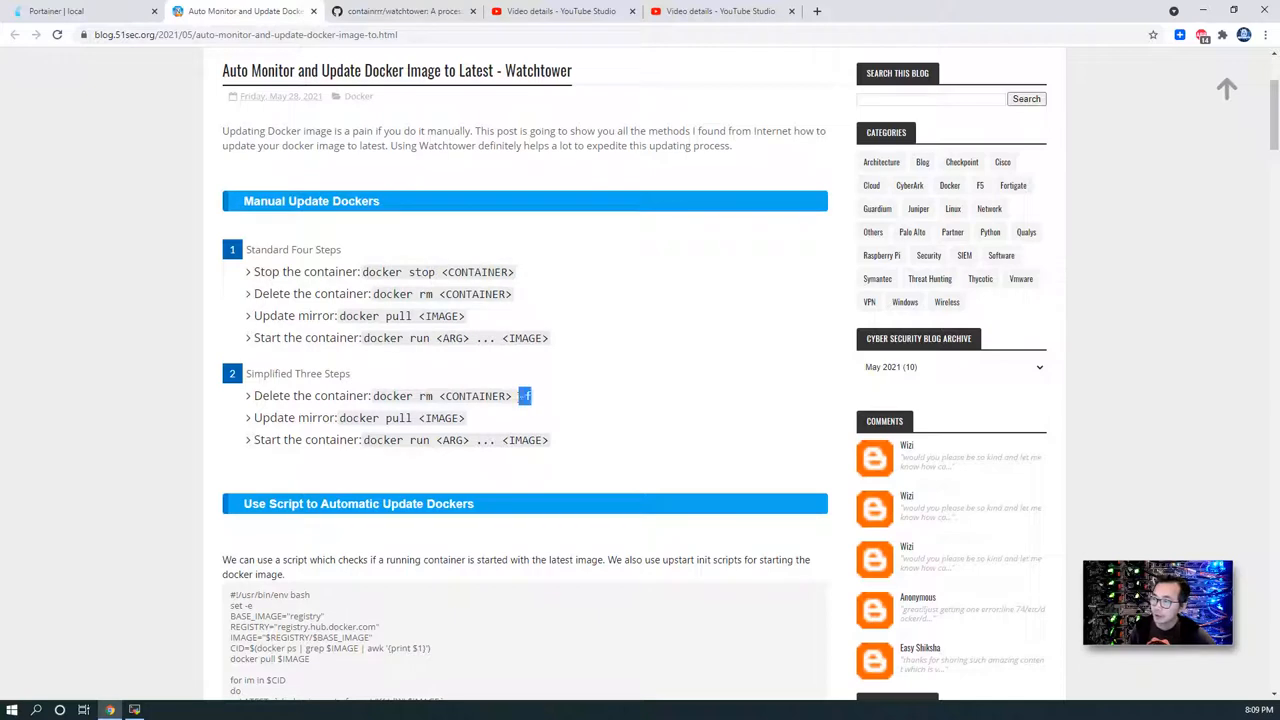
pyautogui.moveTo(524, 396); pyautogui.dragTo(548, 440)
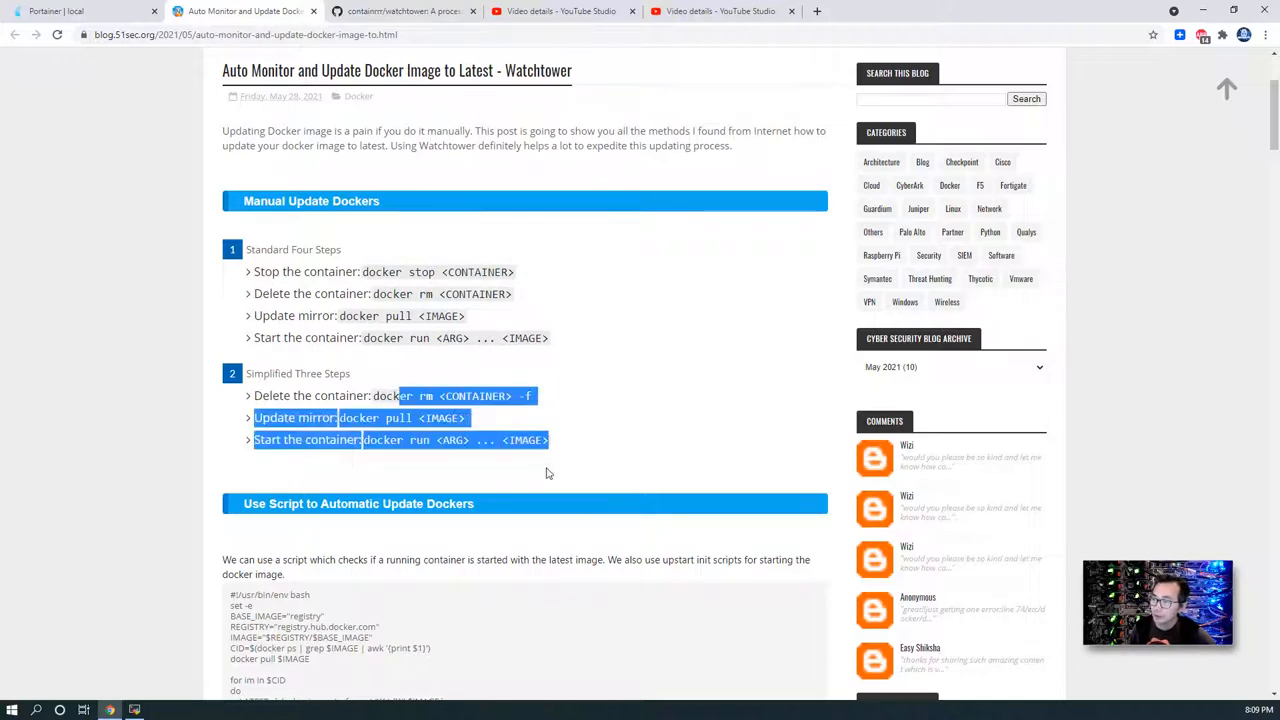
pyautogui.moveTo(590, 406)
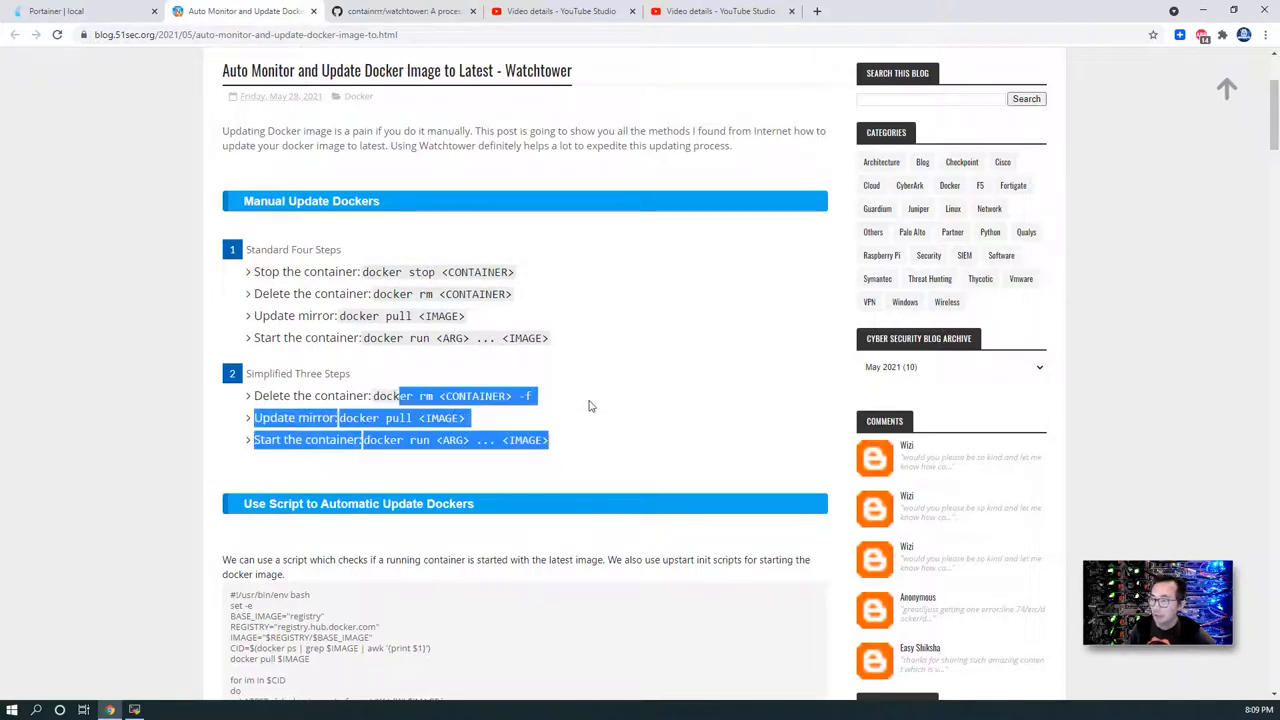
pyautogui.moveTo(558, 316)
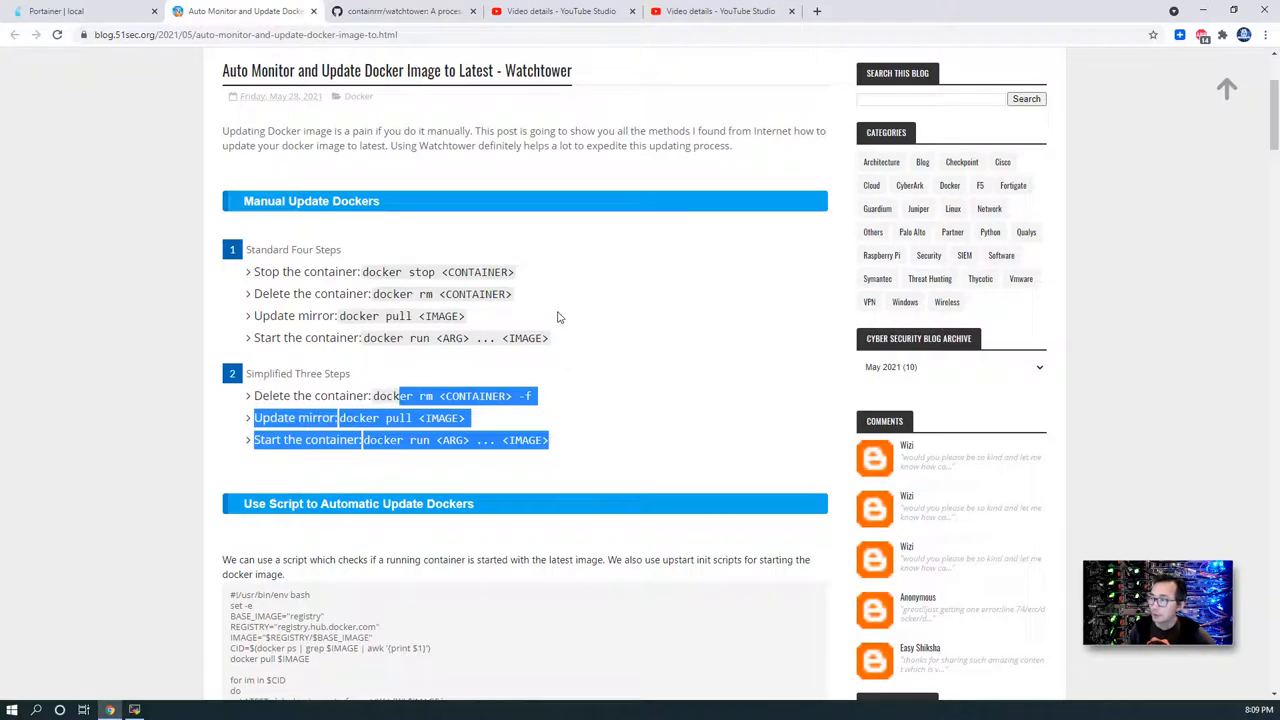
pyautogui.moveTo(588, 380)
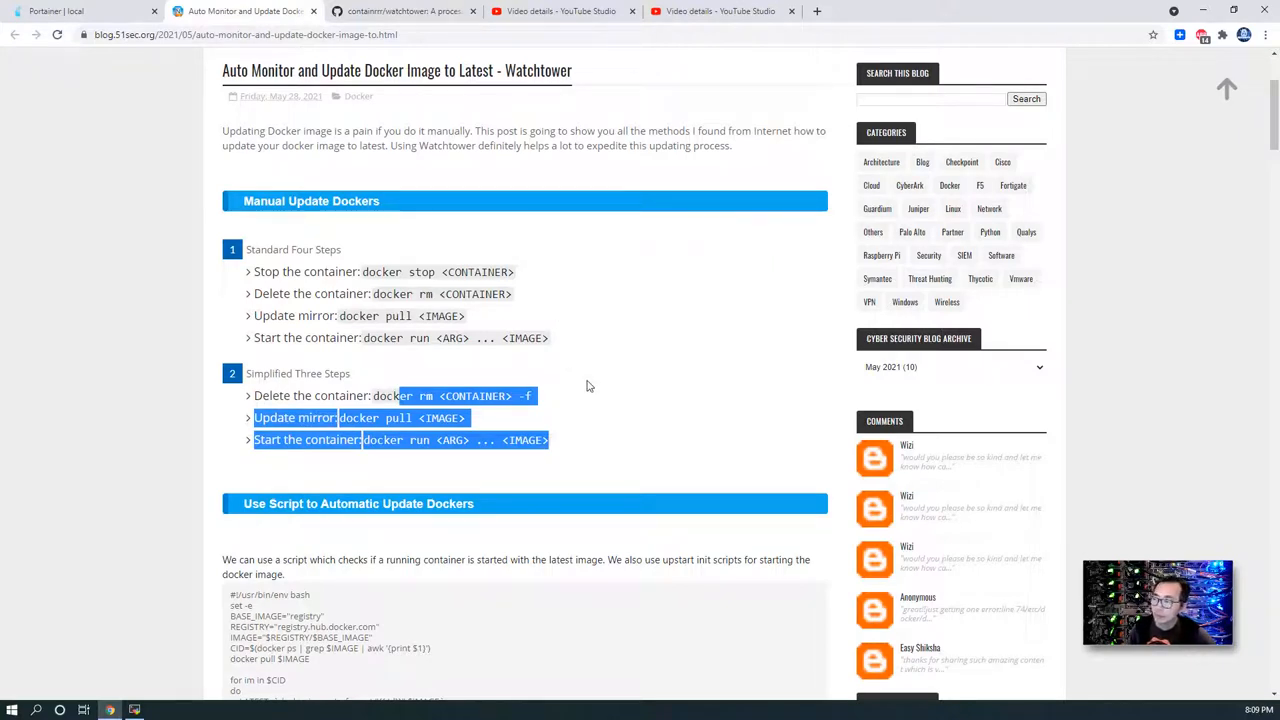
pyautogui.scroll(-3)
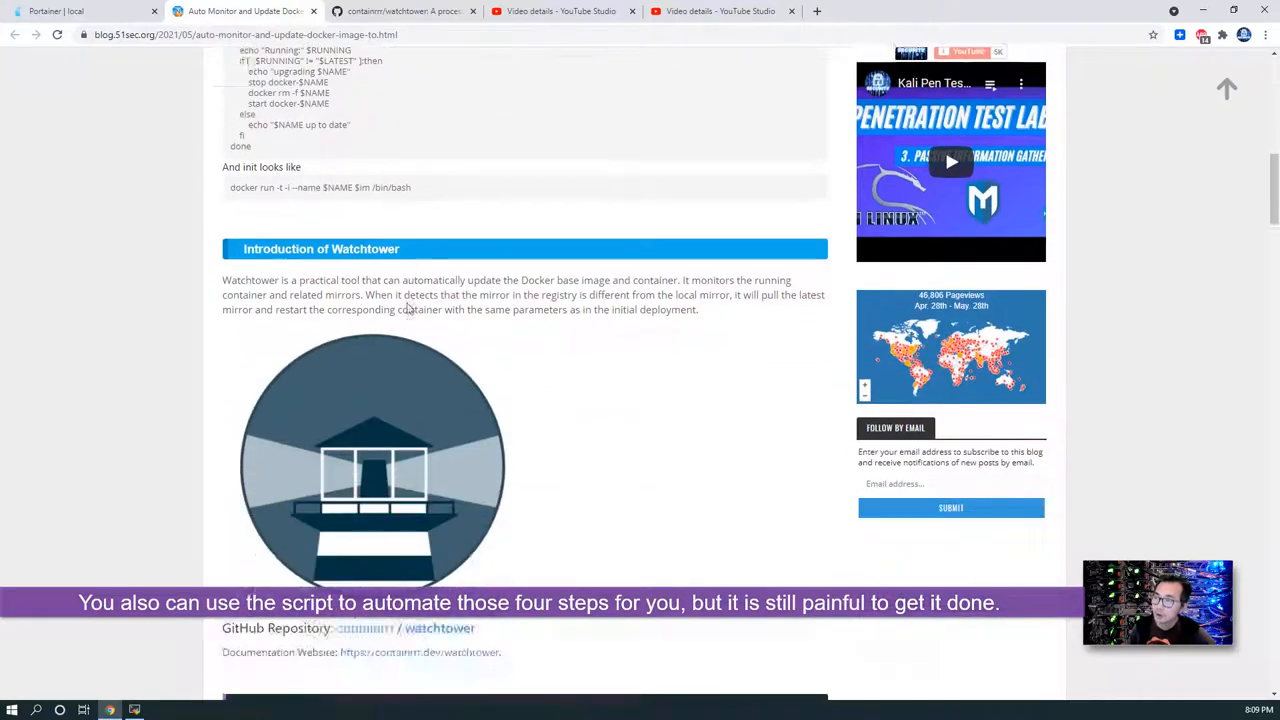
# Find the Install section and select the Watchtower docker run command to copy it.
pyautogui.scroll(-3)
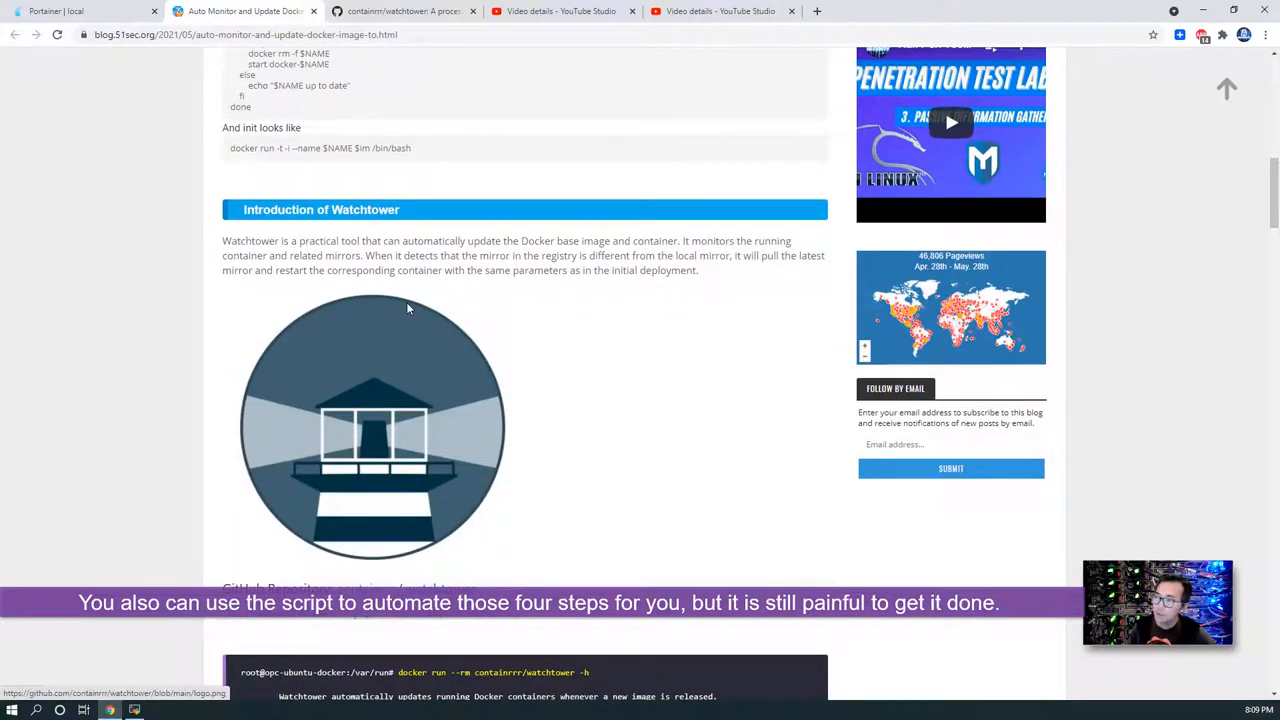
pyautogui.scroll(-3)
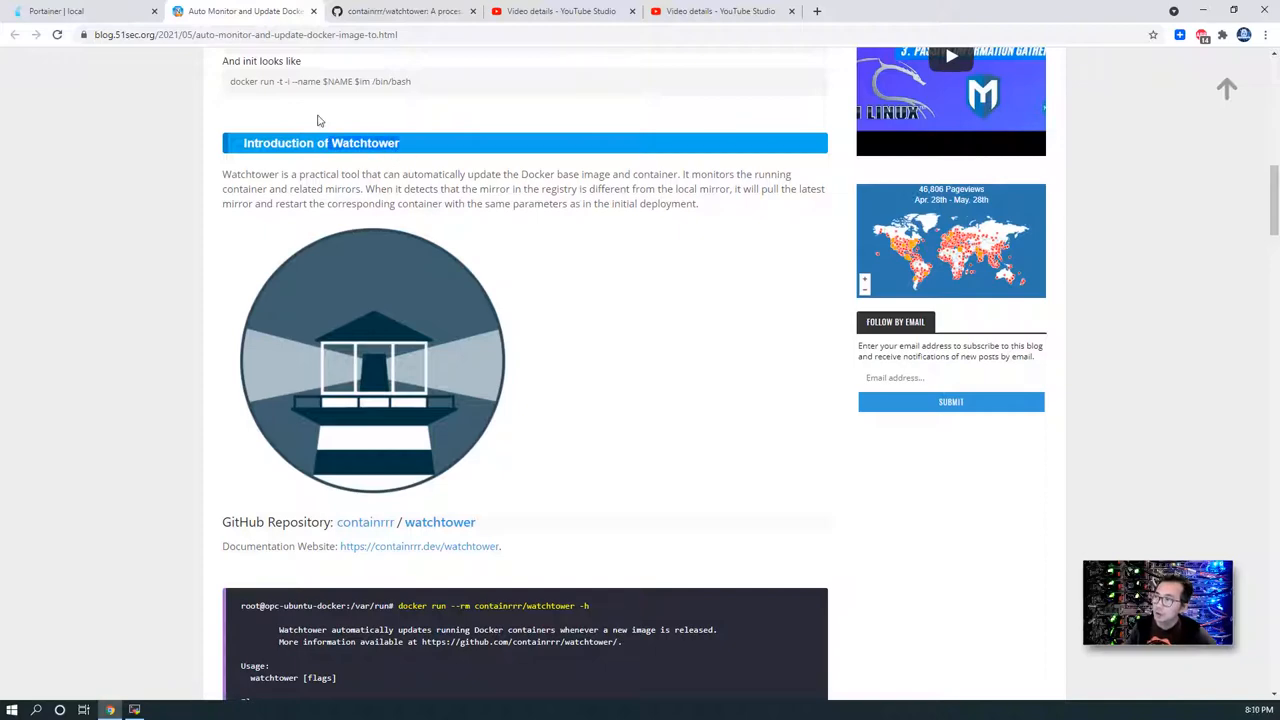
pyautogui.scroll(-3)
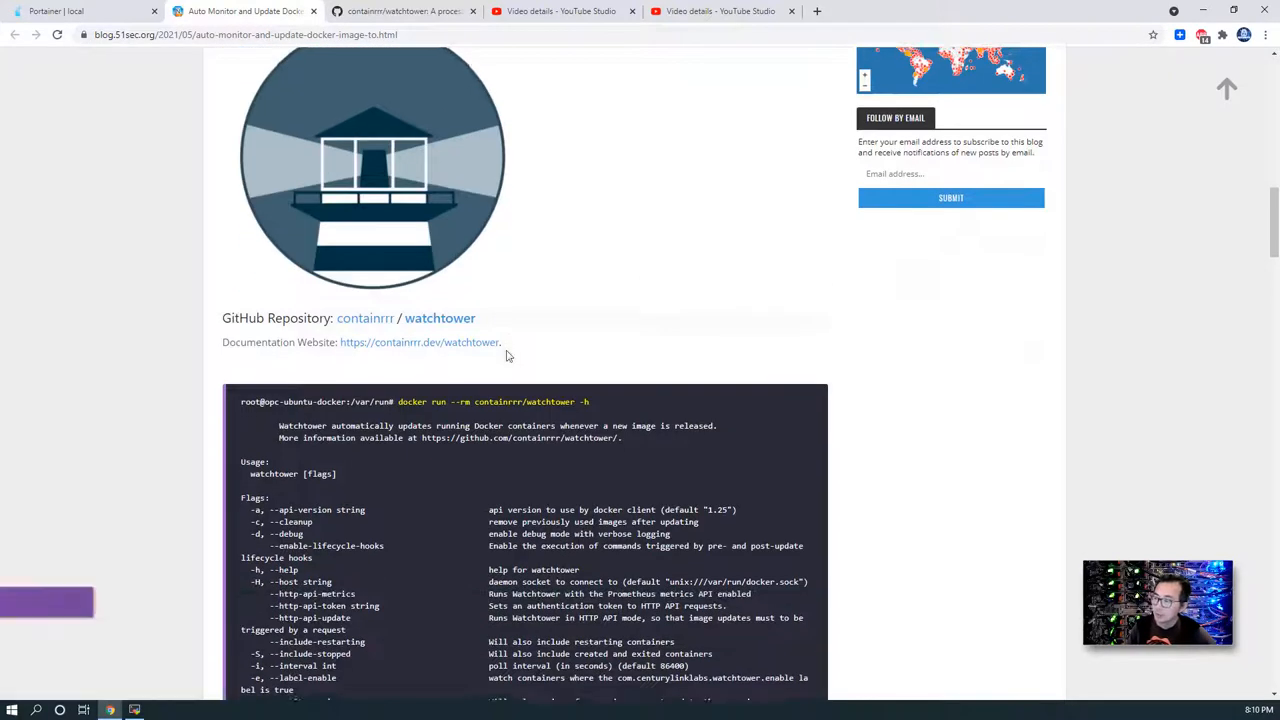
pyautogui.scroll(-3)
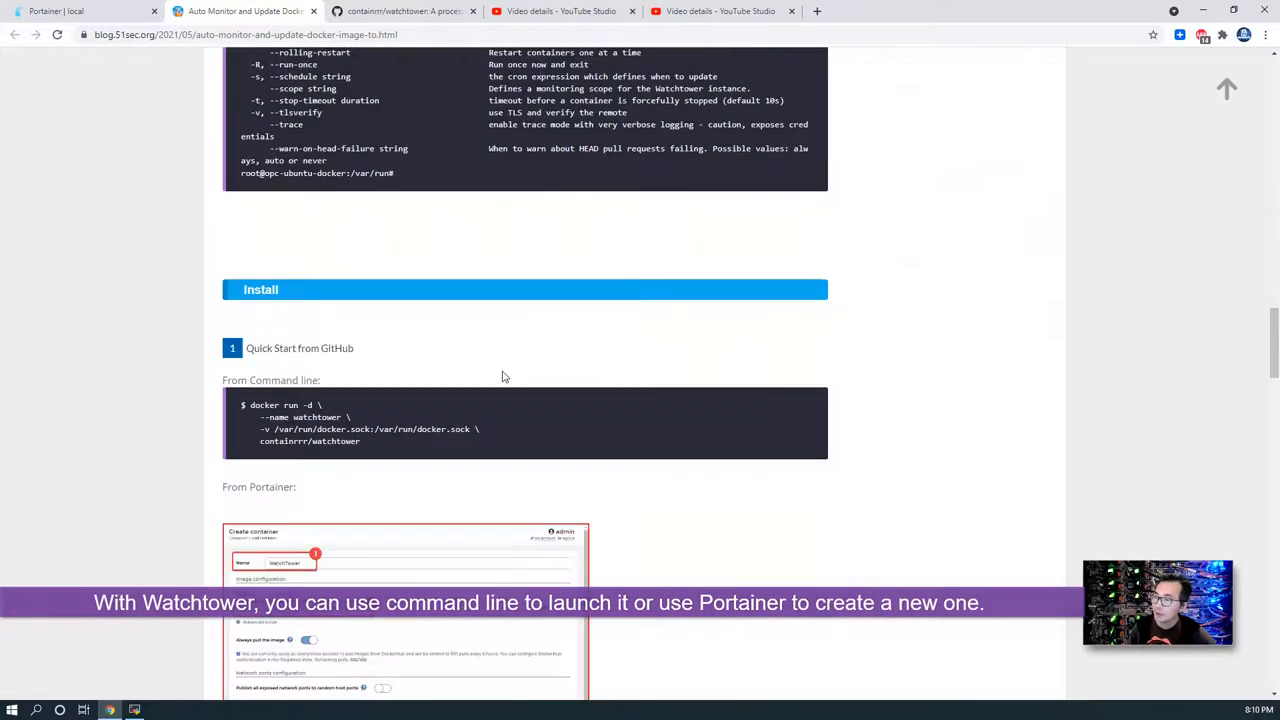
pyautogui.moveTo(242, 404); pyautogui.dragTo(360, 442)
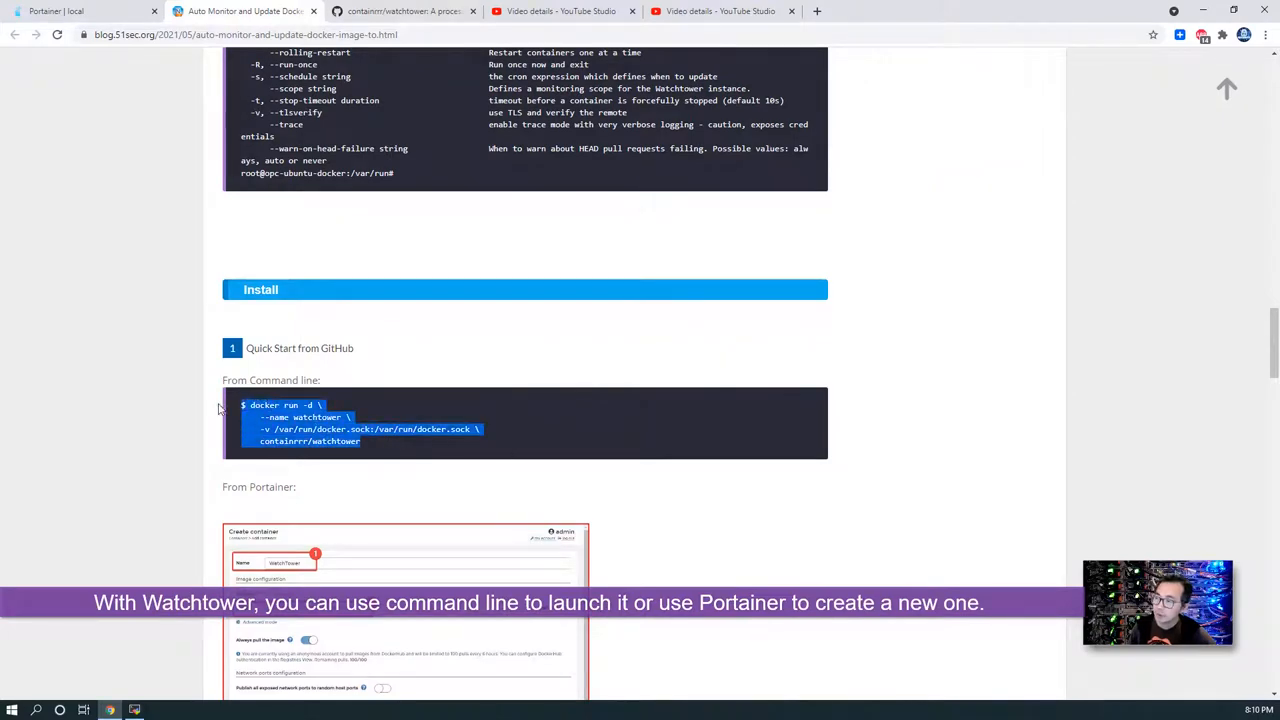
pyautogui.scroll(-3)
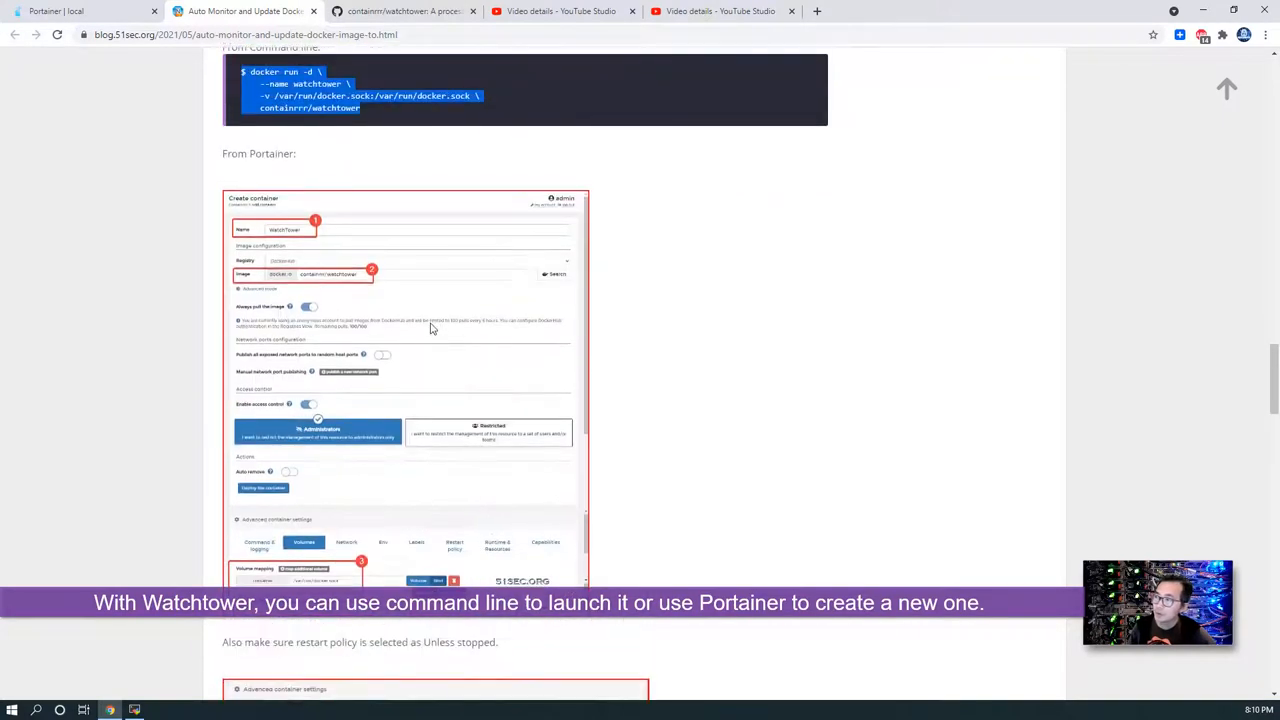
pyautogui.scroll(-3)
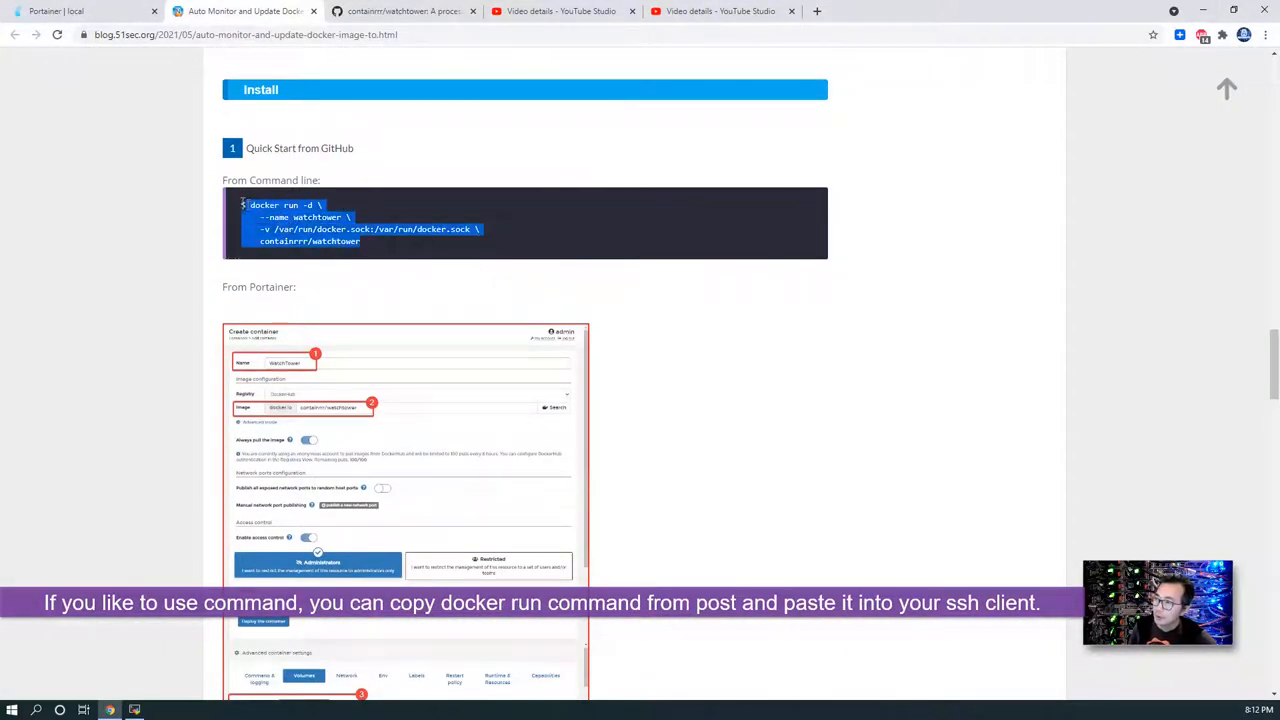
pyautogui.rightClick(350, 220)
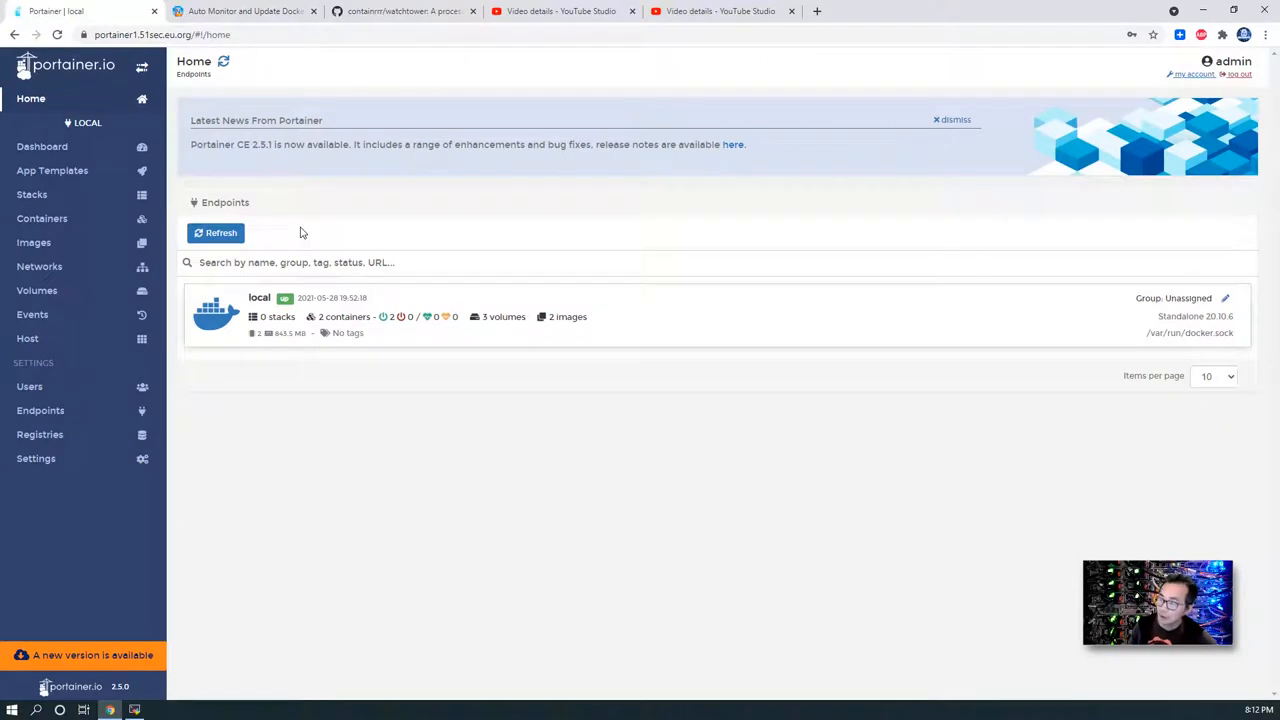
pyautogui.moveTo(158, 674)
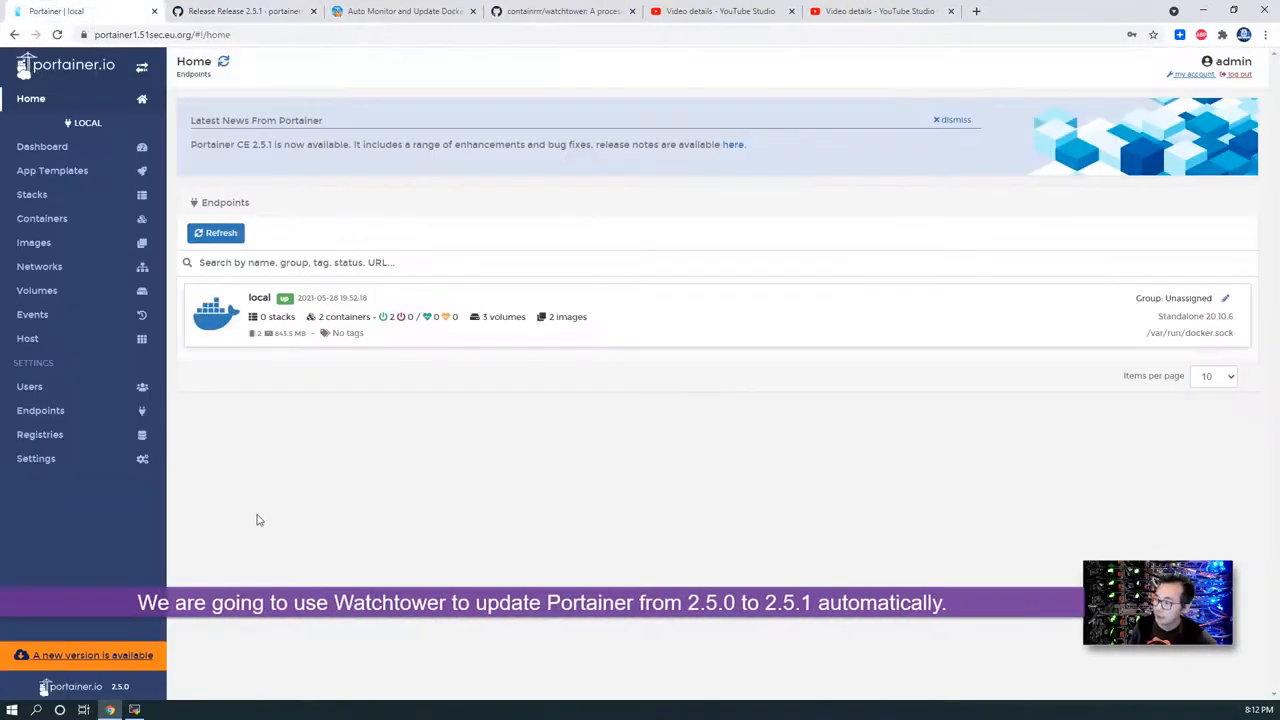
pyautogui.moveTo(150, 688)
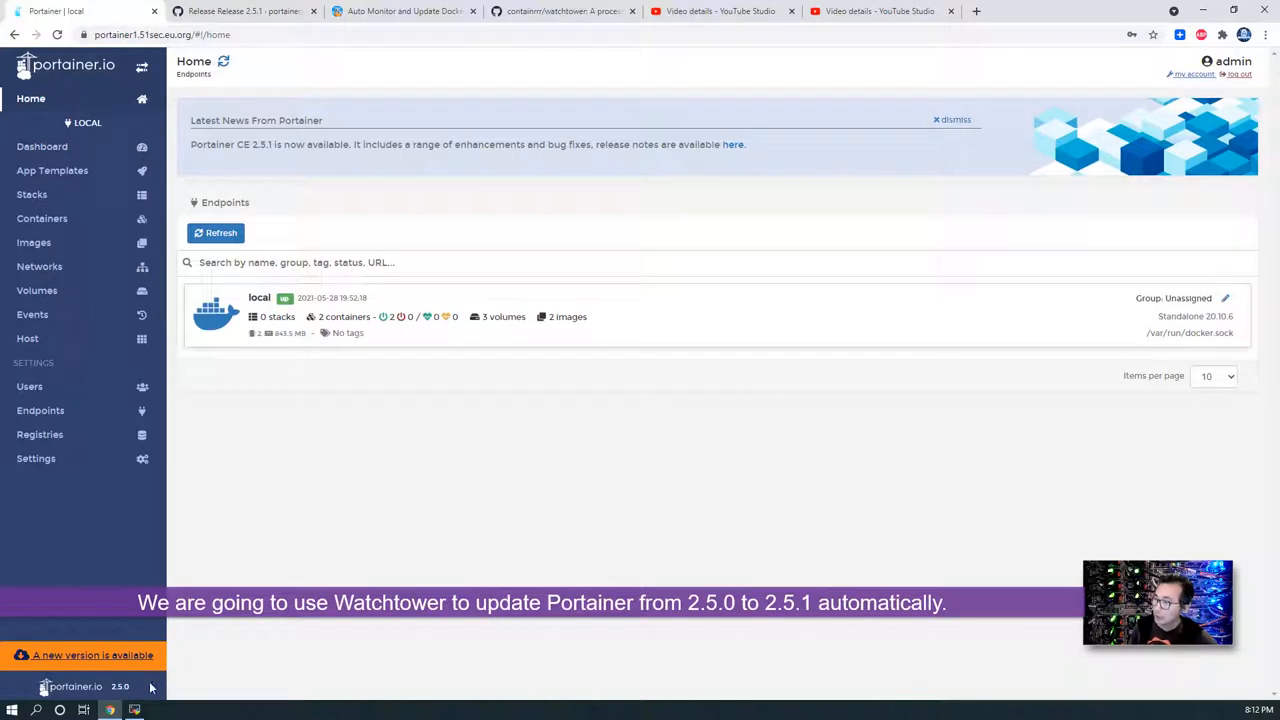
pyautogui.moveTo(284, 620)
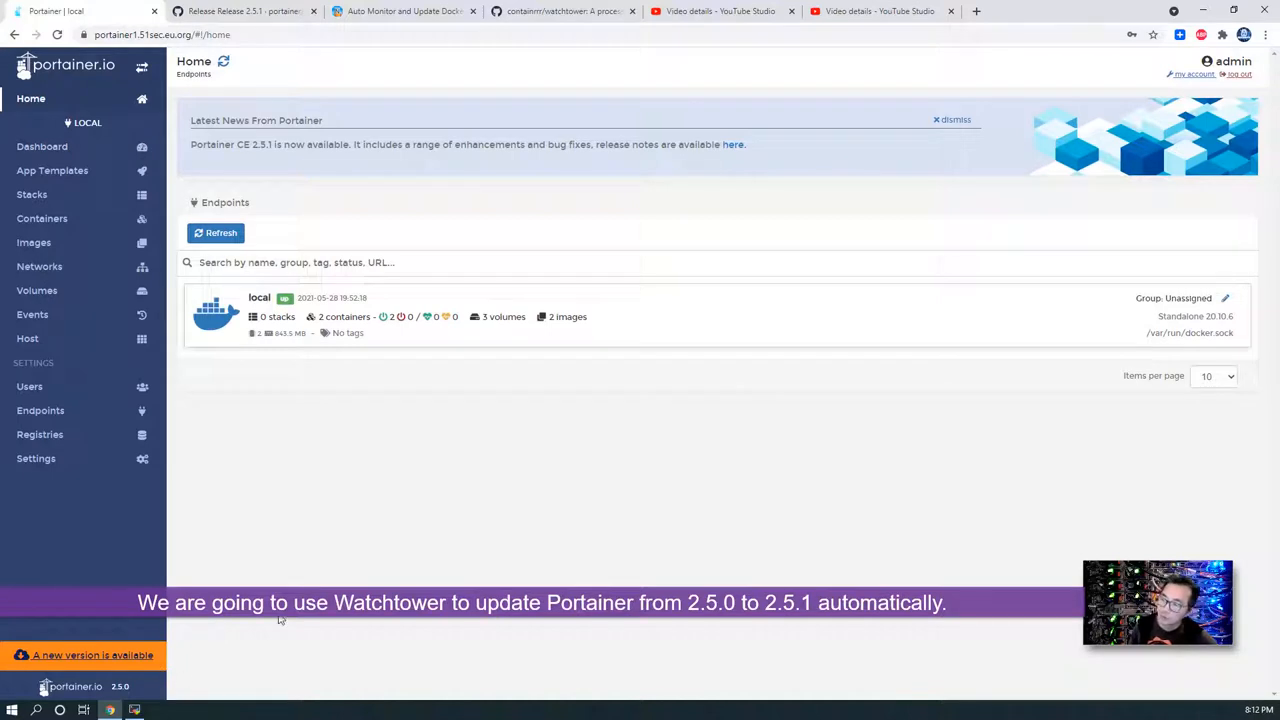
pyautogui.moveTo(224, 144)
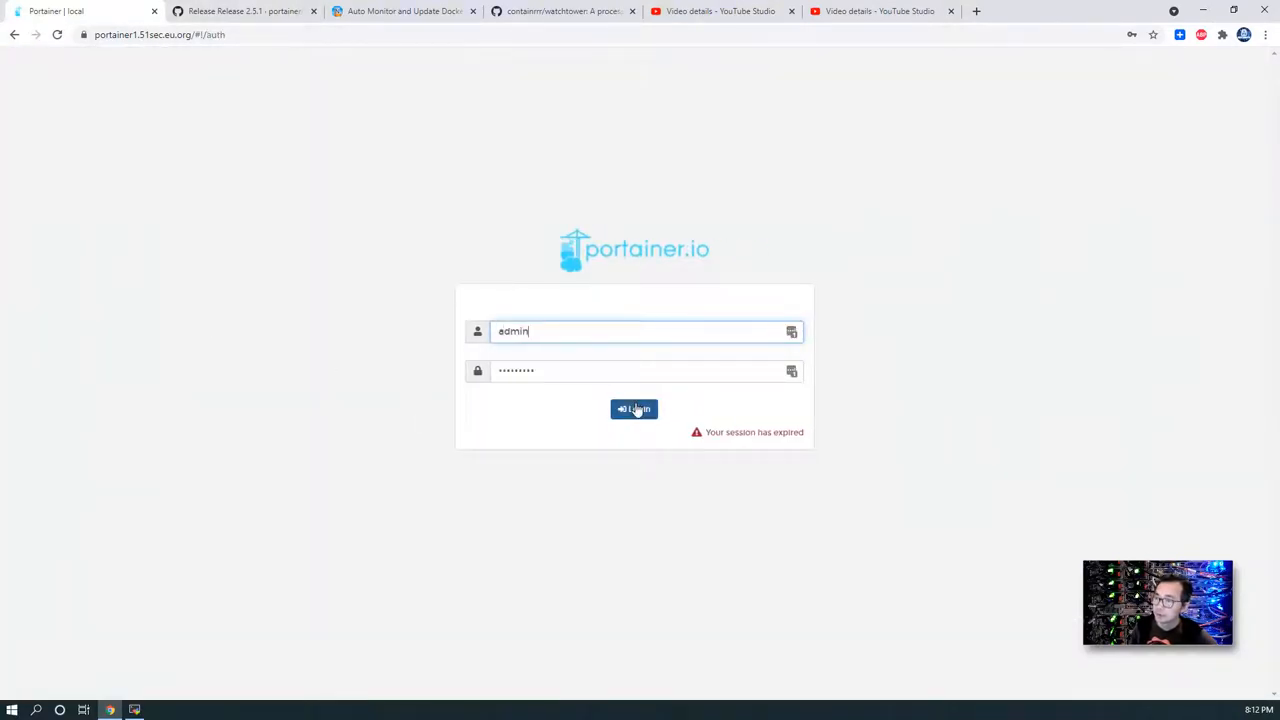
# Log in with the admin credentials and enter the local Docker endpoint.
pyautogui.click(634, 408)
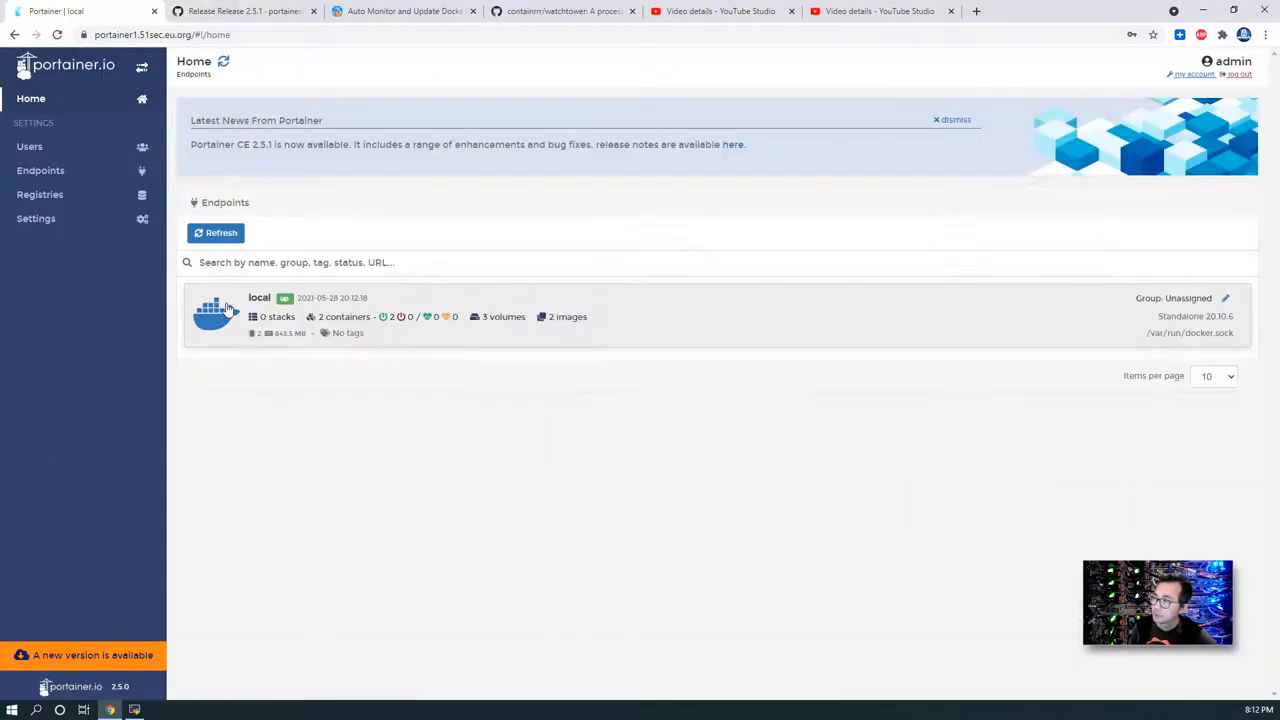
pyautogui.click(216, 316)
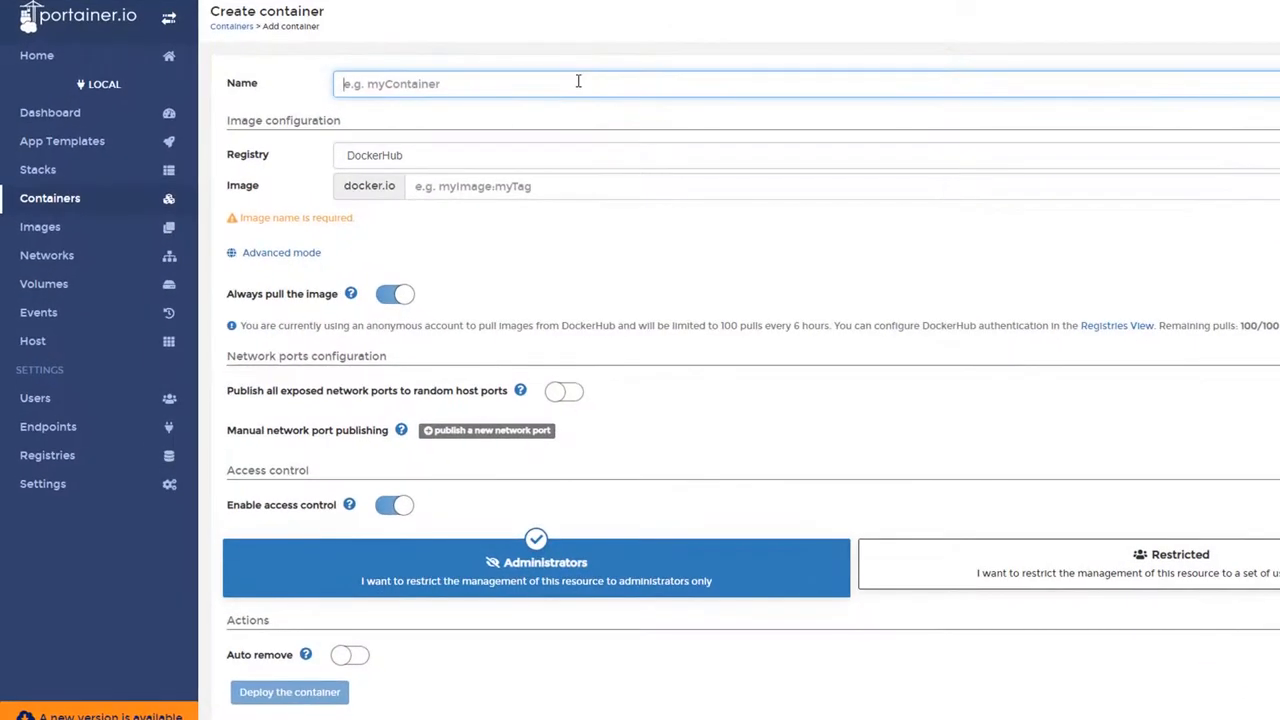
# Name the container WatchTower with image containrrr/watchtower and reach its Volumes settings.
pyautogui.write('WatchTower')
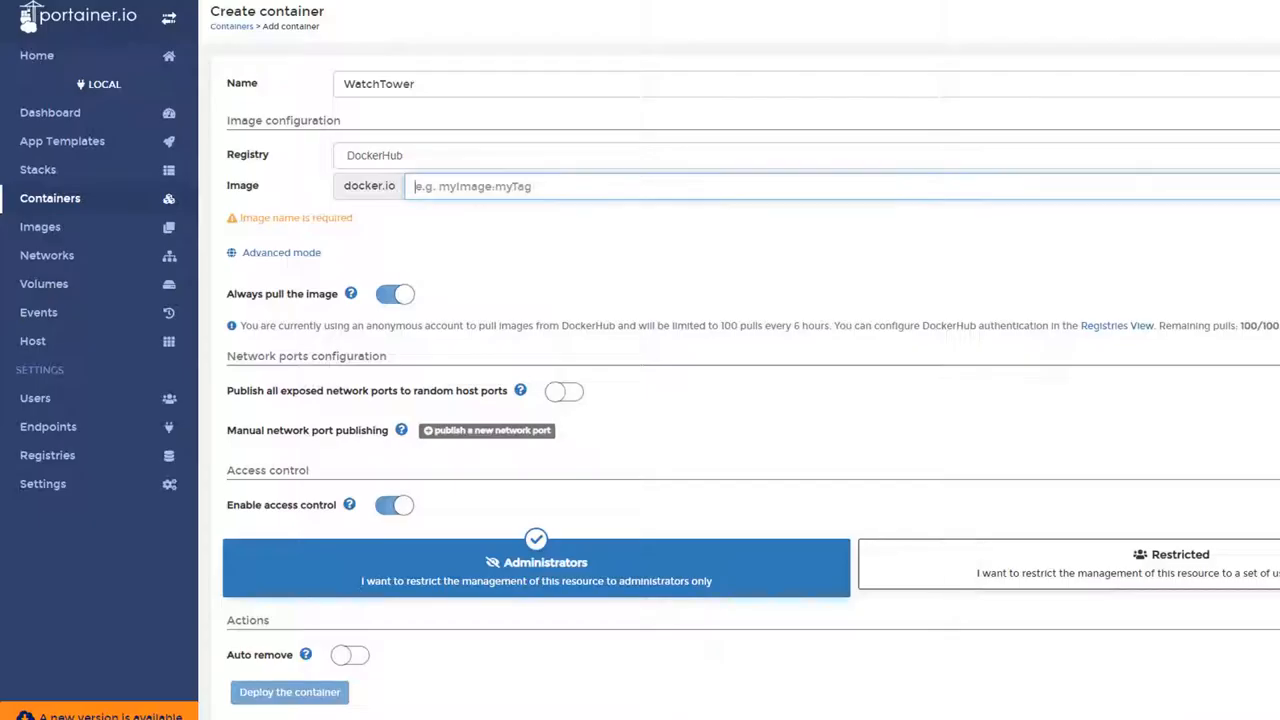
pyautogui.write('containrrr/watchtower')
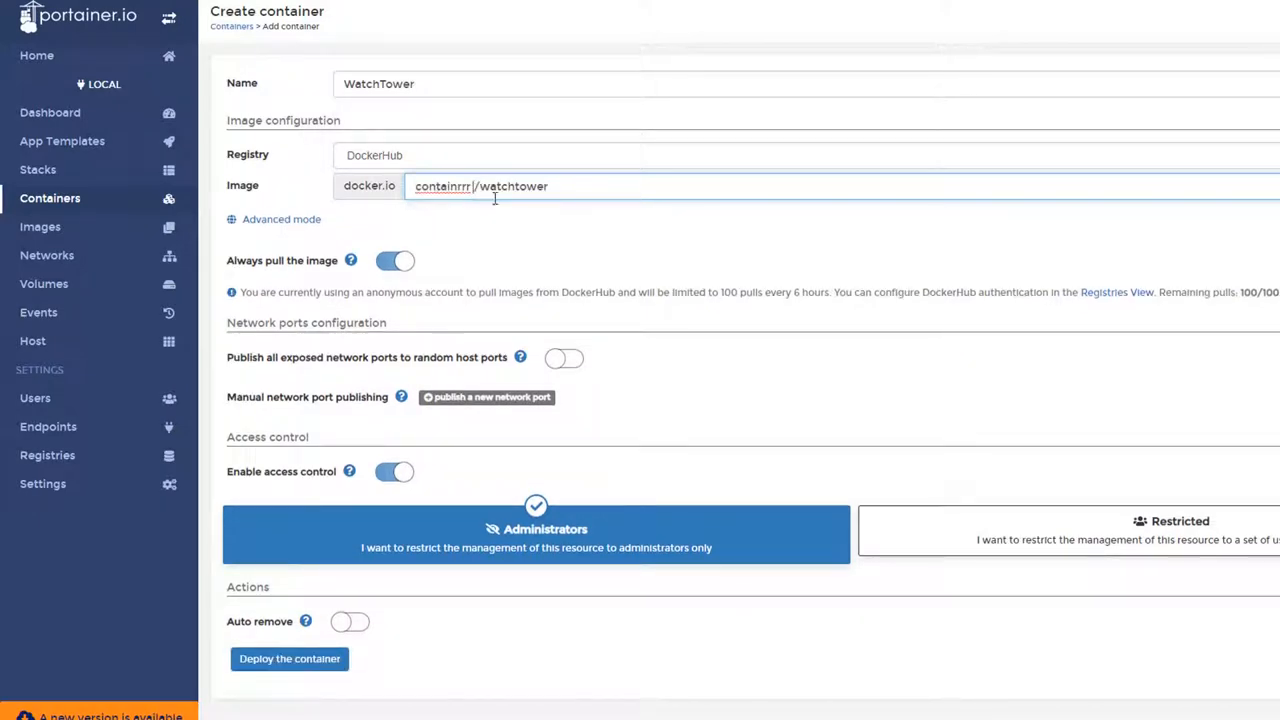
pyautogui.doubleClick(480, 186)
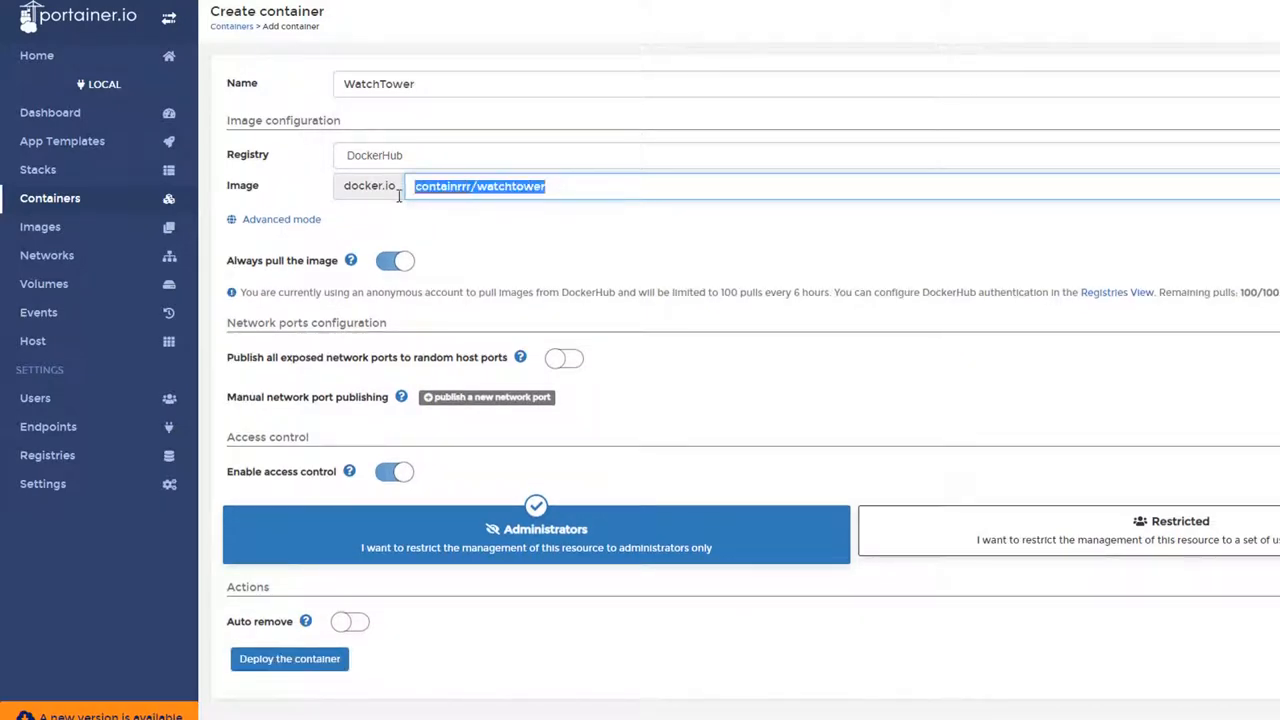
pyautogui.scroll(-3)
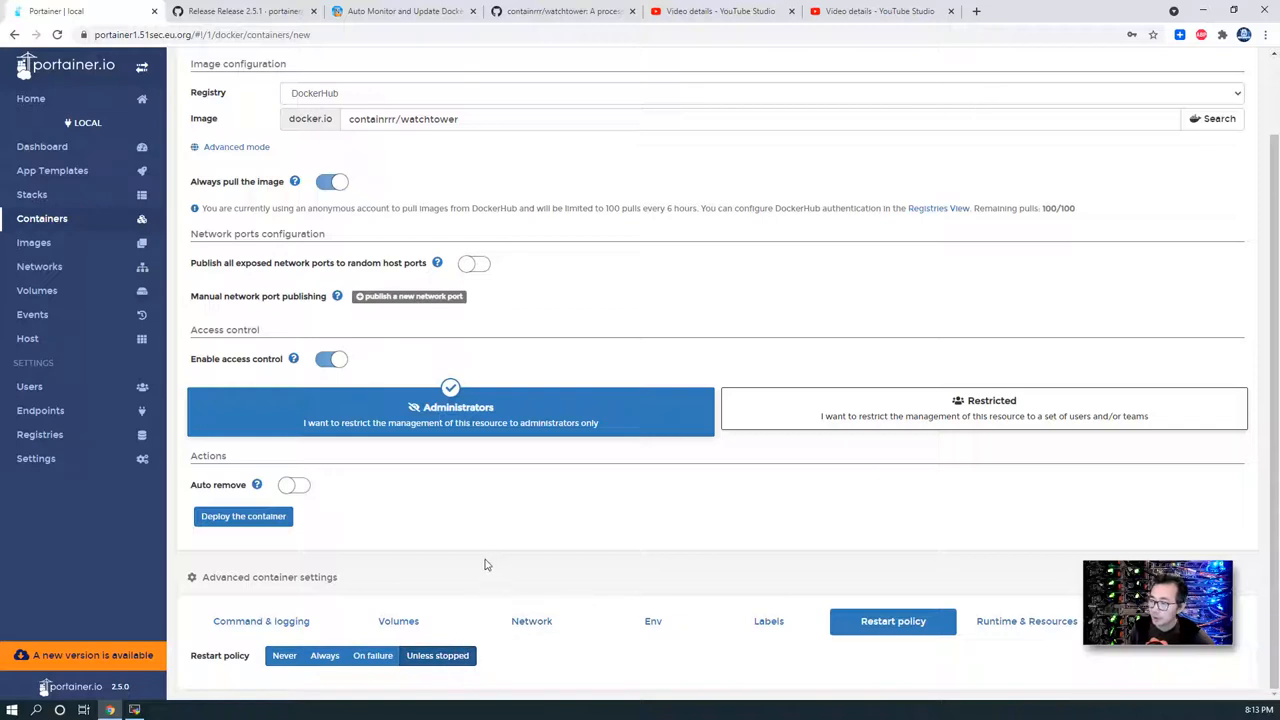
pyautogui.moveTo(420, 606)
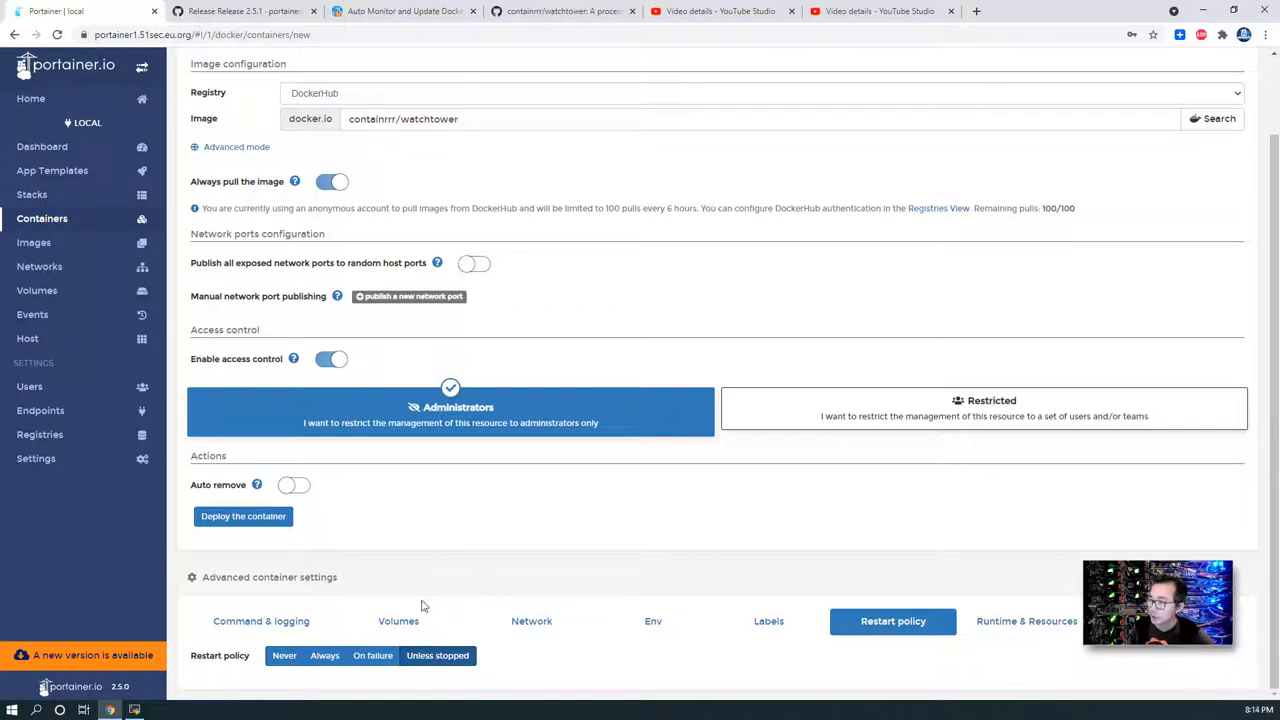
pyautogui.click(398, 620)
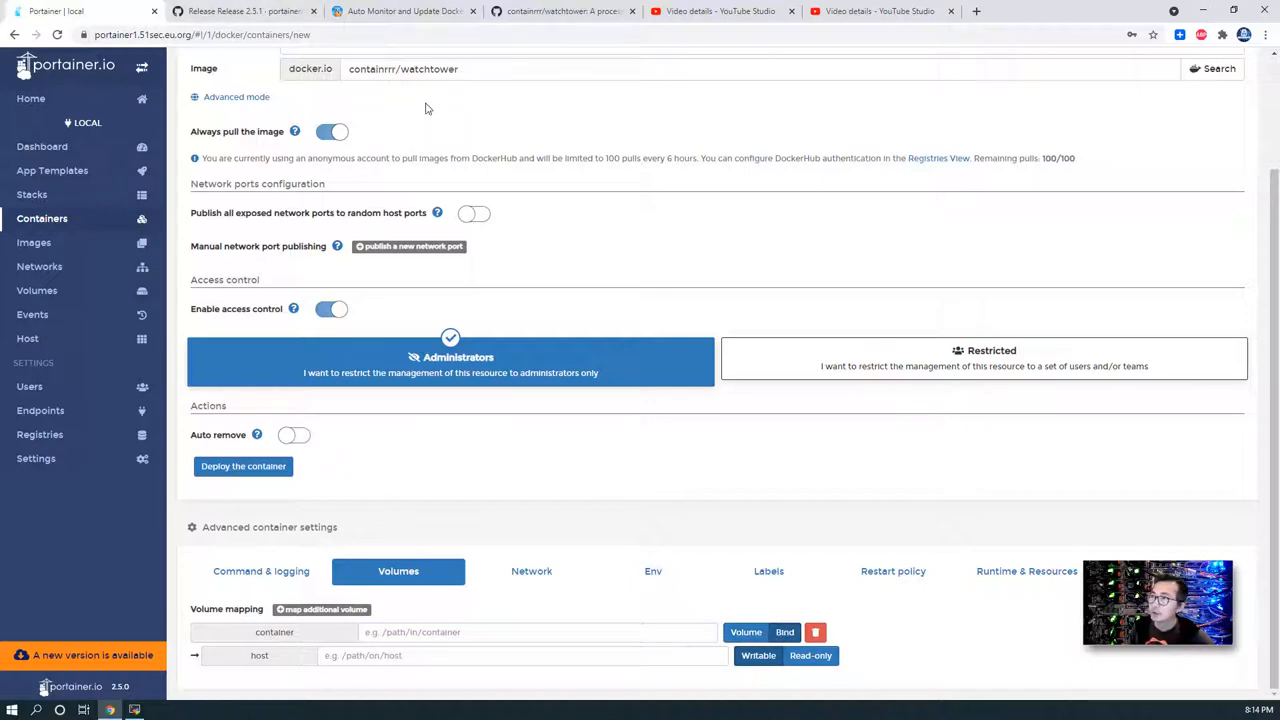
# Copy /var/run/docker.sock from the README's docker run example and return to Portainer.
pyautogui.click(564, 12)
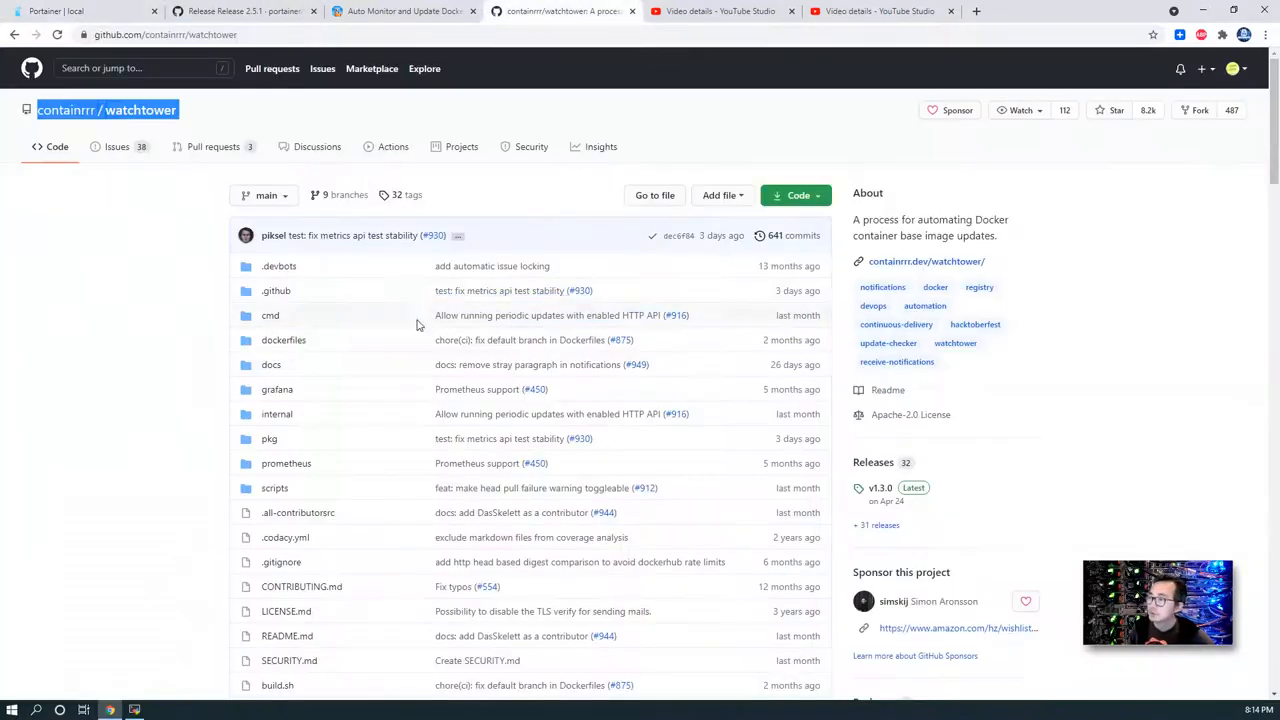
pyautogui.scroll(-3)
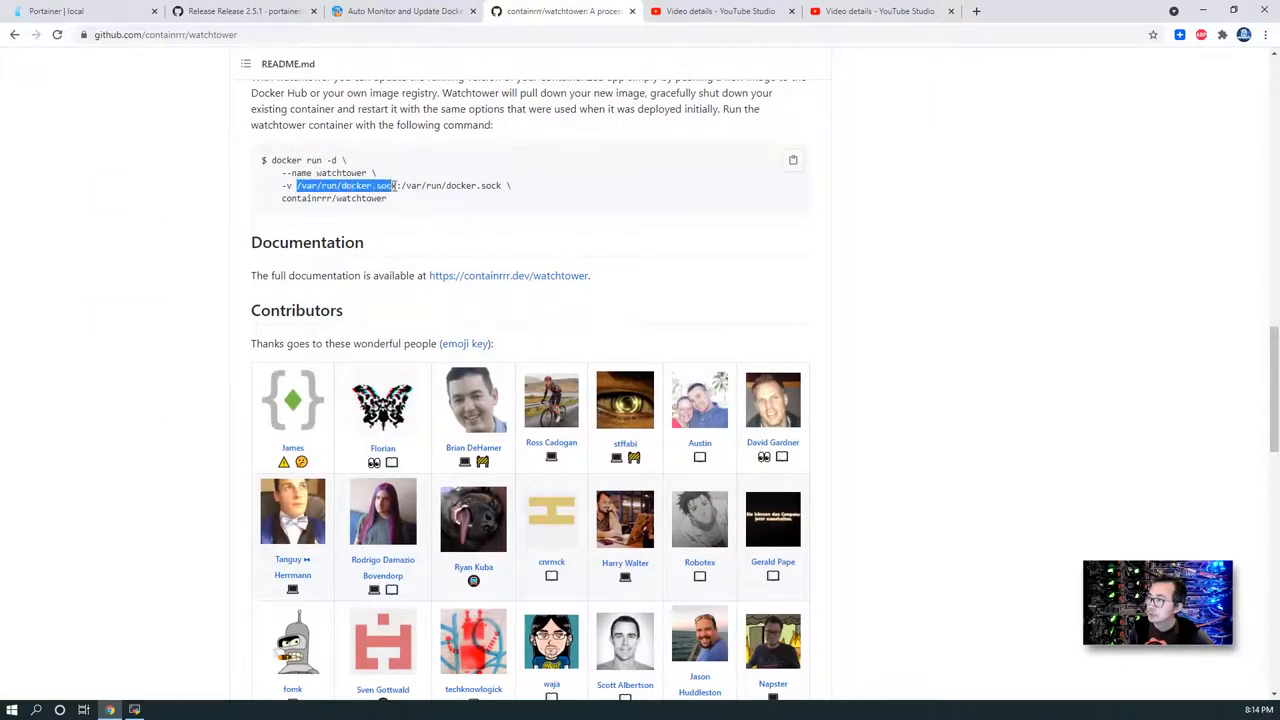
pyautogui.rightClick(344, 184)
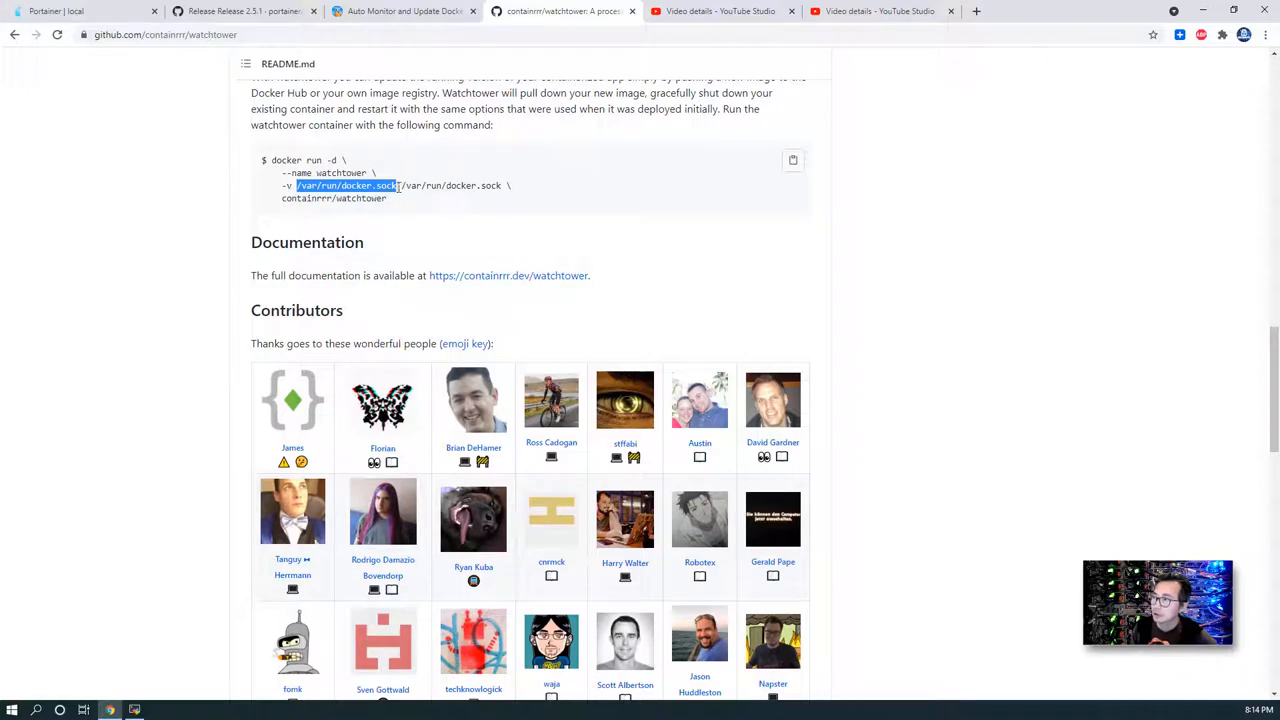
pyautogui.click(430, 200)
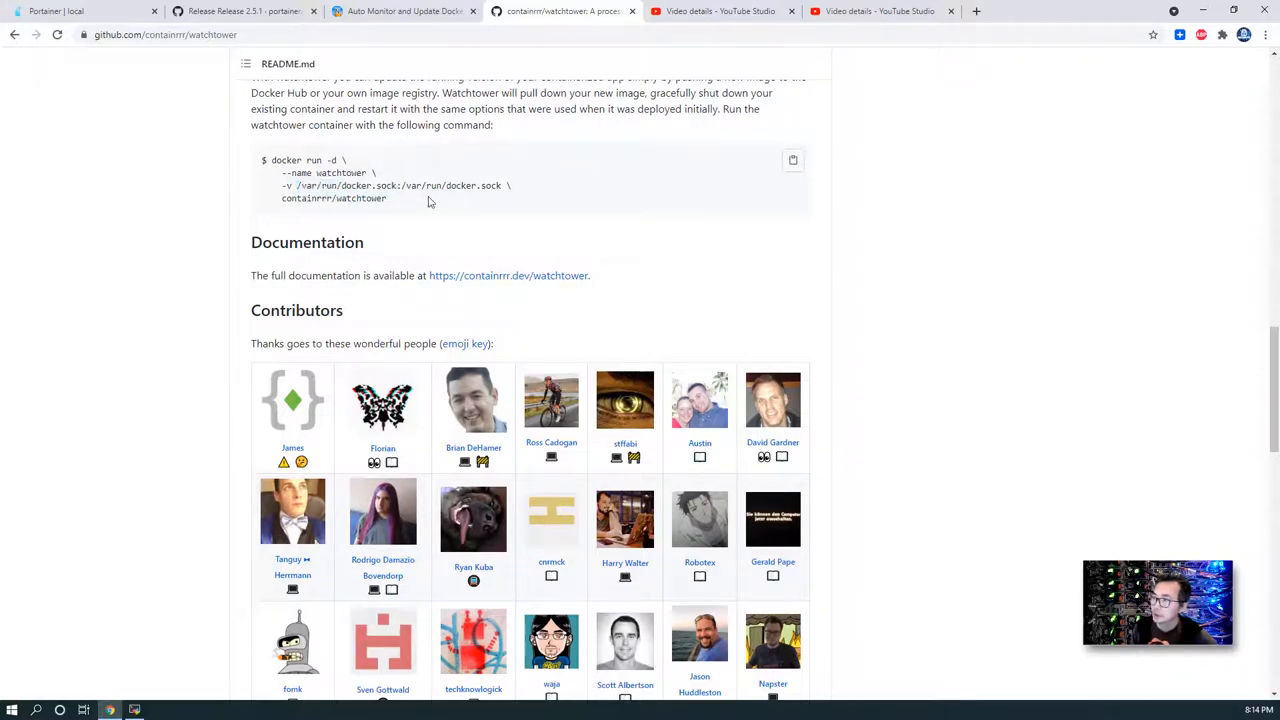
pyautogui.click(56, 12)
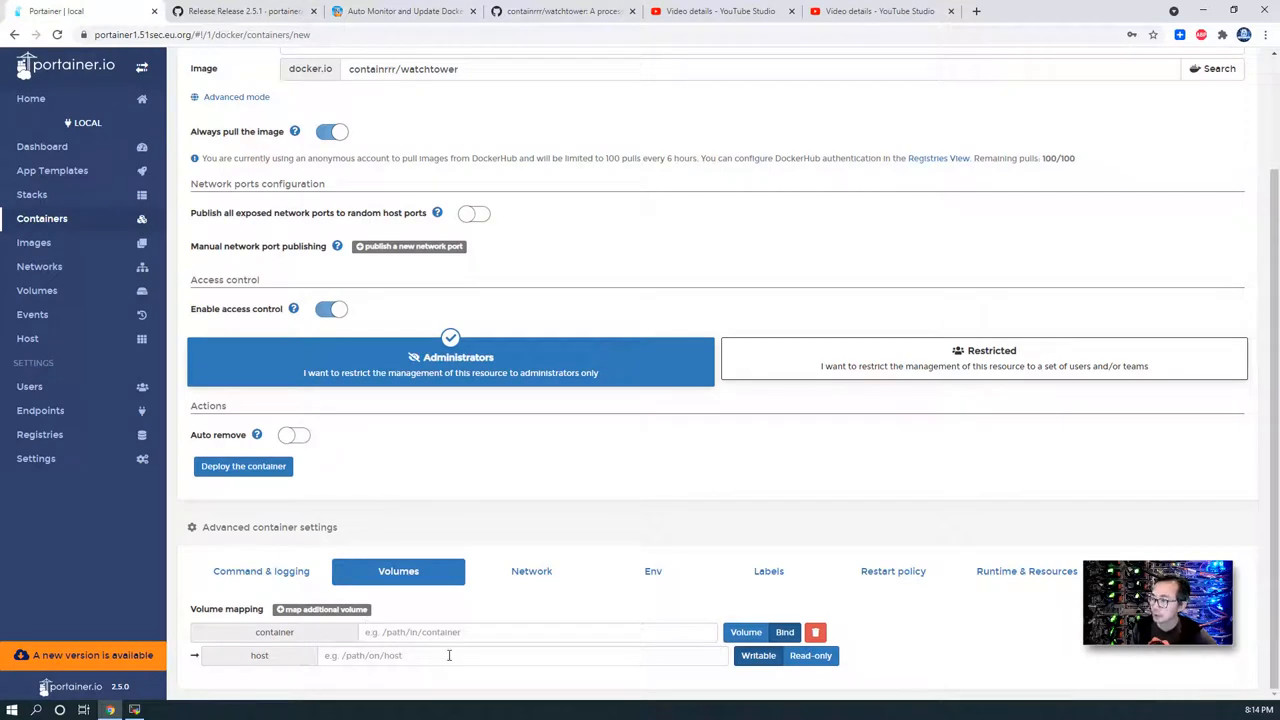
# Bind /var/run/docker.sock as both container and host path and deploy WatchTower.
pyautogui.write('/var/run/docker.sock')
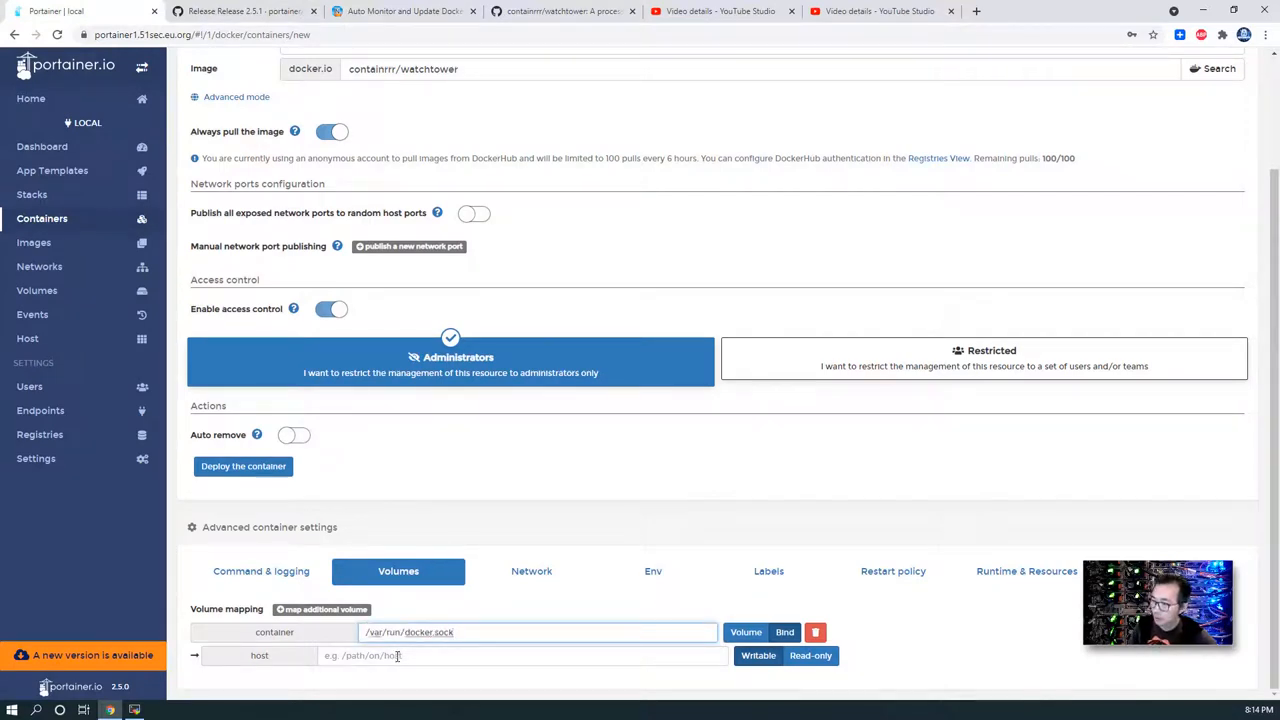
pyautogui.write('/var/run/docker.sock')
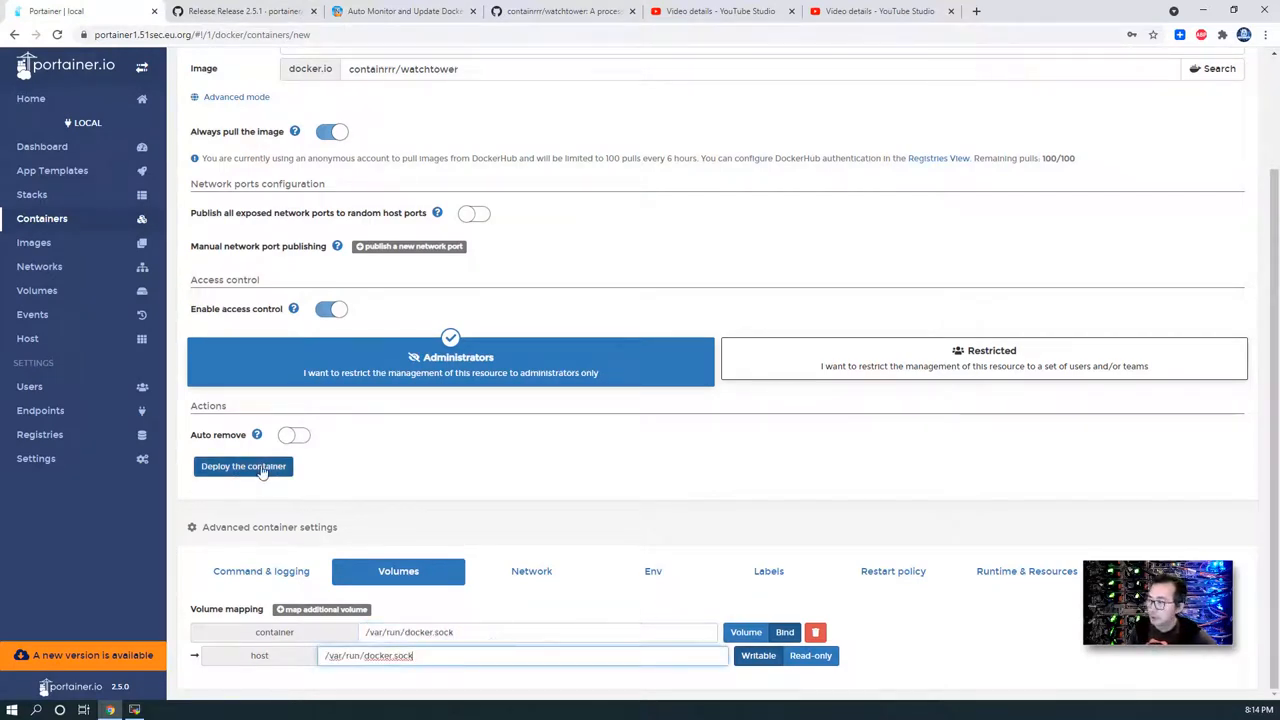
pyautogui.click(244, 466)
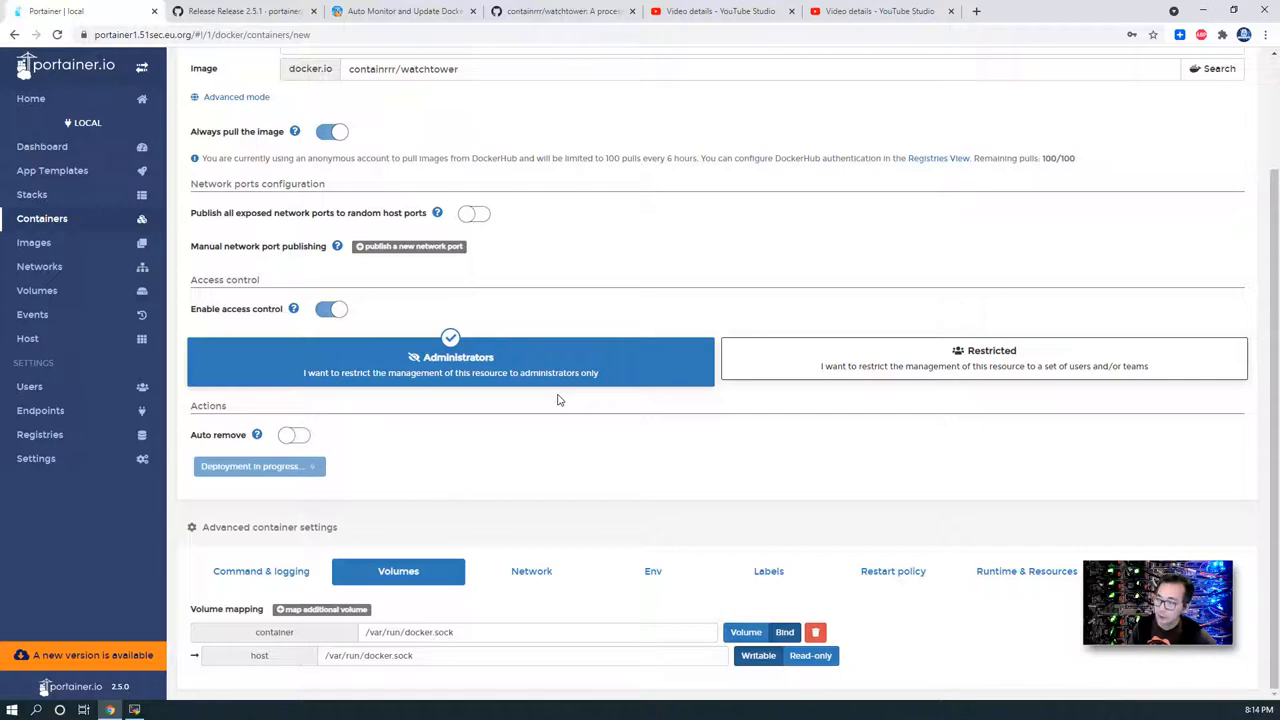
pyautogui.click(258, 466)
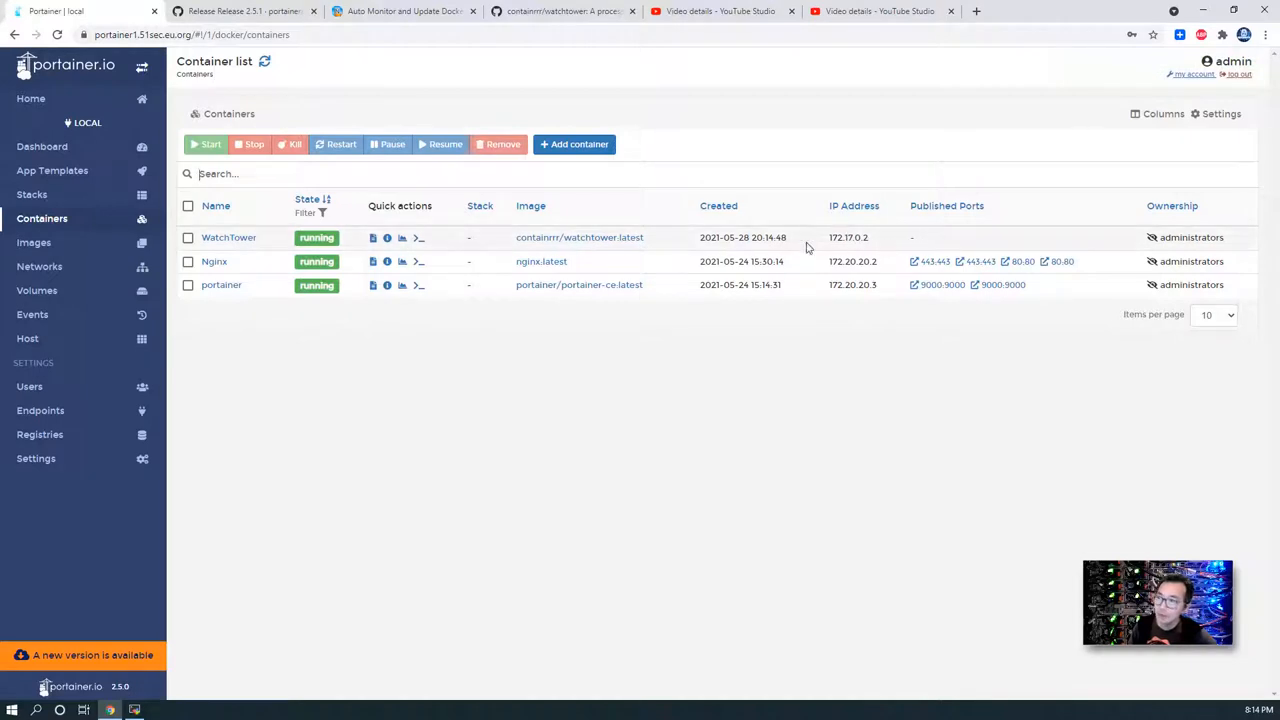
pyautogui.moveTo(228, 236)
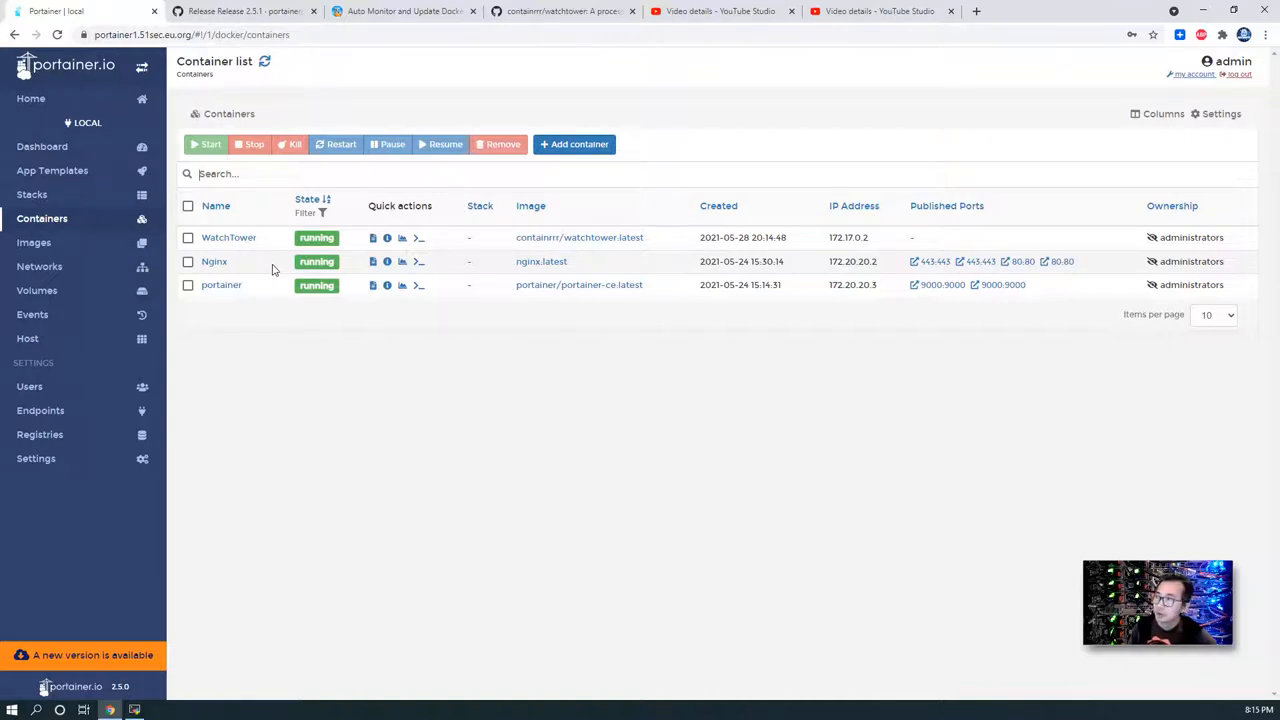
# Confirm WatchTower is running, then return to the watchtower GitHub README.
pyautogui.click(564, 12)
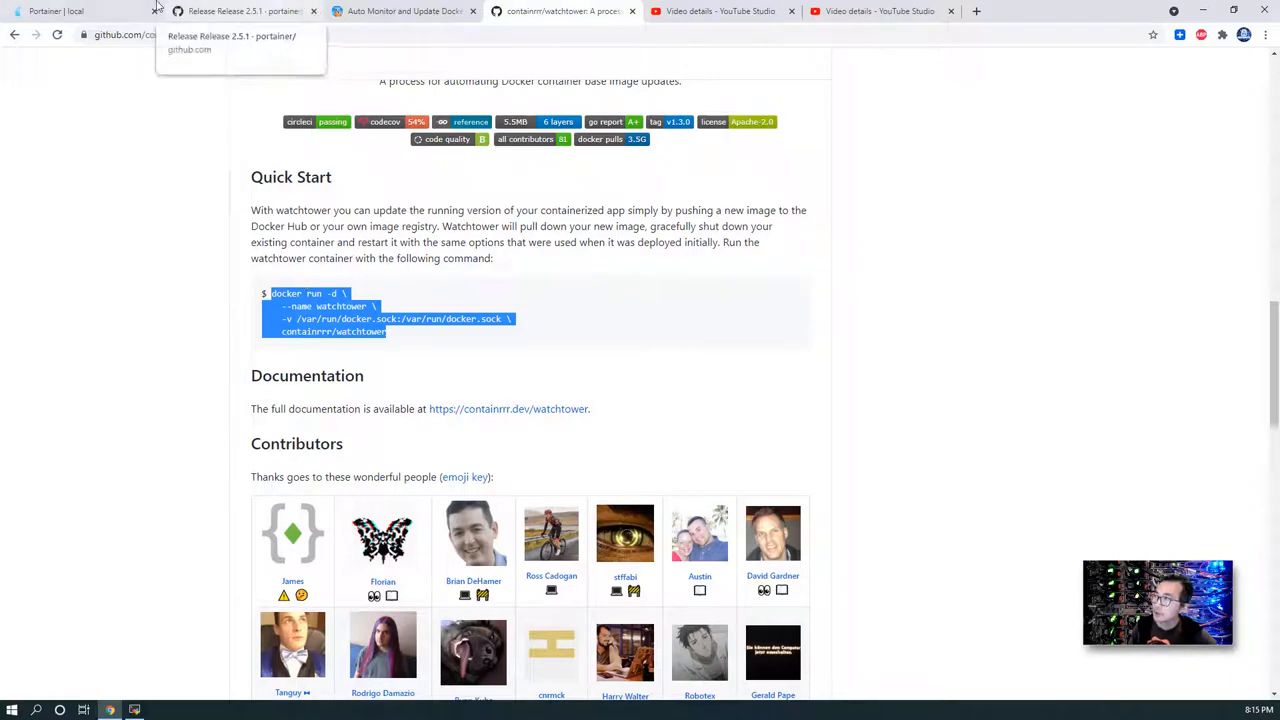
# Read the blog's update-frequency section and highlight the 24-hour polling note.
pyautogui.click(400, 12)
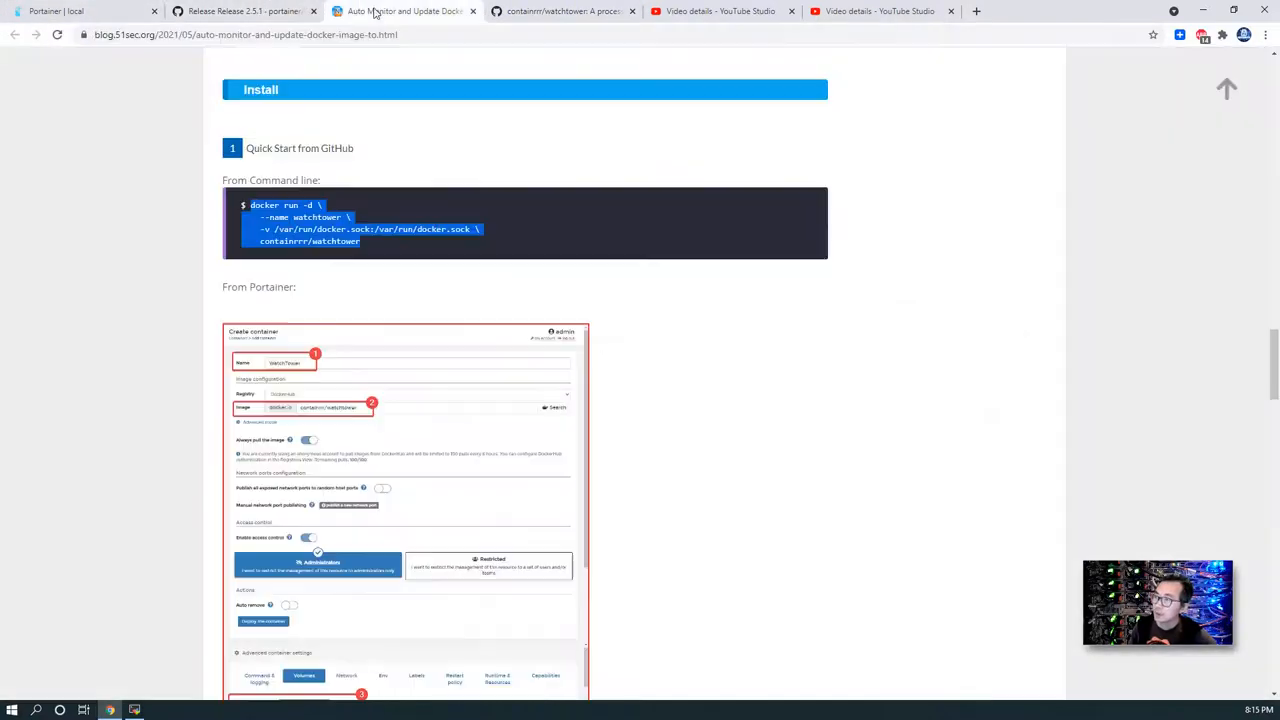
pyautogui.scroll(-3)
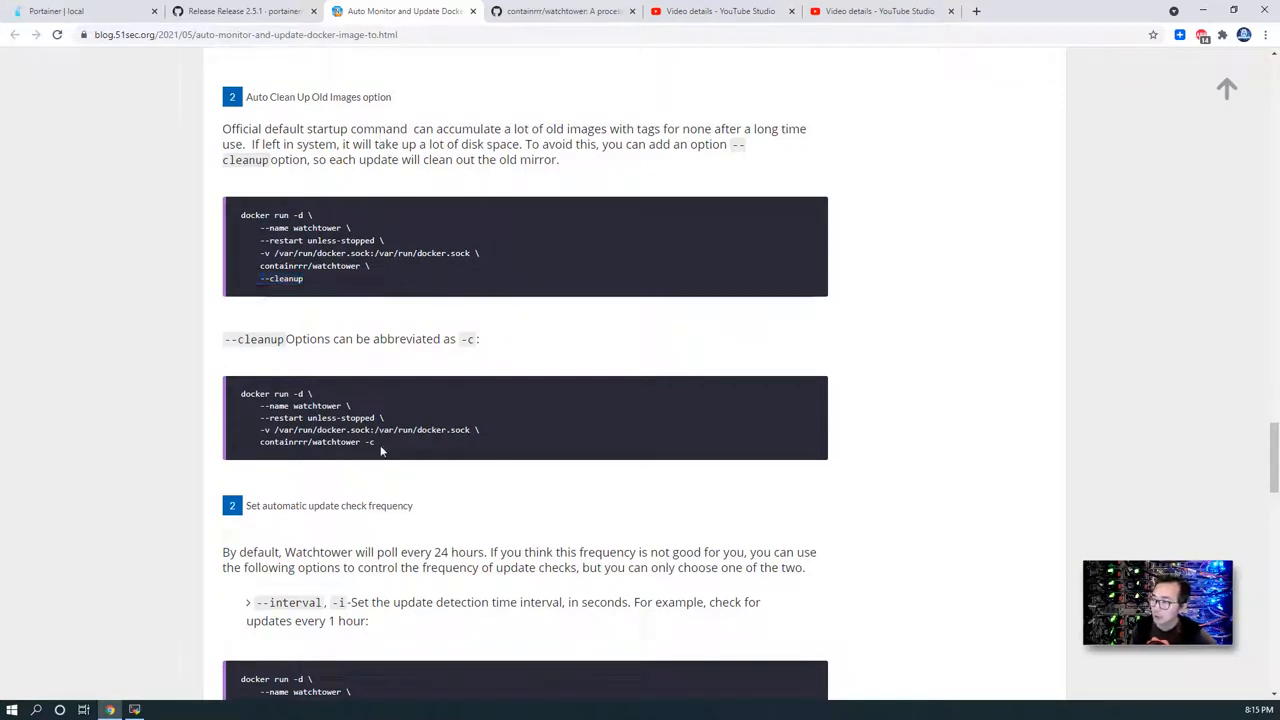
pyautogui.scroll(-3)
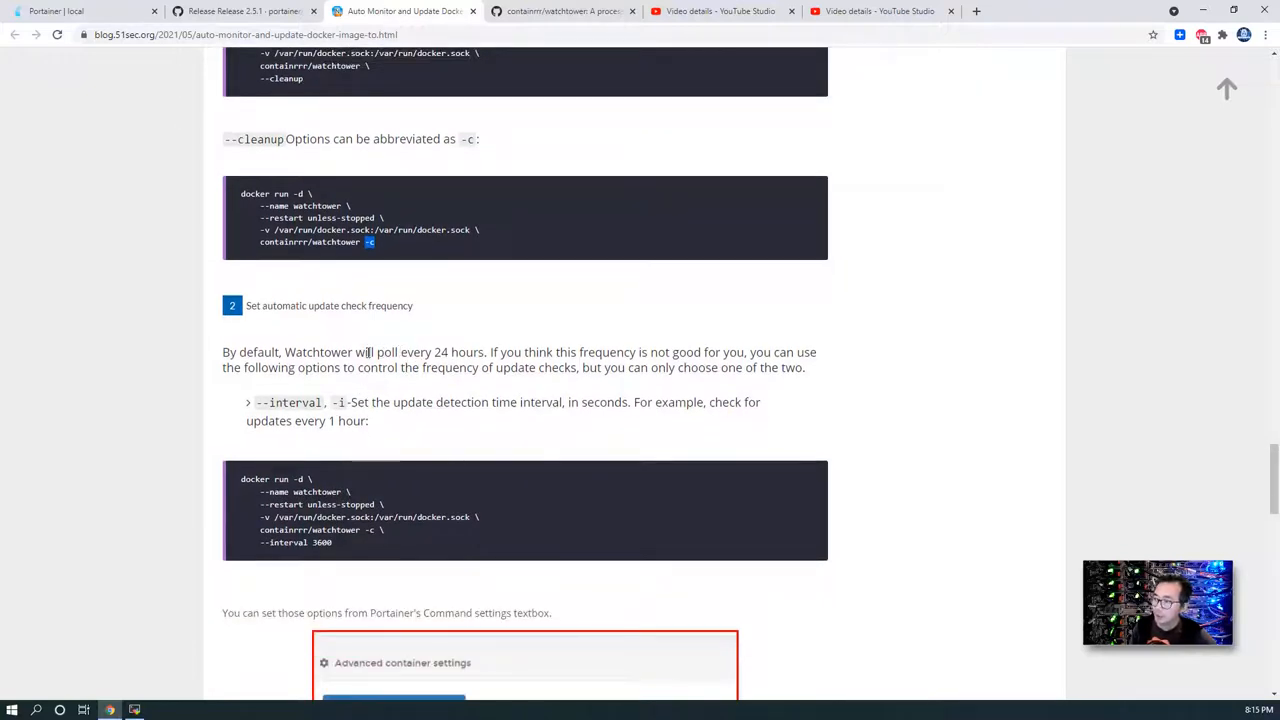
pyautogui.moveTo(284, 352); pyautogui.dragTo(492, 352)
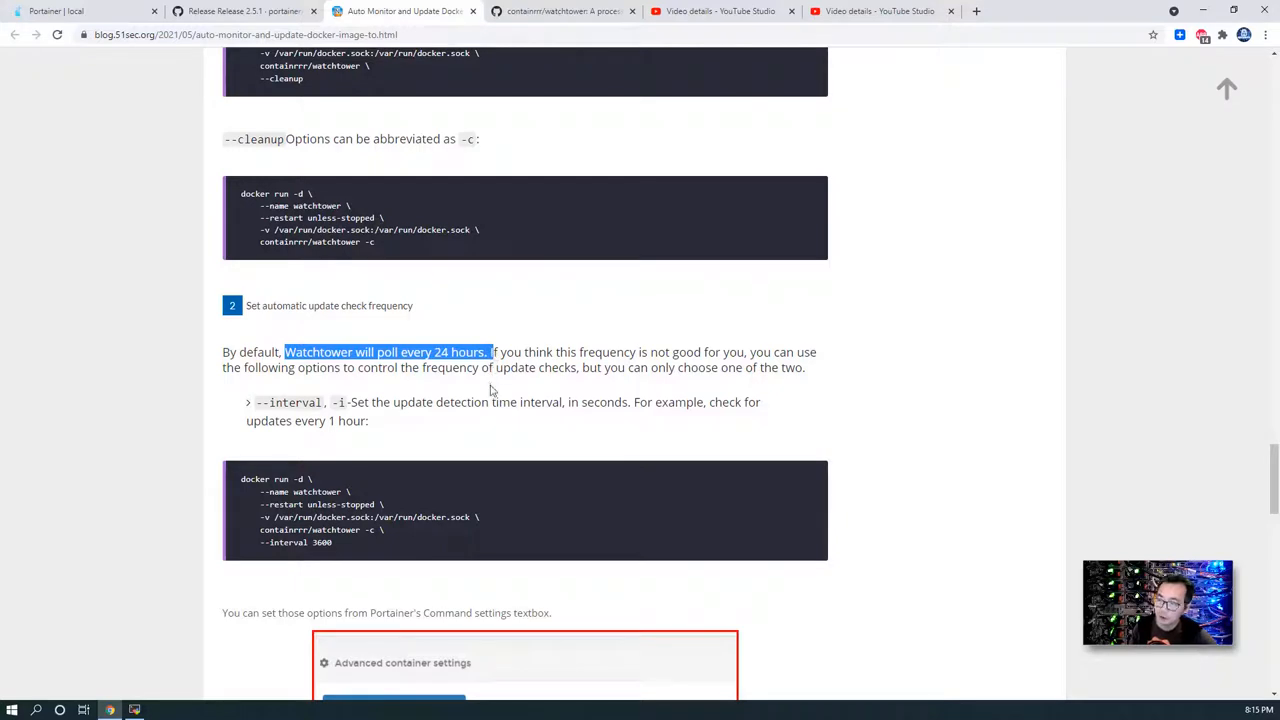
pyautogui.scroll(-3)
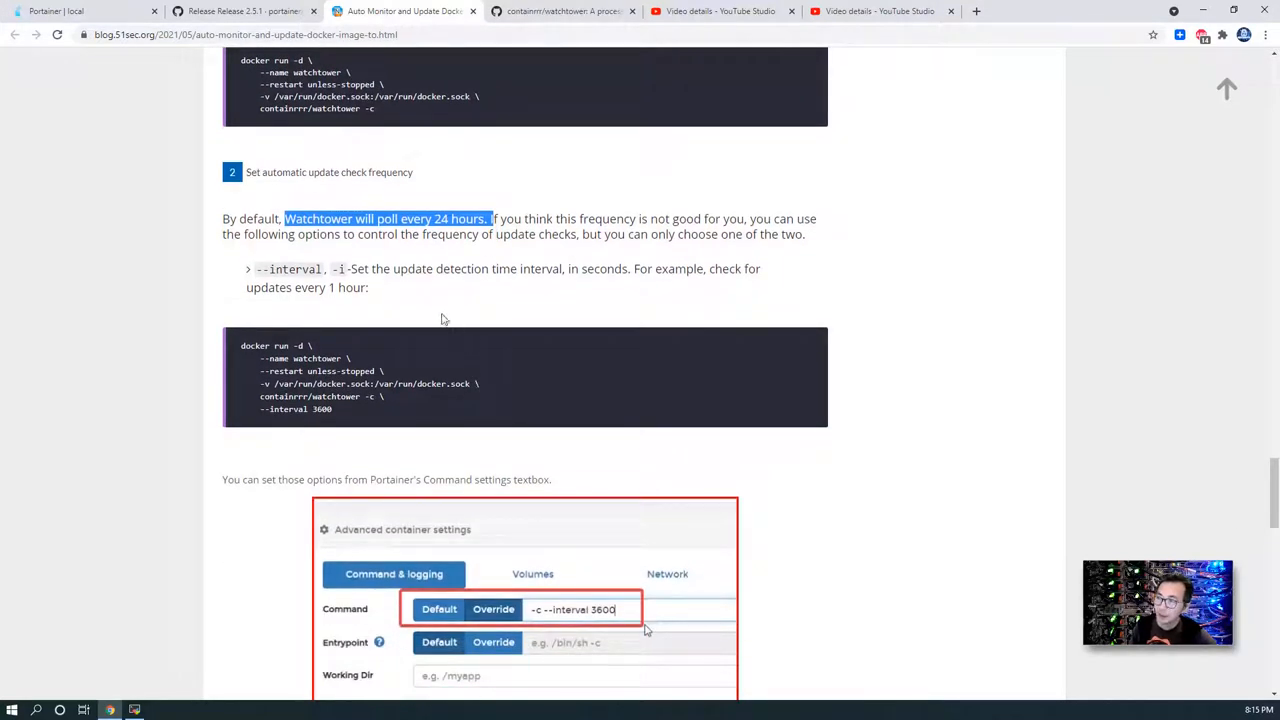
pyautogui.moveTo(436, 316)
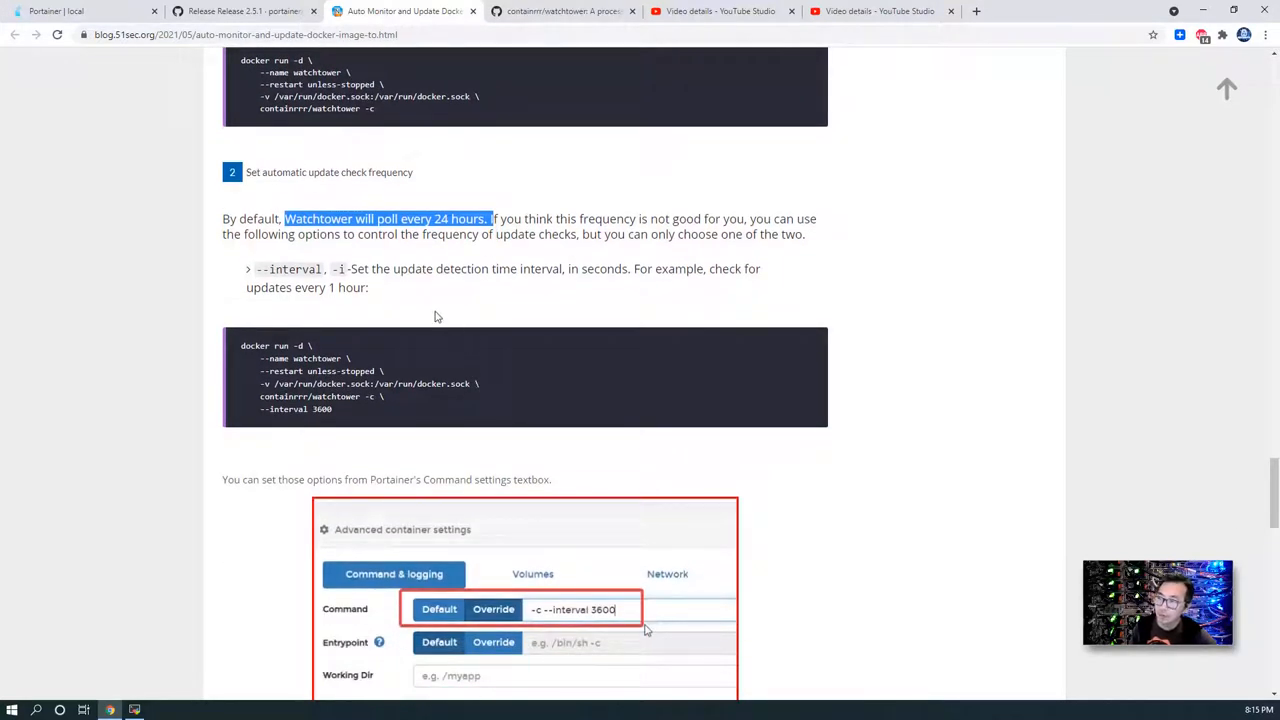
pyautogui.doubleClick(320, 408)
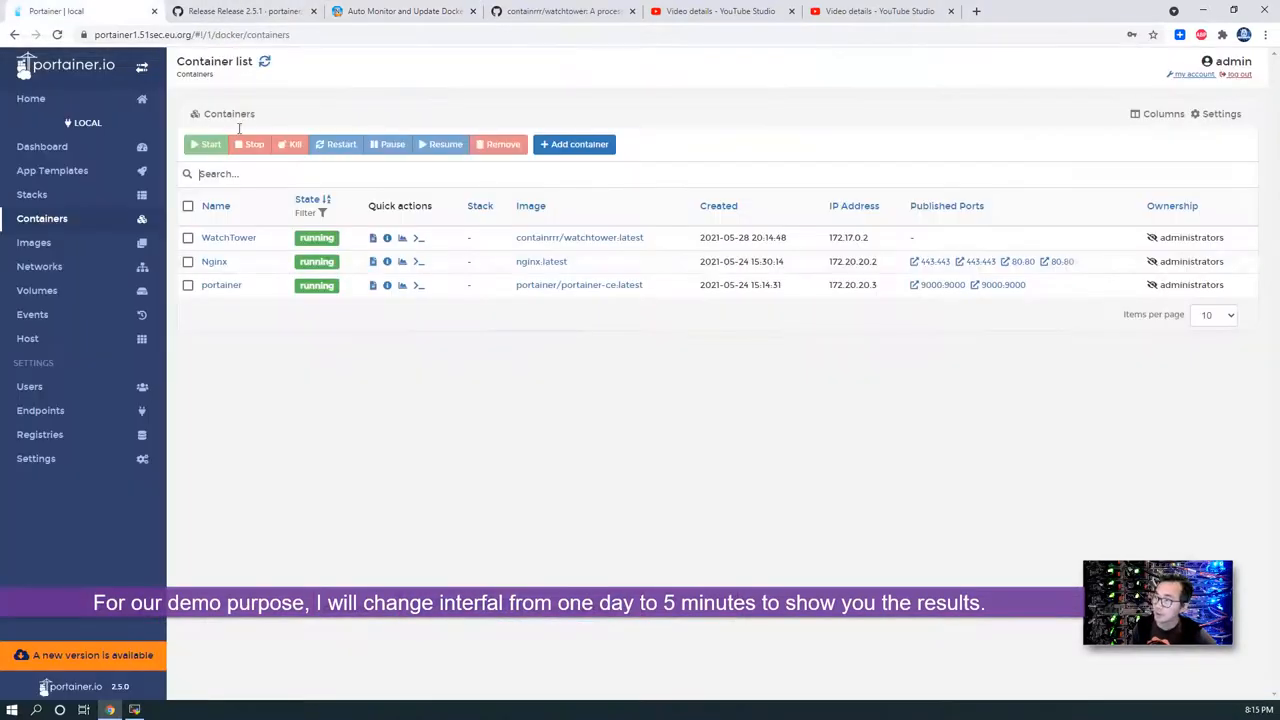
# Duplicate/Edit the WatchTower container and enable the Command override.
pyautogui.click(228, 236)
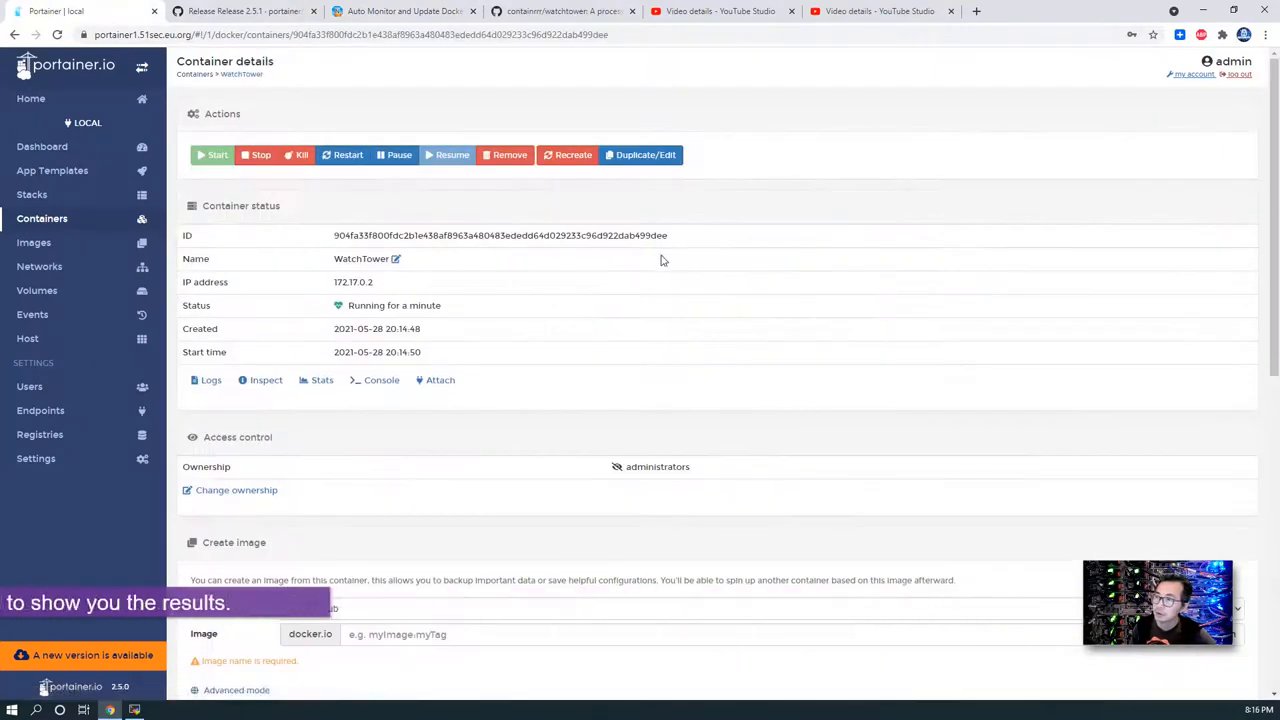
pyautogui.click(640, 154)
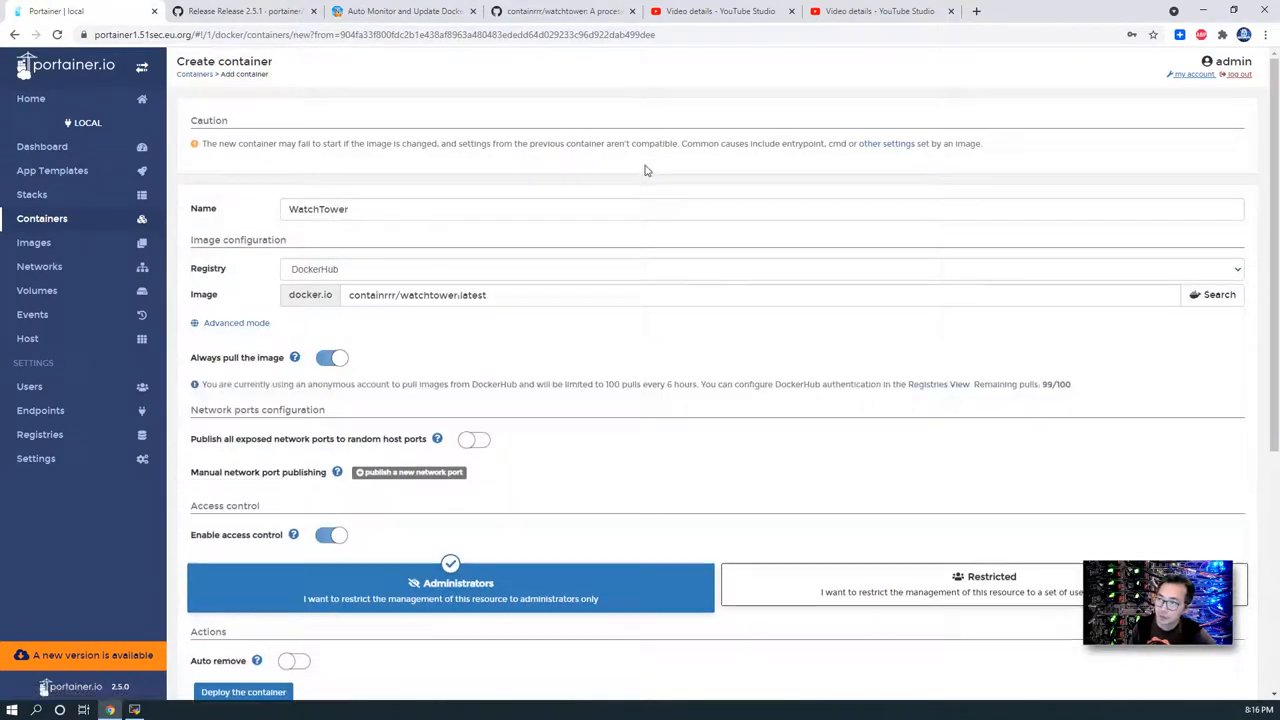
pyautogui.scroll(-3)
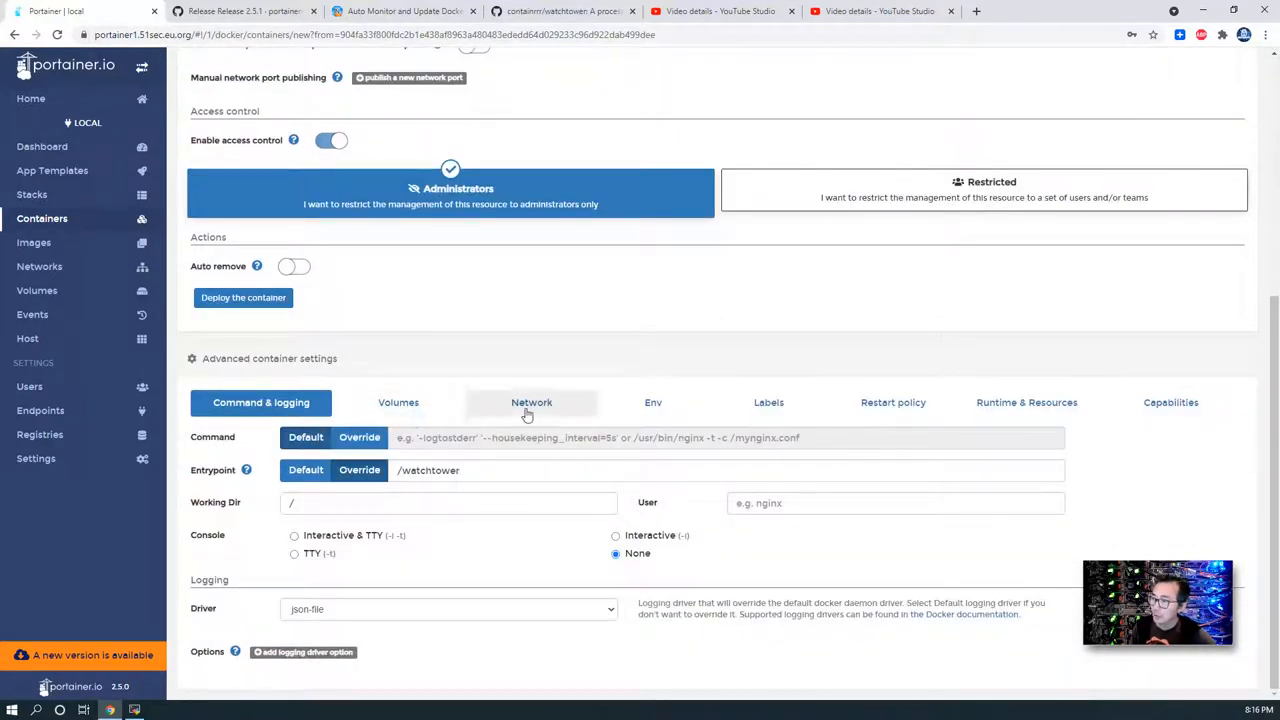
pyautogui.click(260, 402)
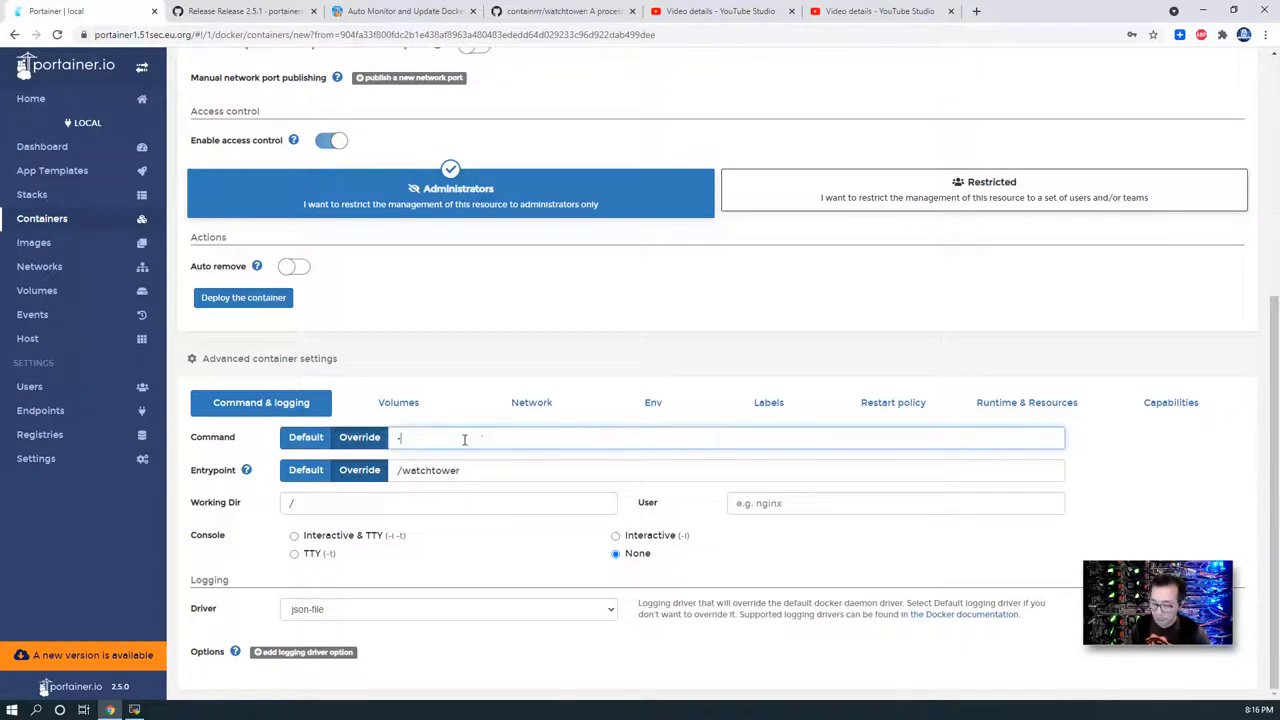
# Enter the custom command -c --interval 300.
pyautogui.write('-c')
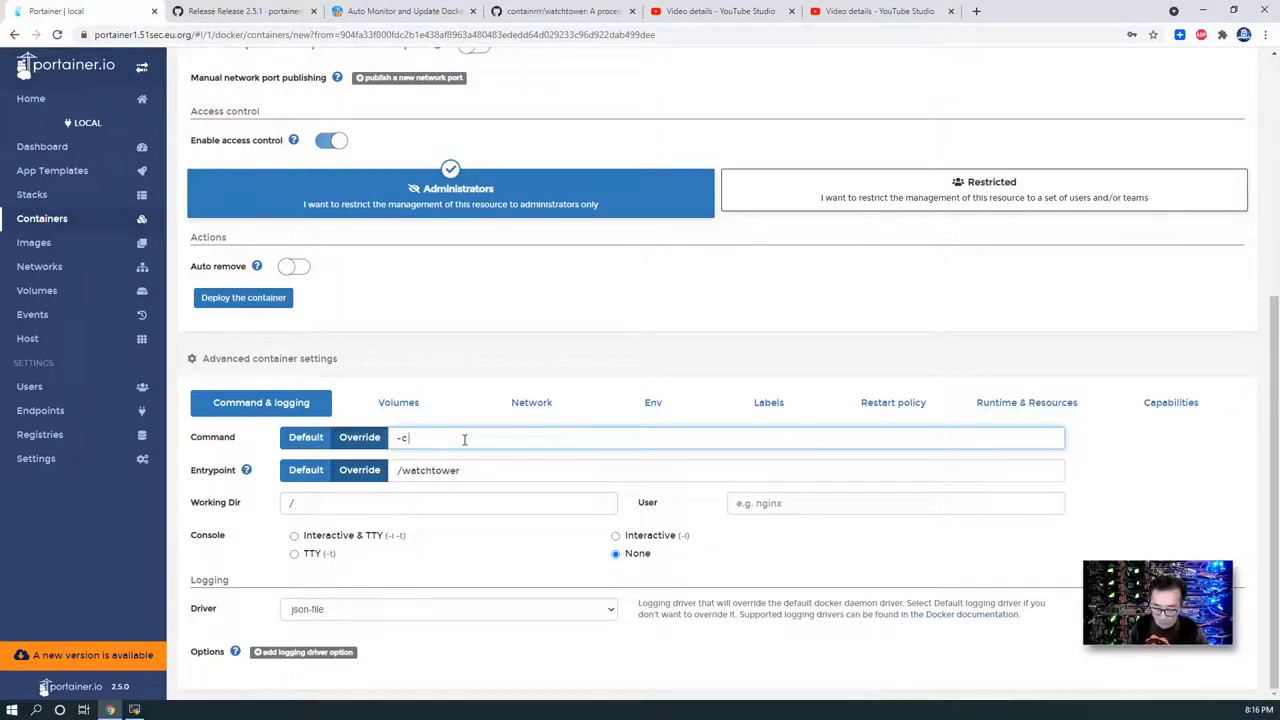
pyautogui.write('--inter')
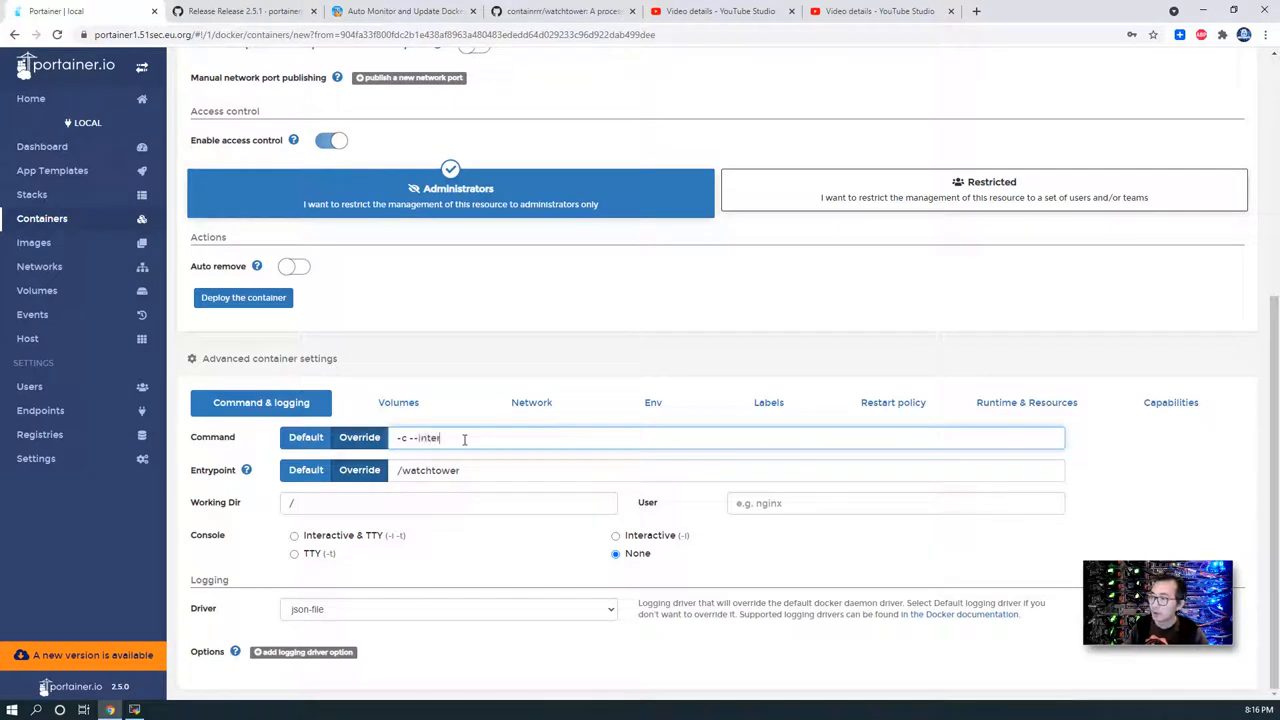
pyautogui.write('val')
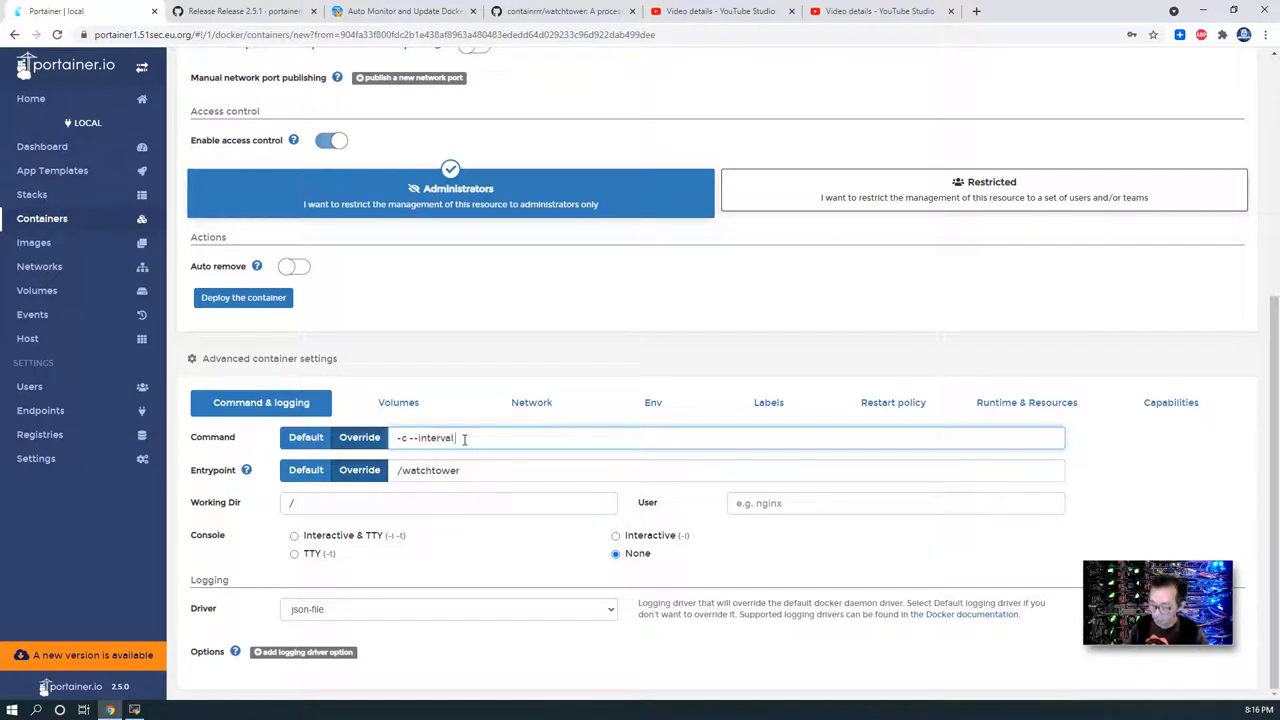
pyautogui.write('300')
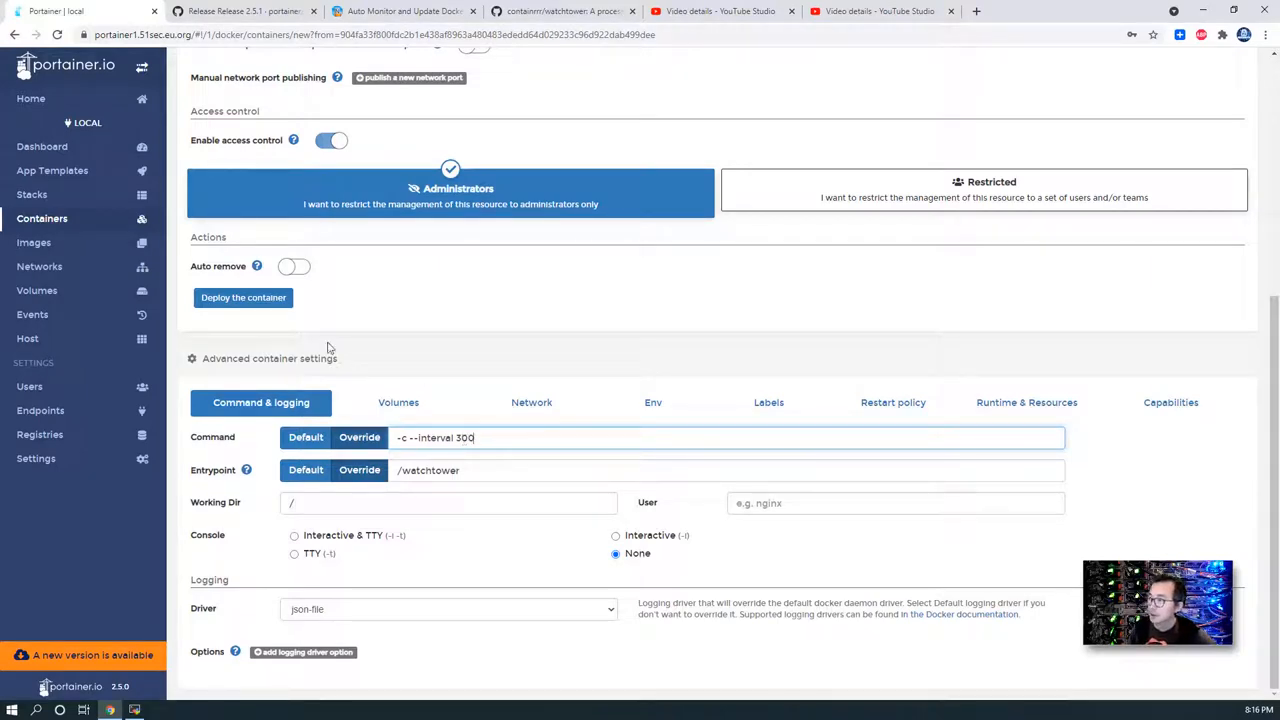
# Deploy the edited Watchtower, replacing the old container, and view its -c --interval 300 command in Container details.
pyautogui.click(244, 296)
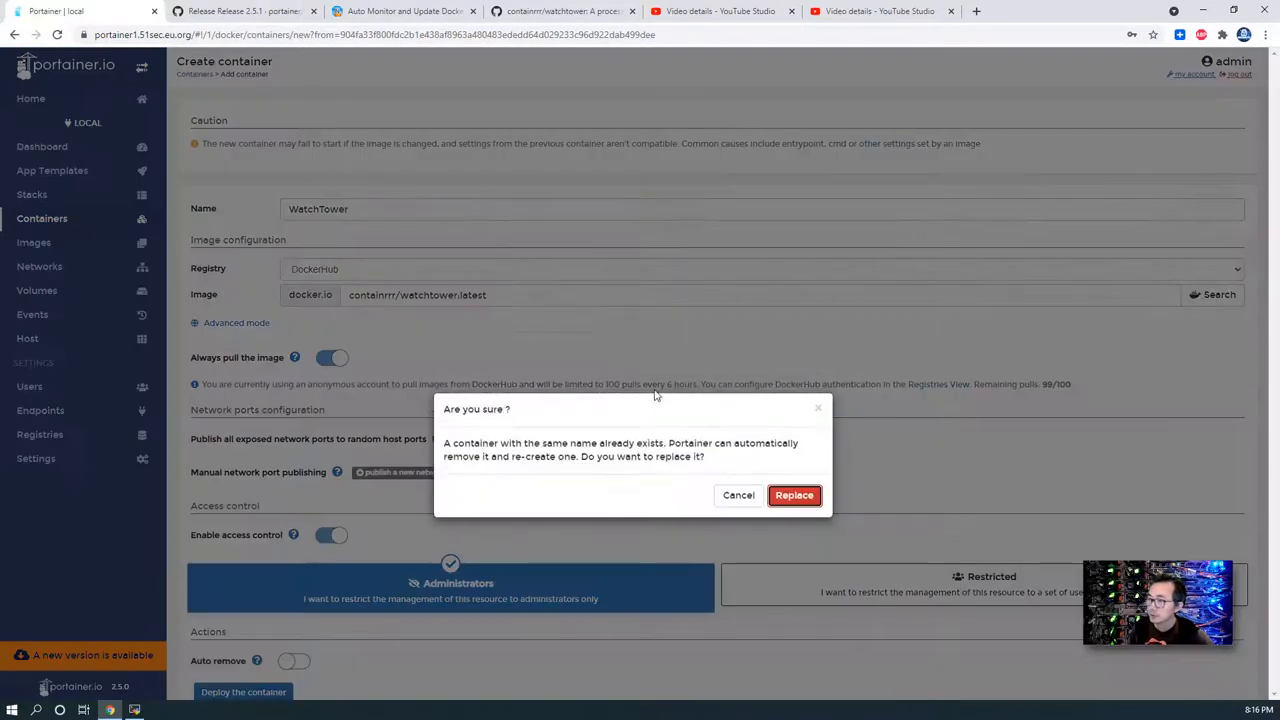
pyautogui.click(794, 496)
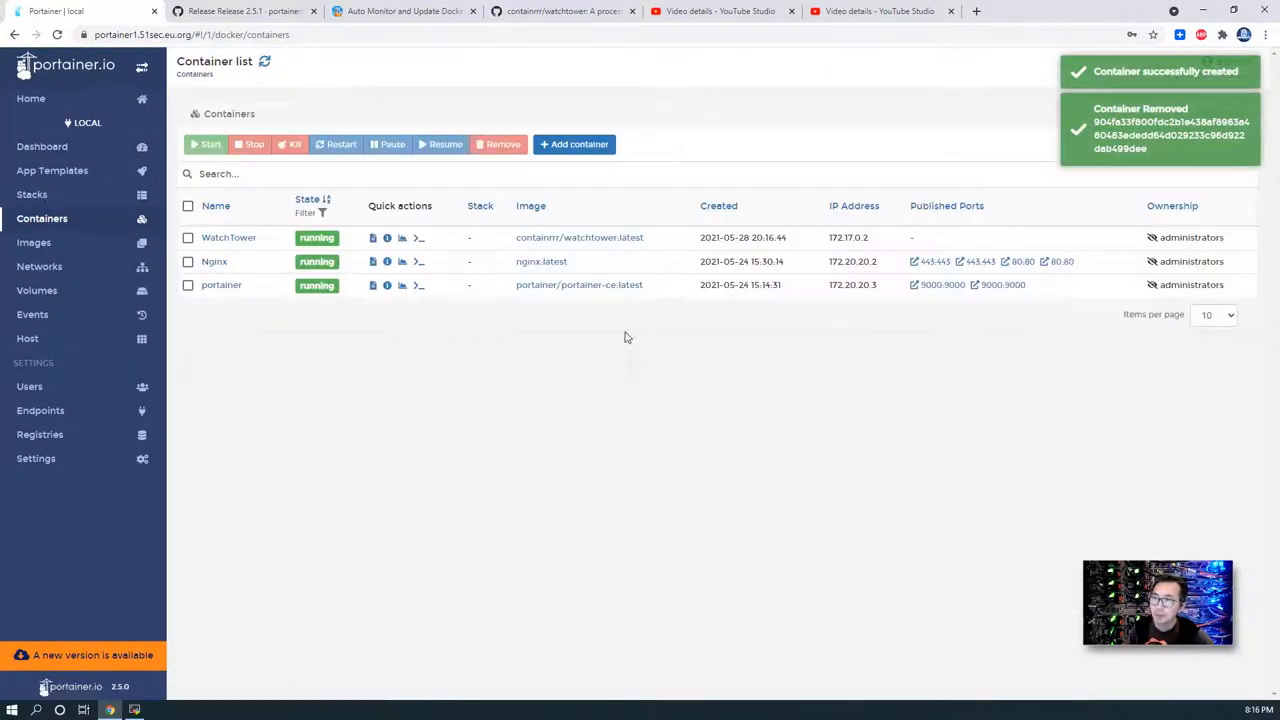
pyautogui.click(228, 236)
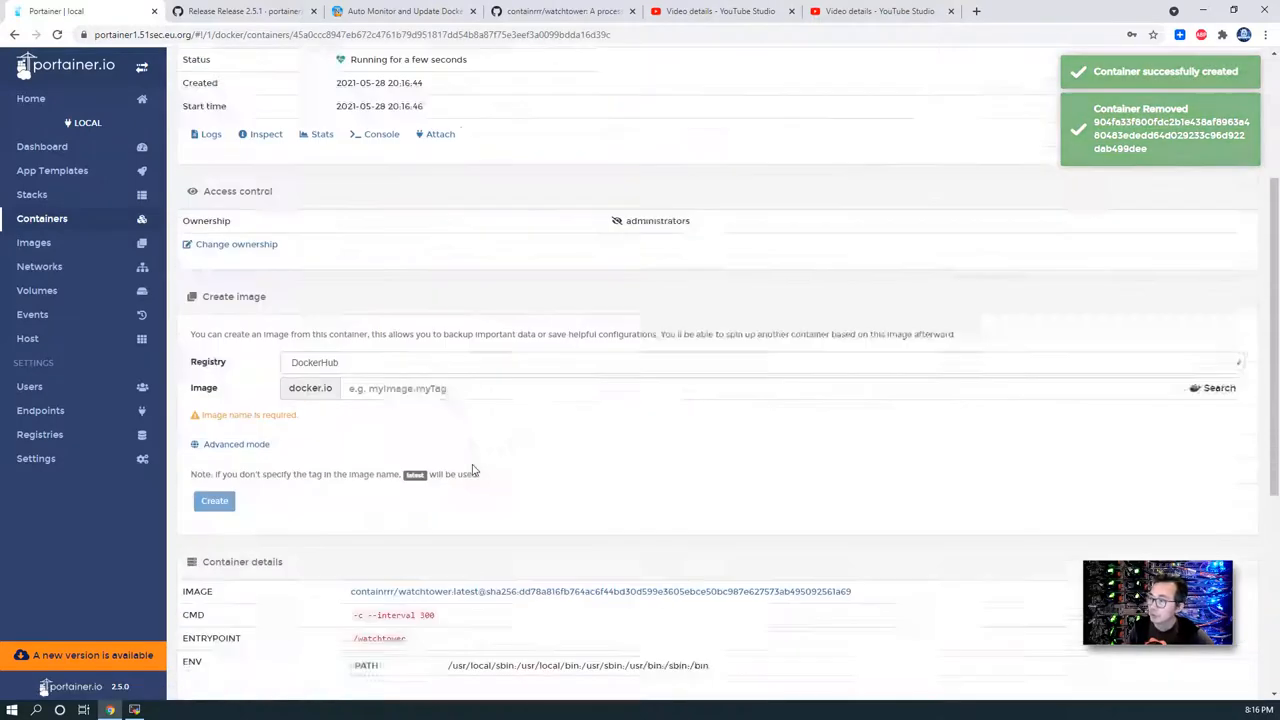
pyautogui.scroll(-3)
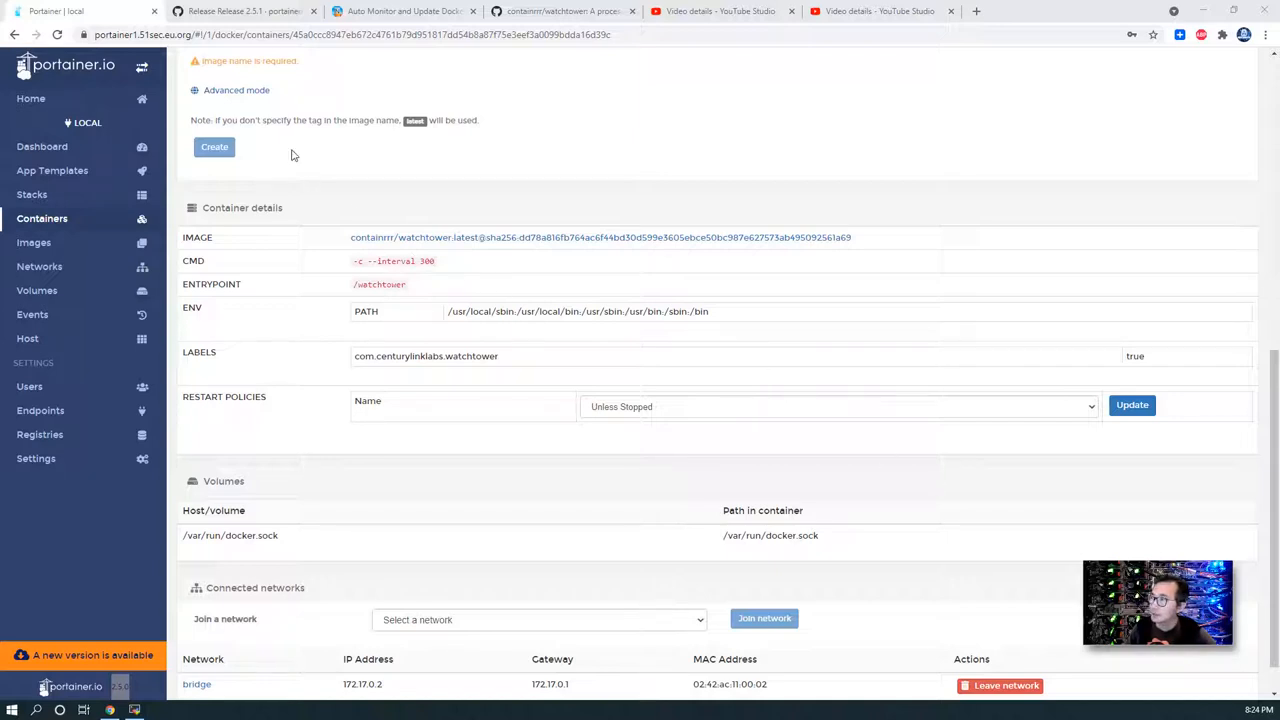
pyautogui.moveTo(730, 266)
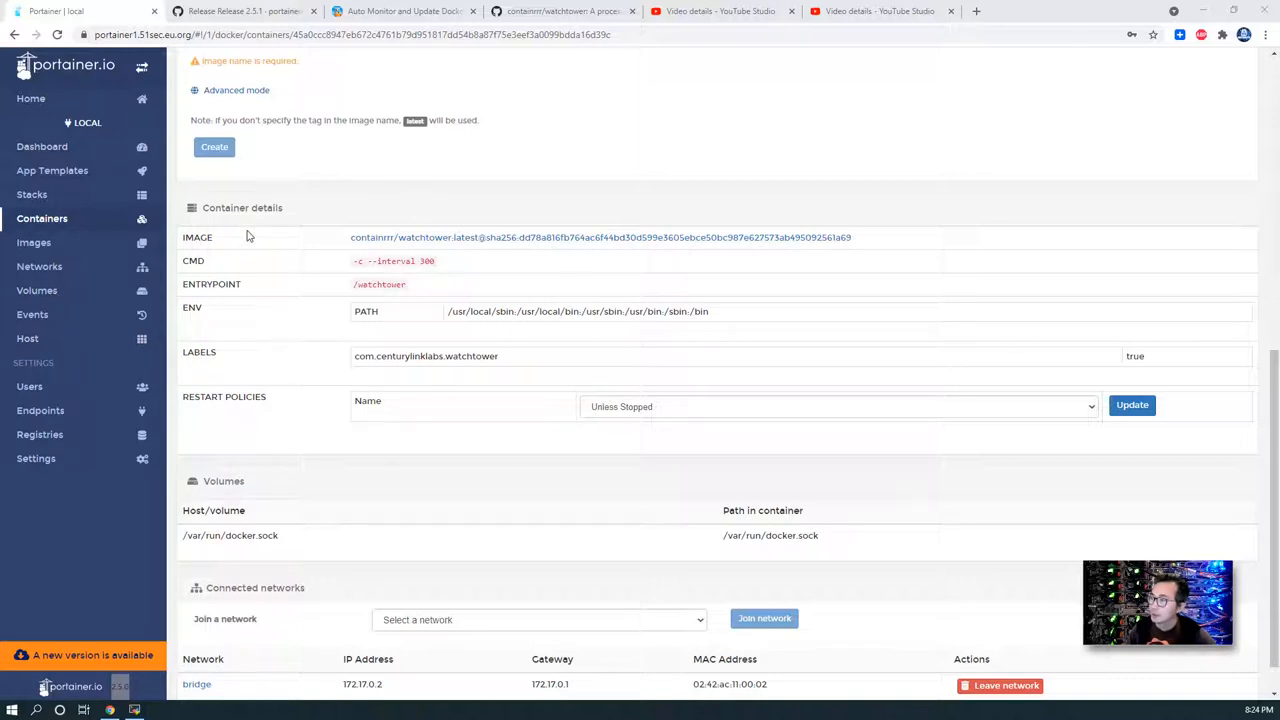
pyautogui.moveTo(338, 444)
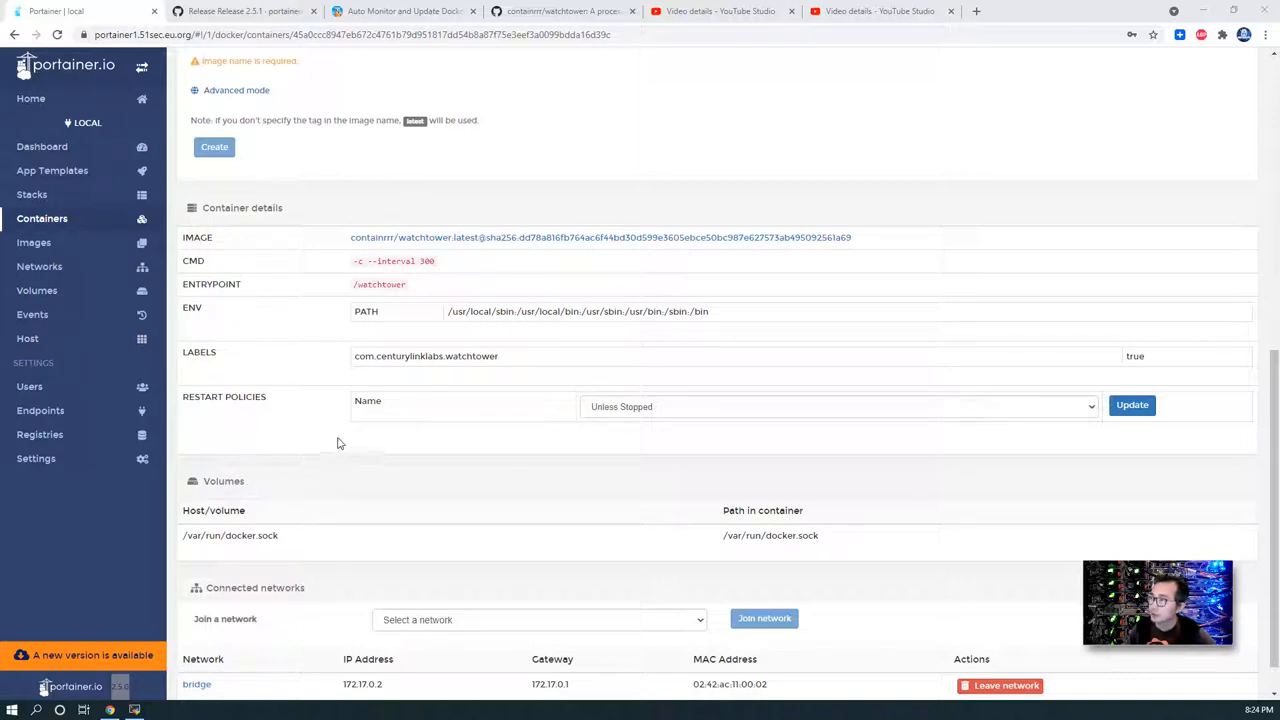
# Head to the dashboard and reload the unreachable Portainer page through the Cloudflare bad gateway errors.
pyautogui.click(42, 146)
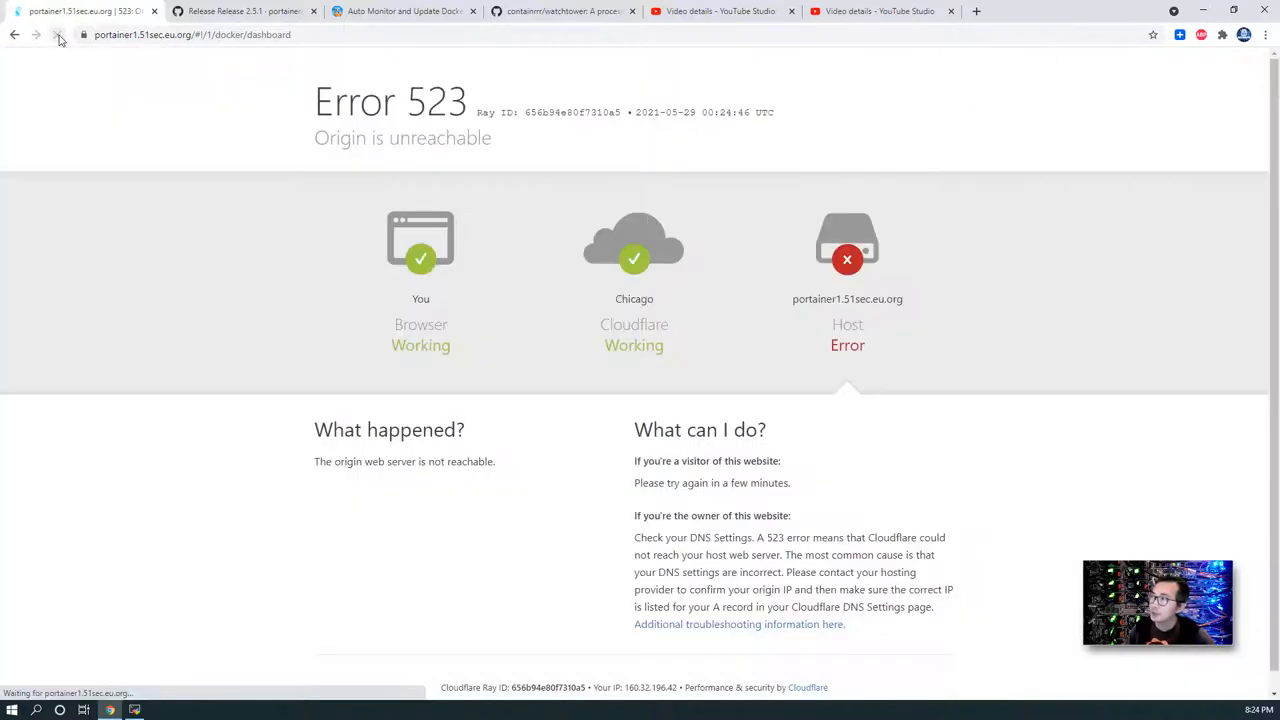
pyautogui.click(58, 34)
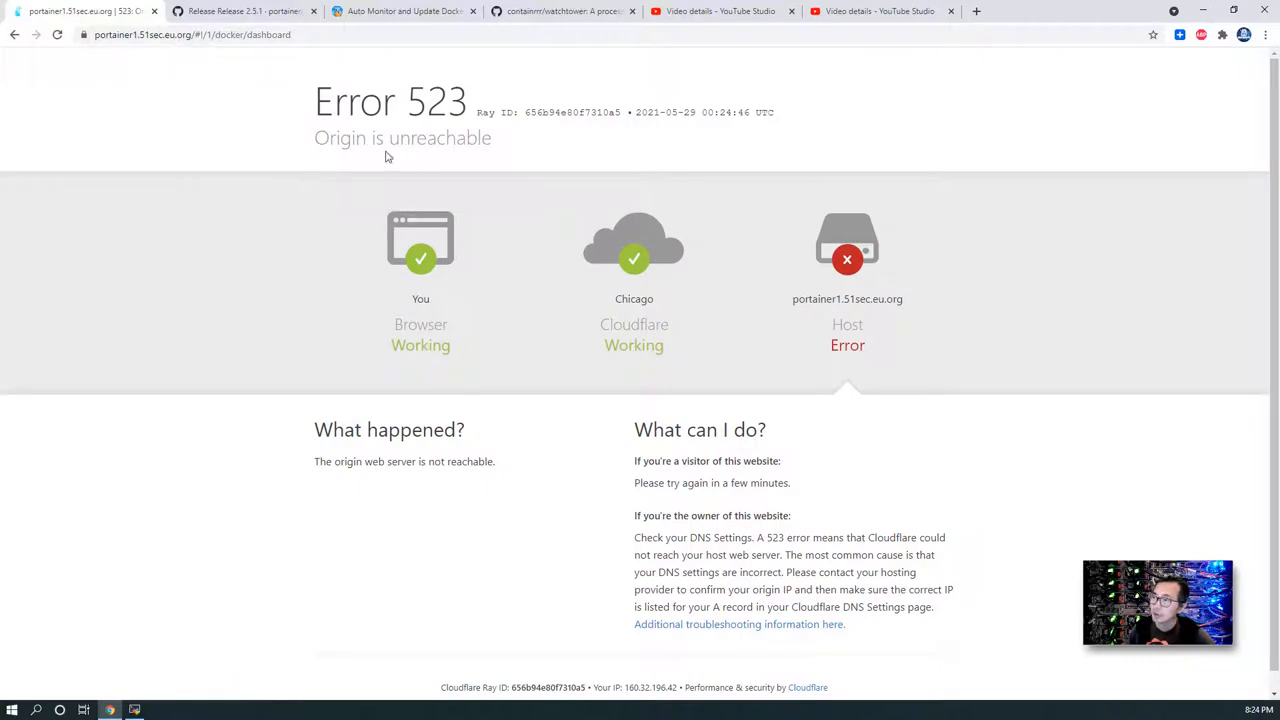
pyautogui.moveTo(504, 258)
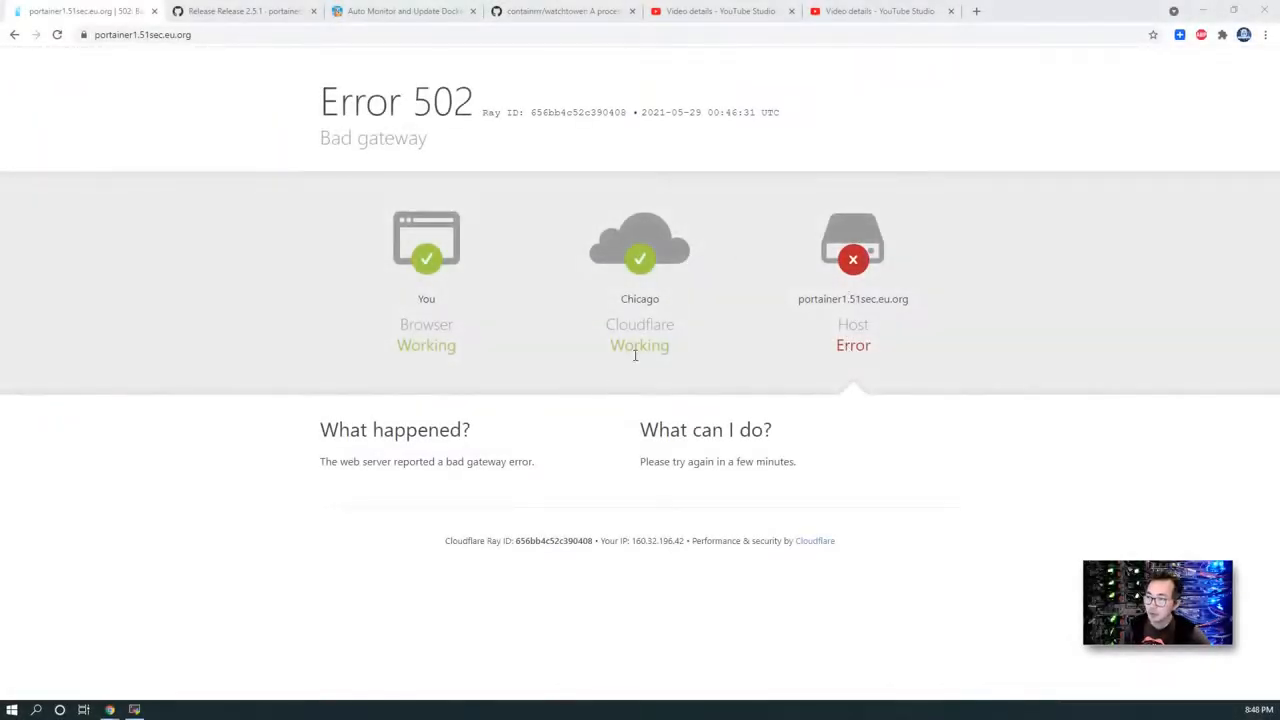
pyautogui.click(56, 34)
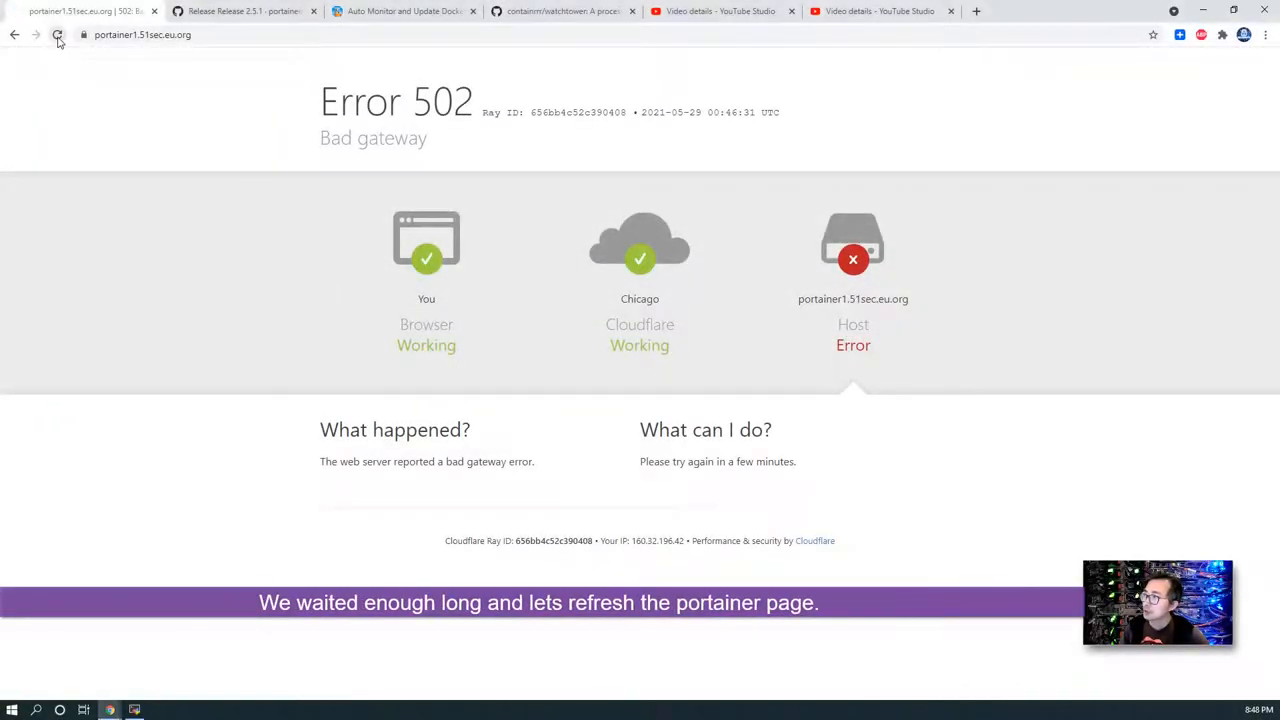
pyautogui.click(58, 34)
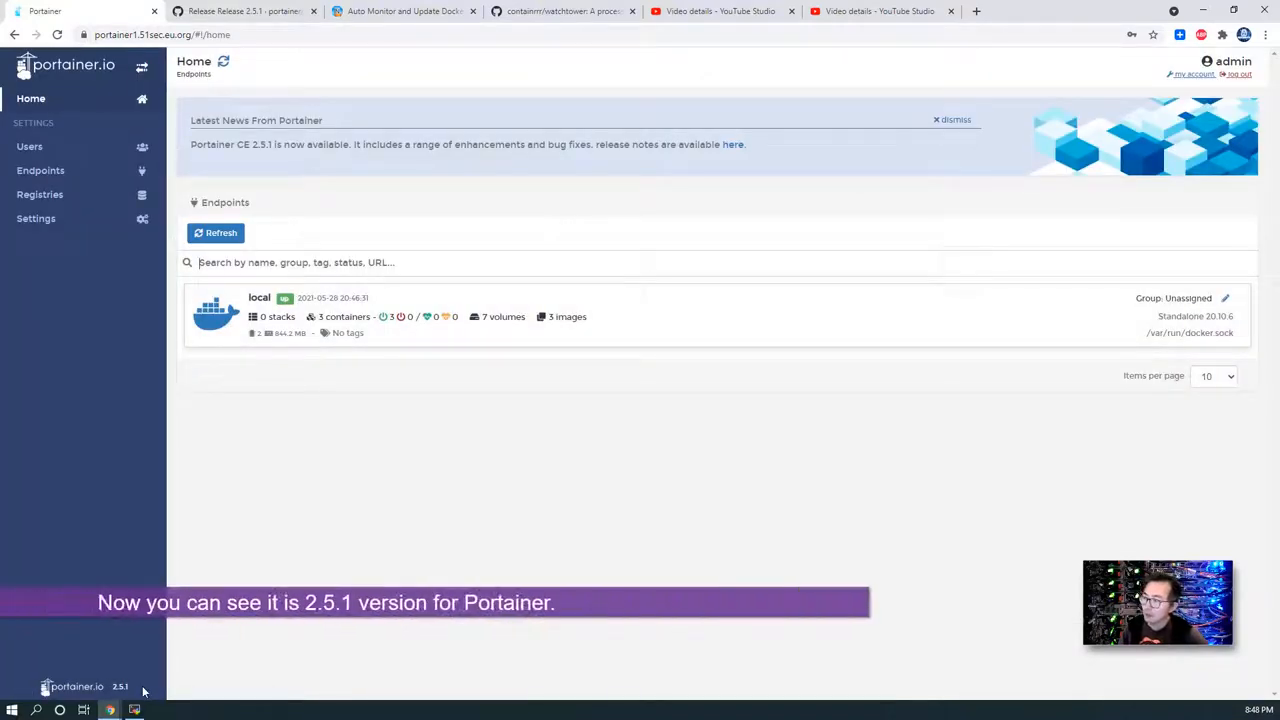
# Enter the local Docker endpoint and list its containers (nginx, portainer, watchtower).
pyautogui.click(260, 316)
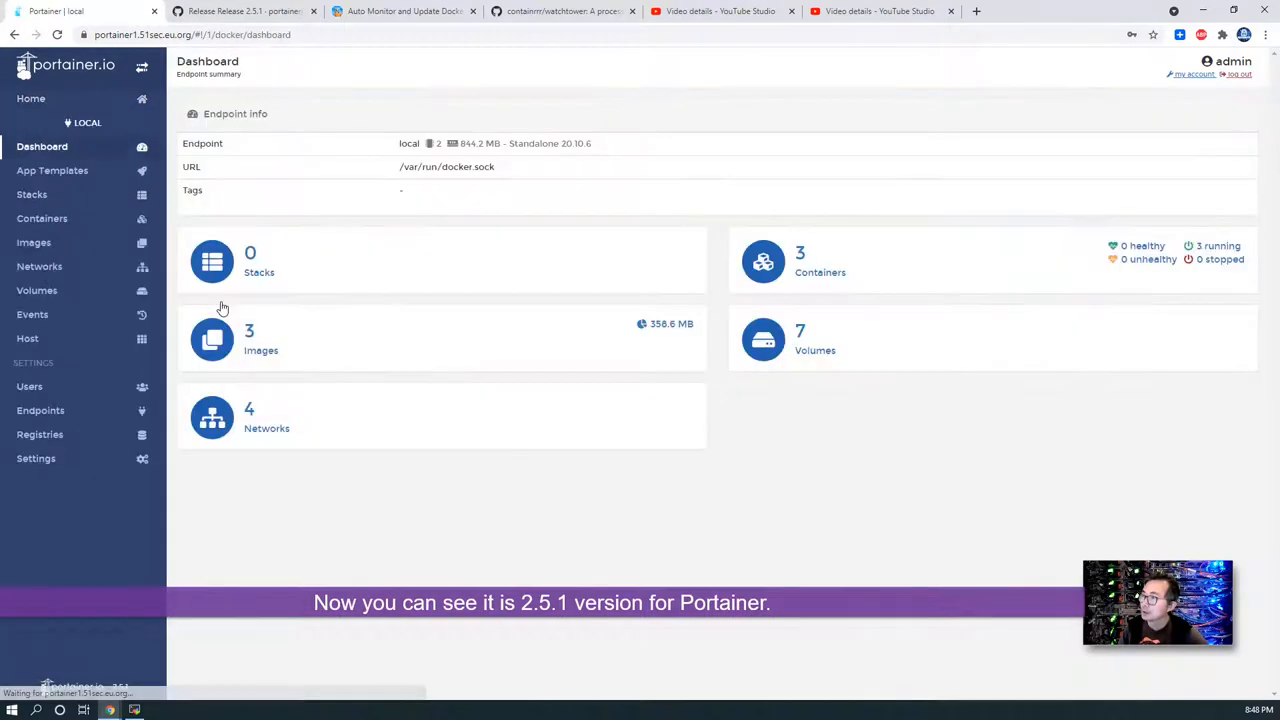
pyautogui.click(42, 218)
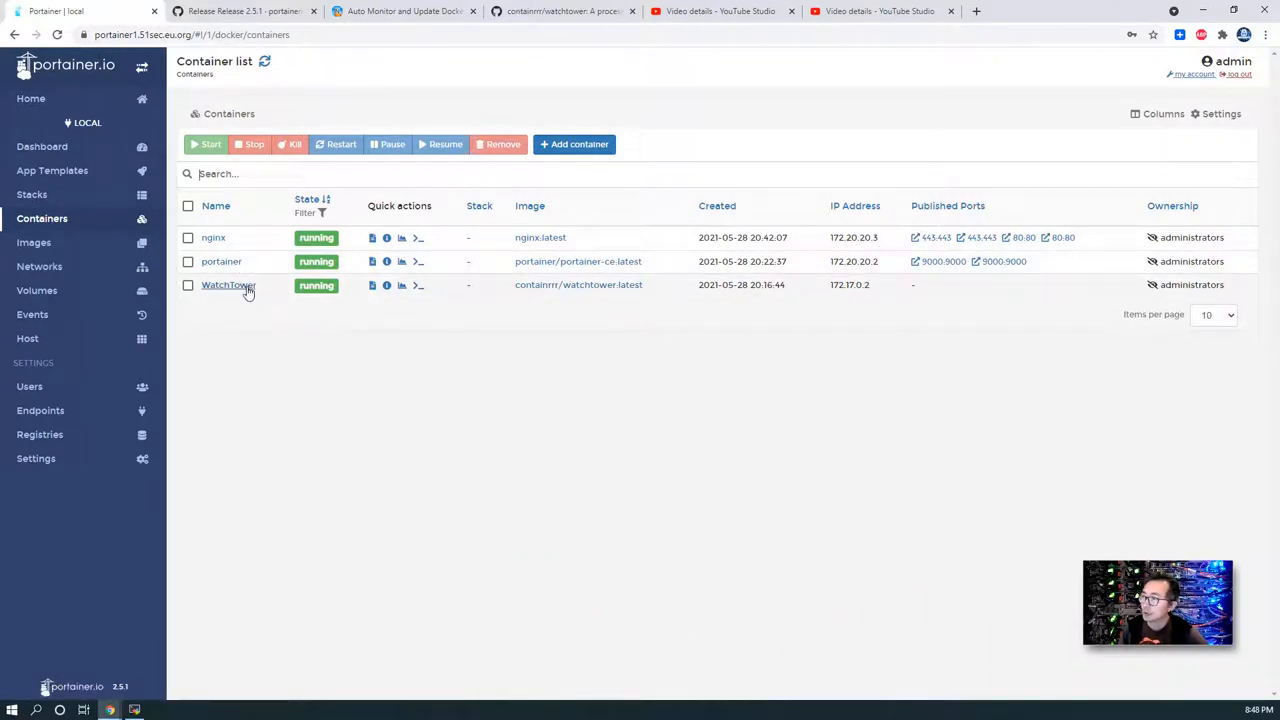
pyautogui.moveTo(266, 300)
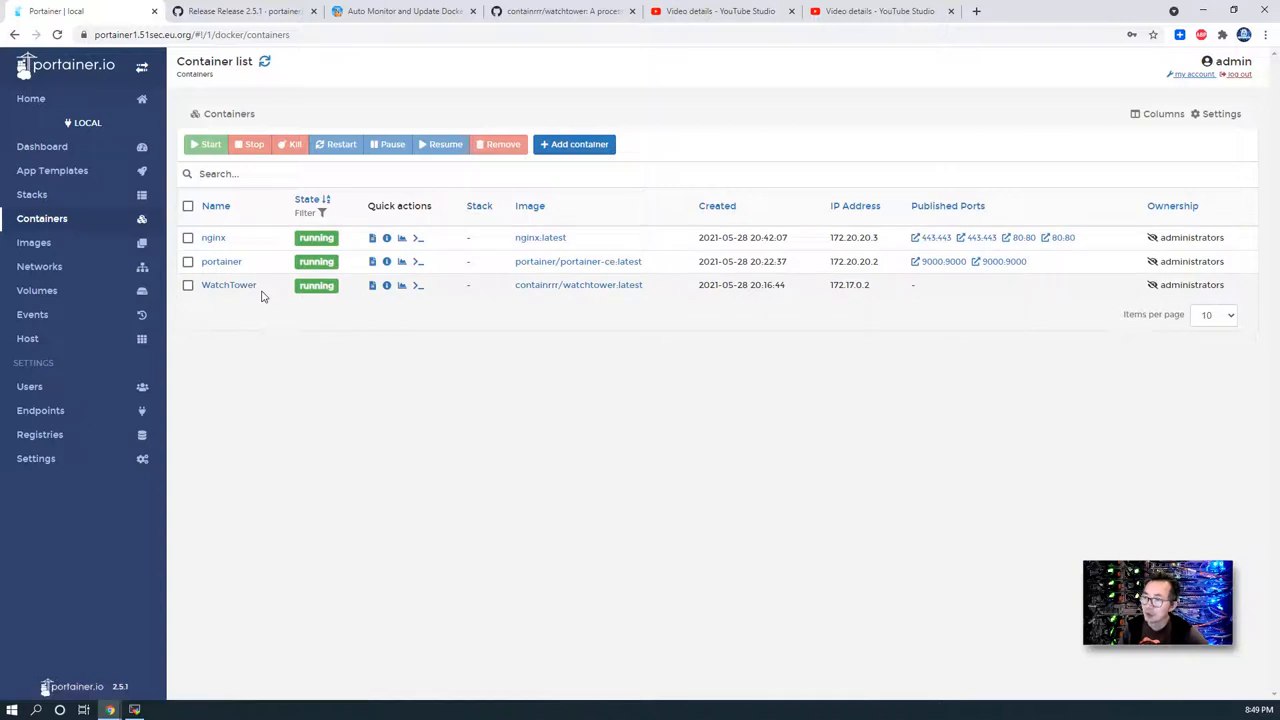
pyautogui.moveTo(266, 296)
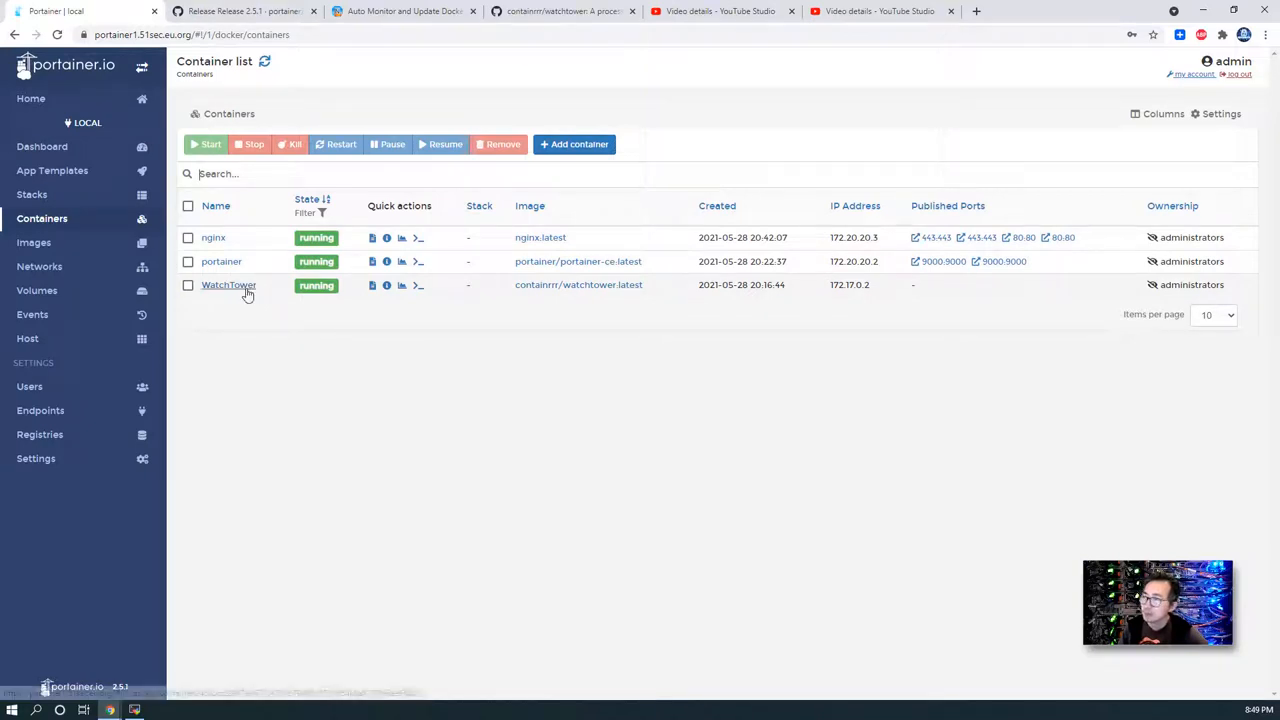
# View WatchTower's Container details and select its CMD value -c --interval 300.
pyautogui.click(228, 284)
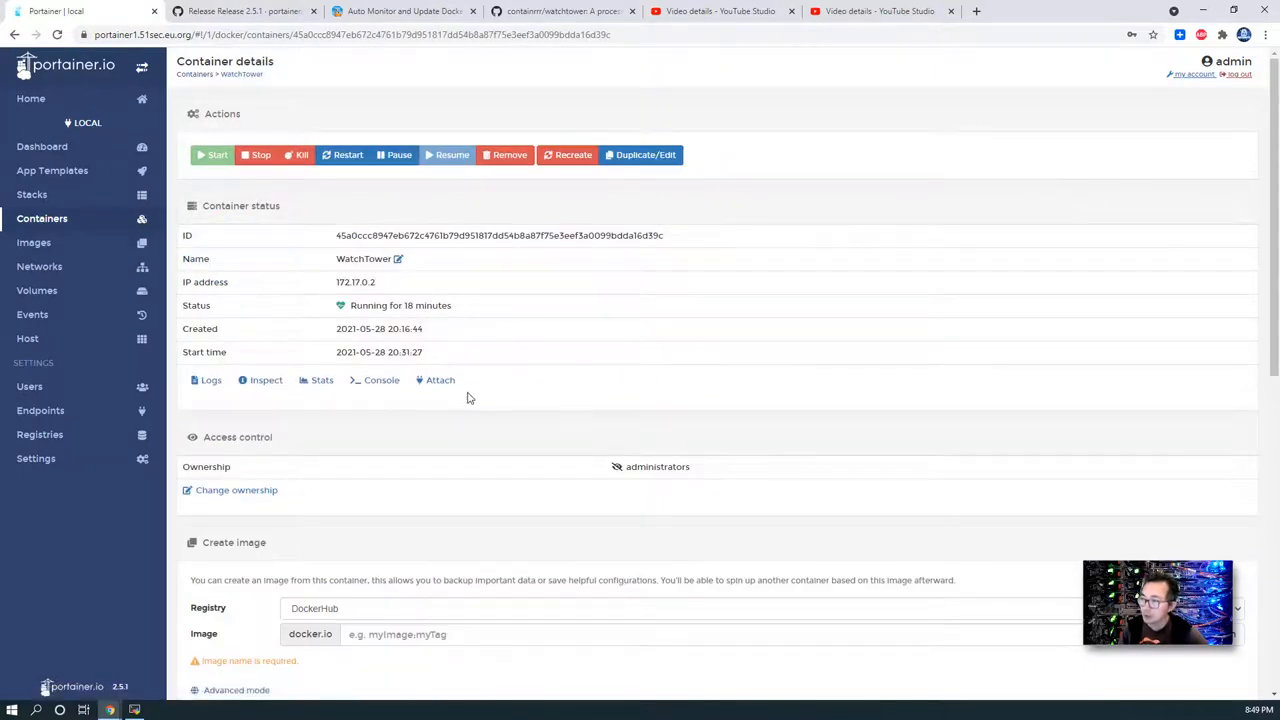
pyautogui.scroll(-3)
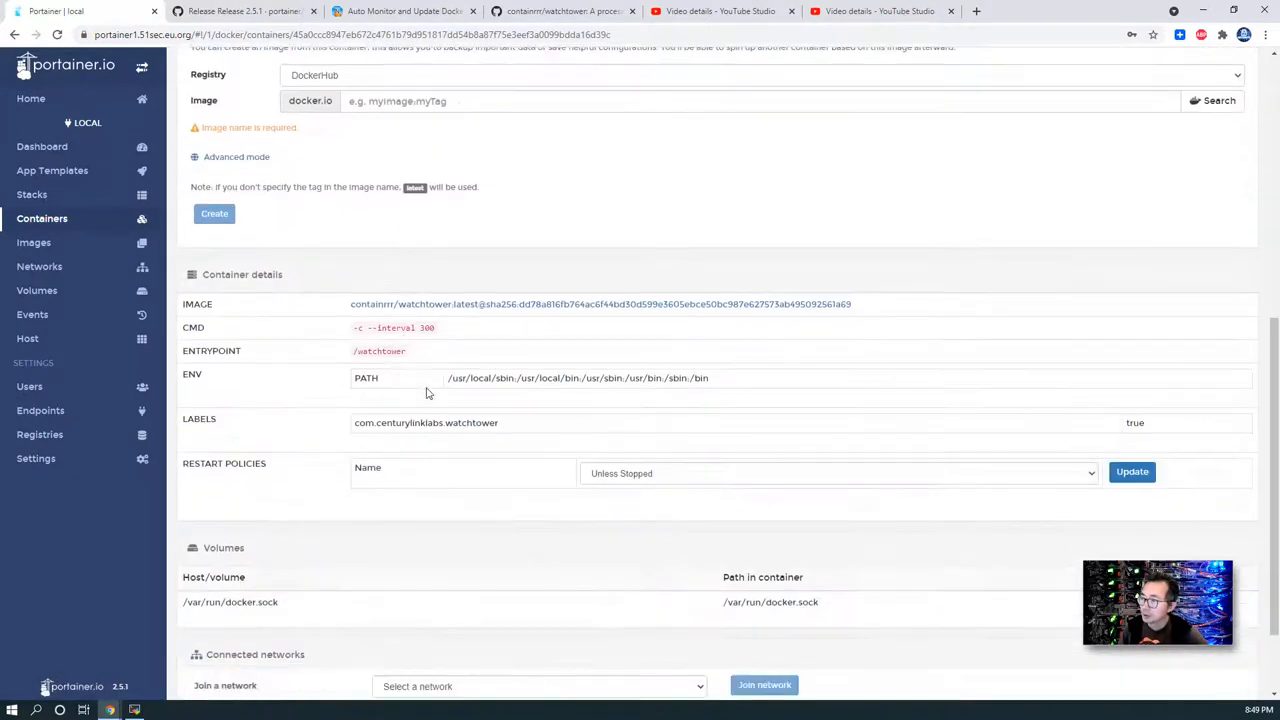
pyautogui.doubleClick(404, 328)
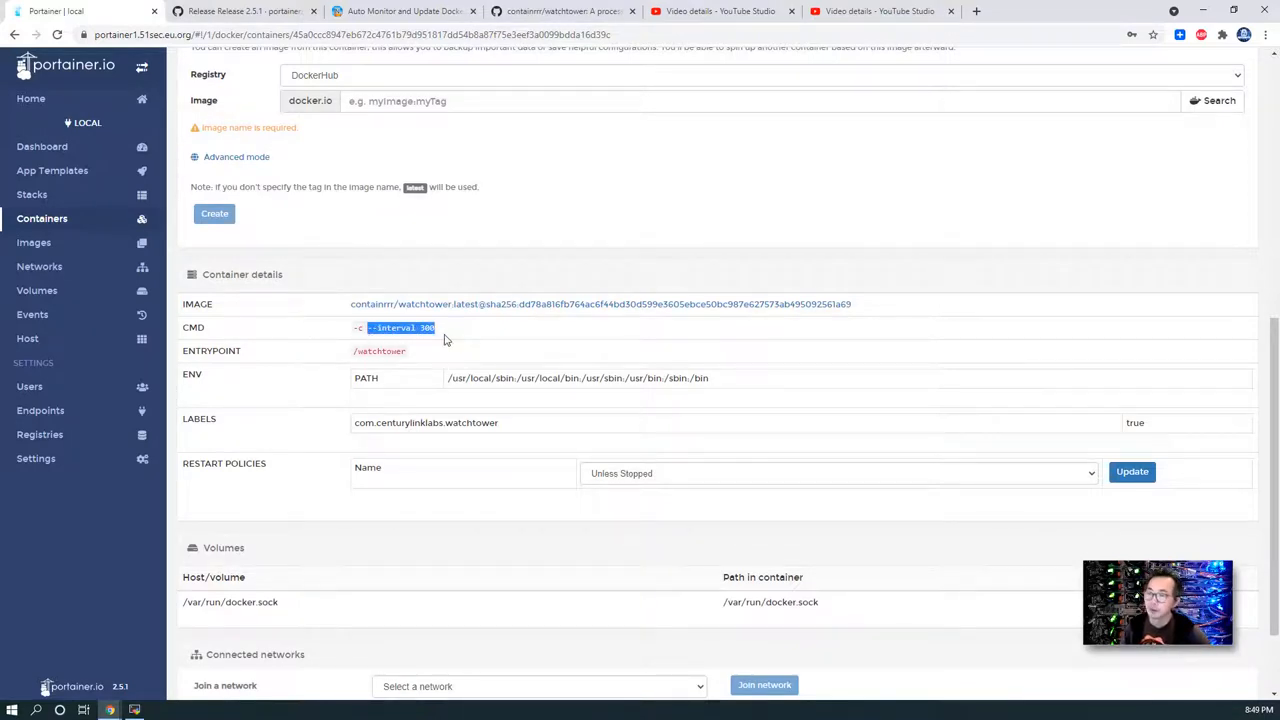
pyautogui.scroll(3)
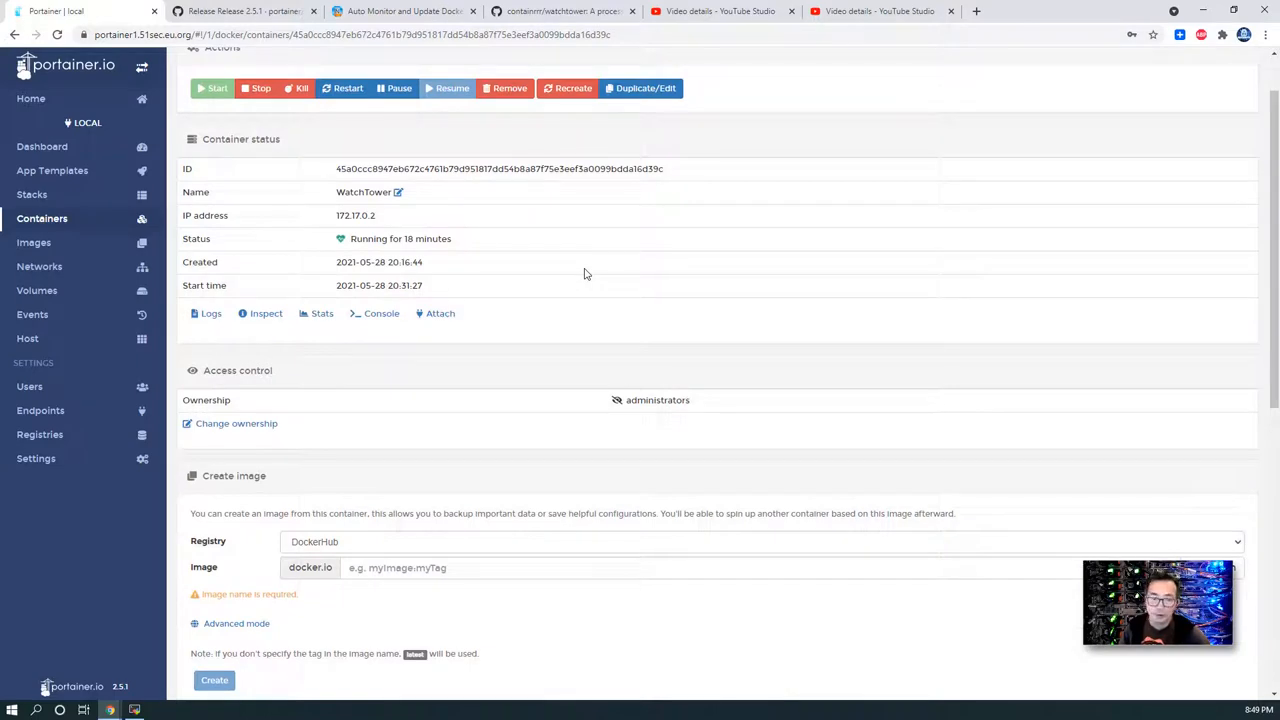